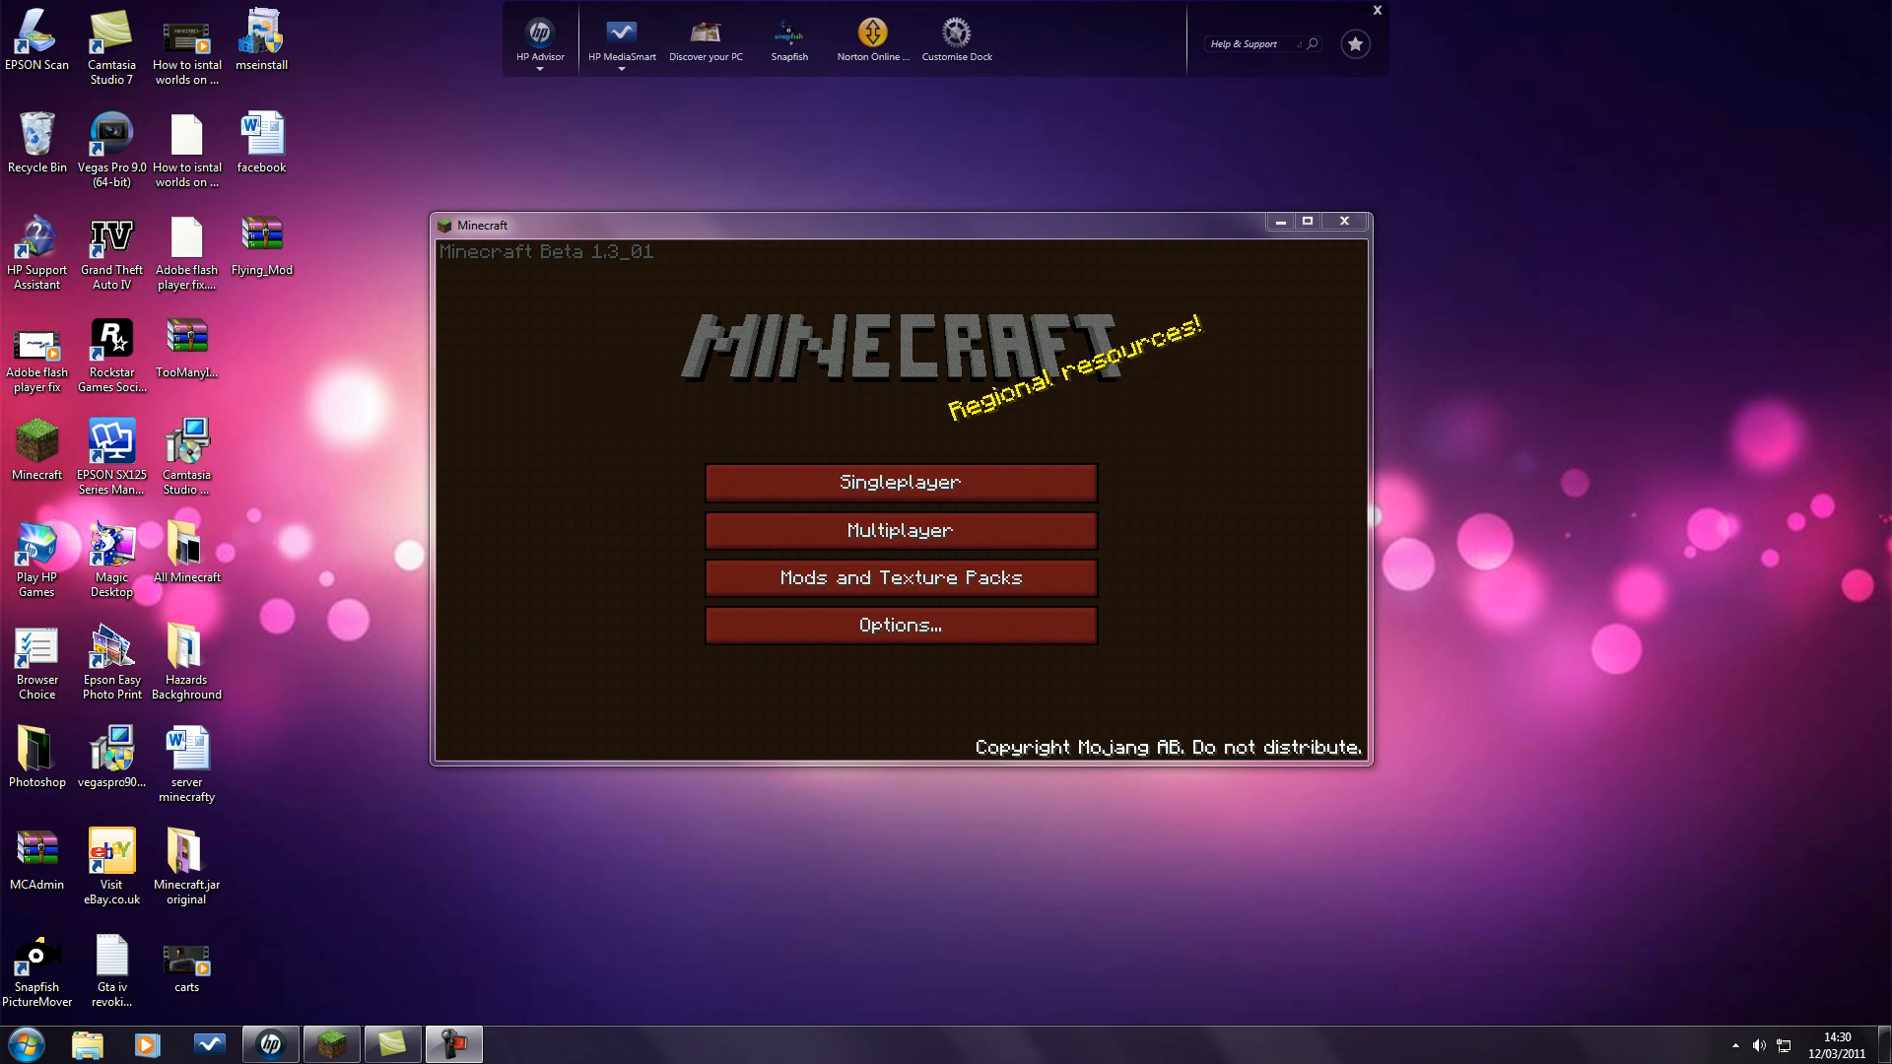
Load the FLYZ world from Singleplayer briefly, then quit Minecraft entirely.
left_click(898, 480)
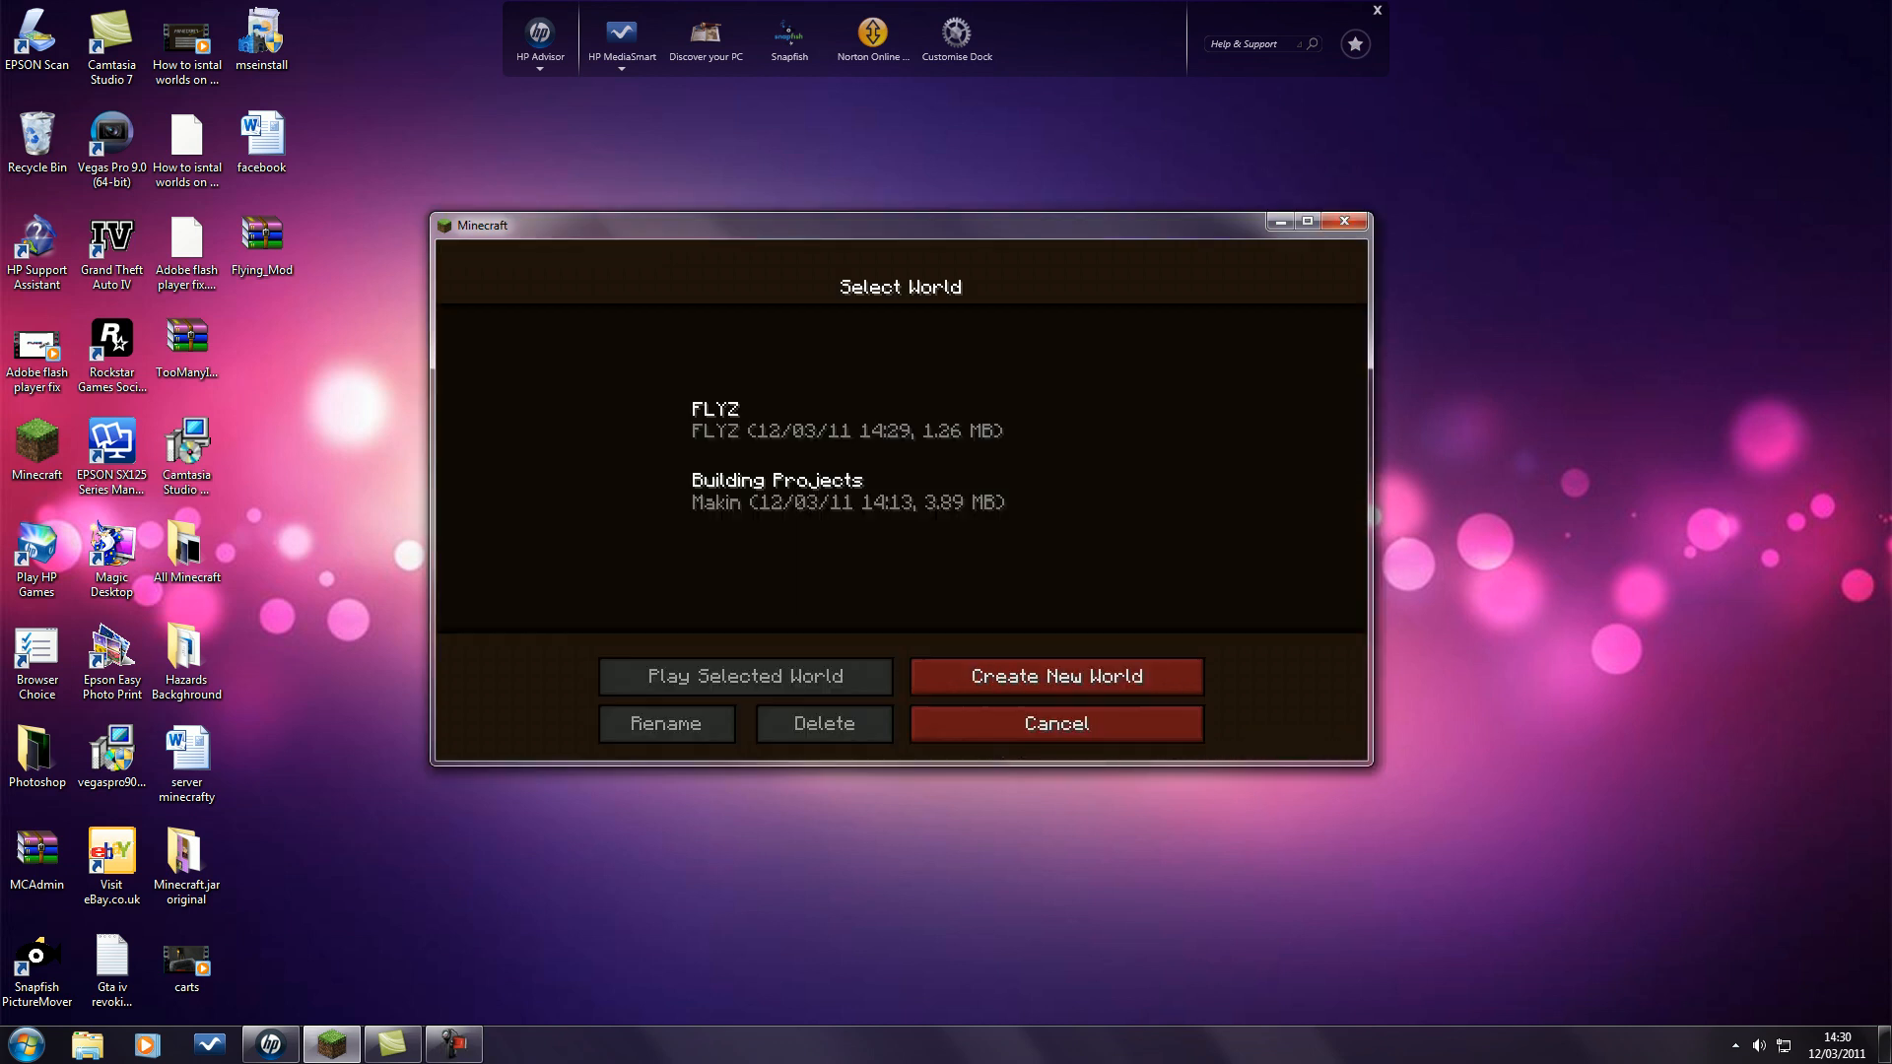
left_click(741, 675)
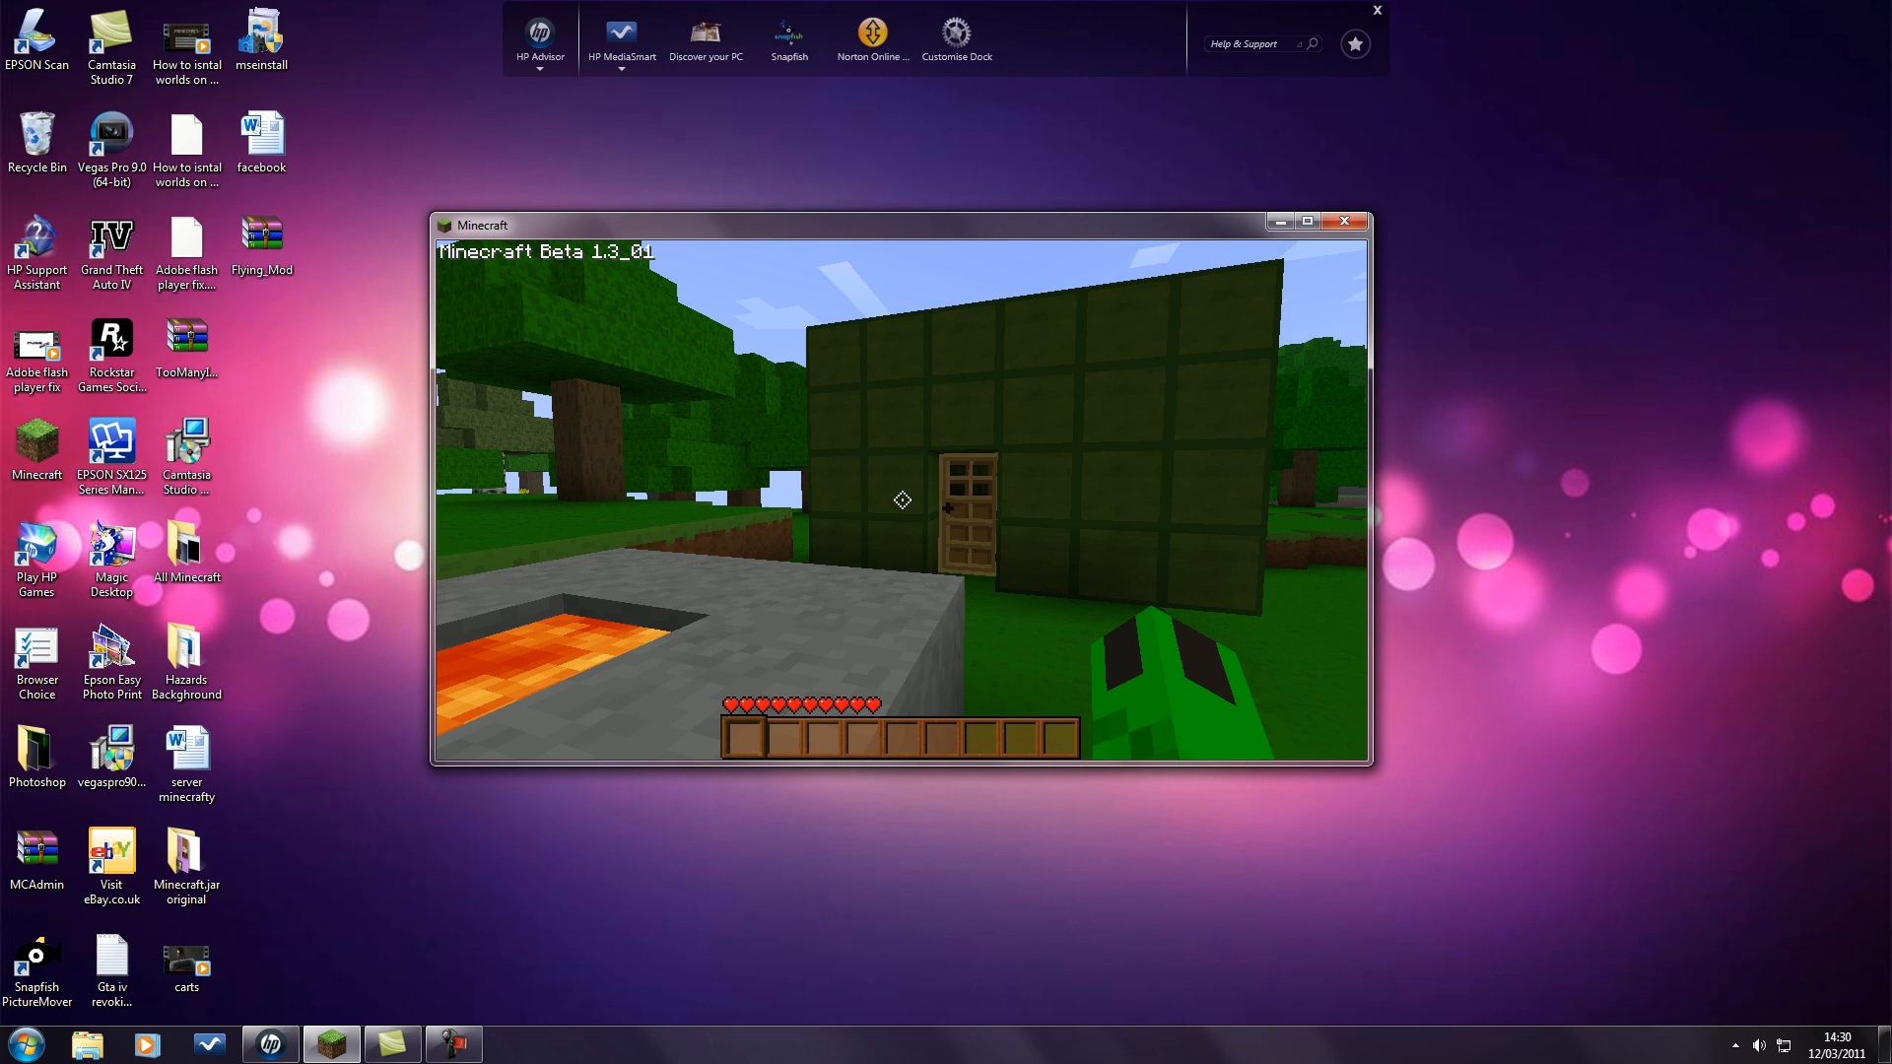
key("e")
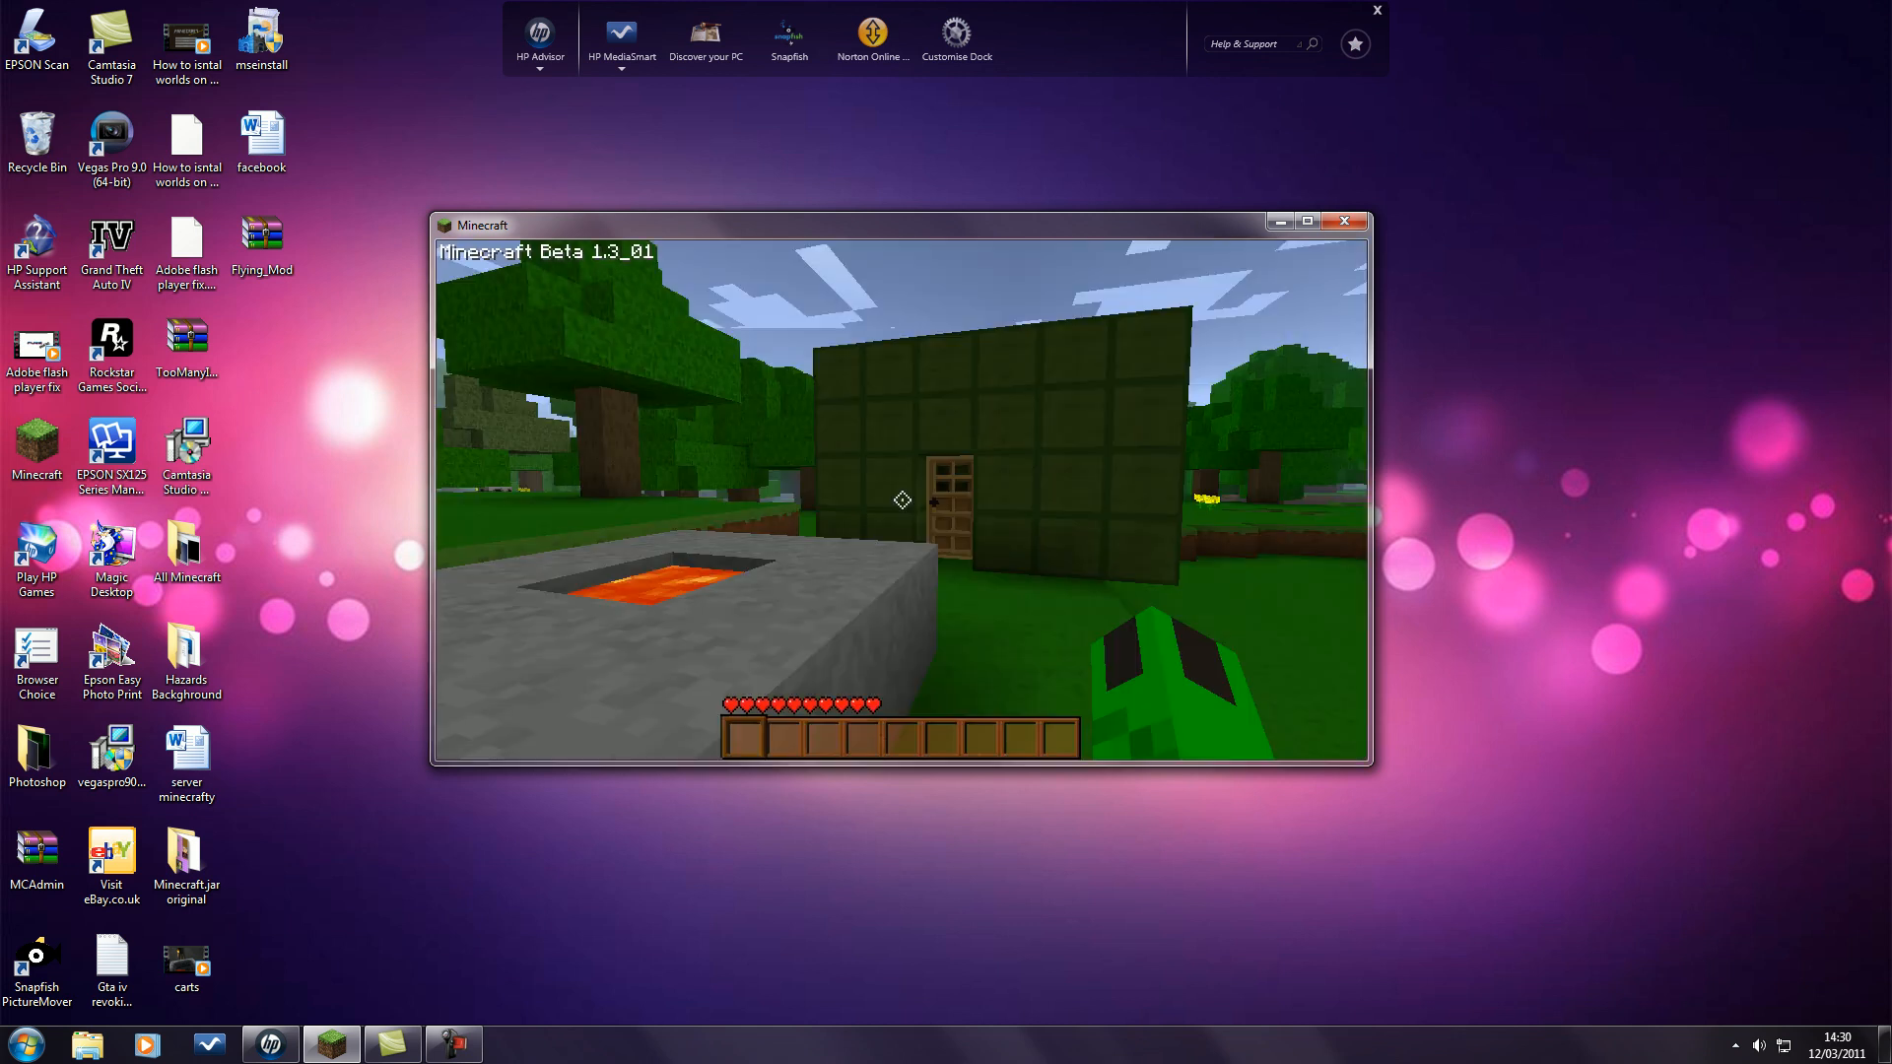
mouse_move(903, 499)
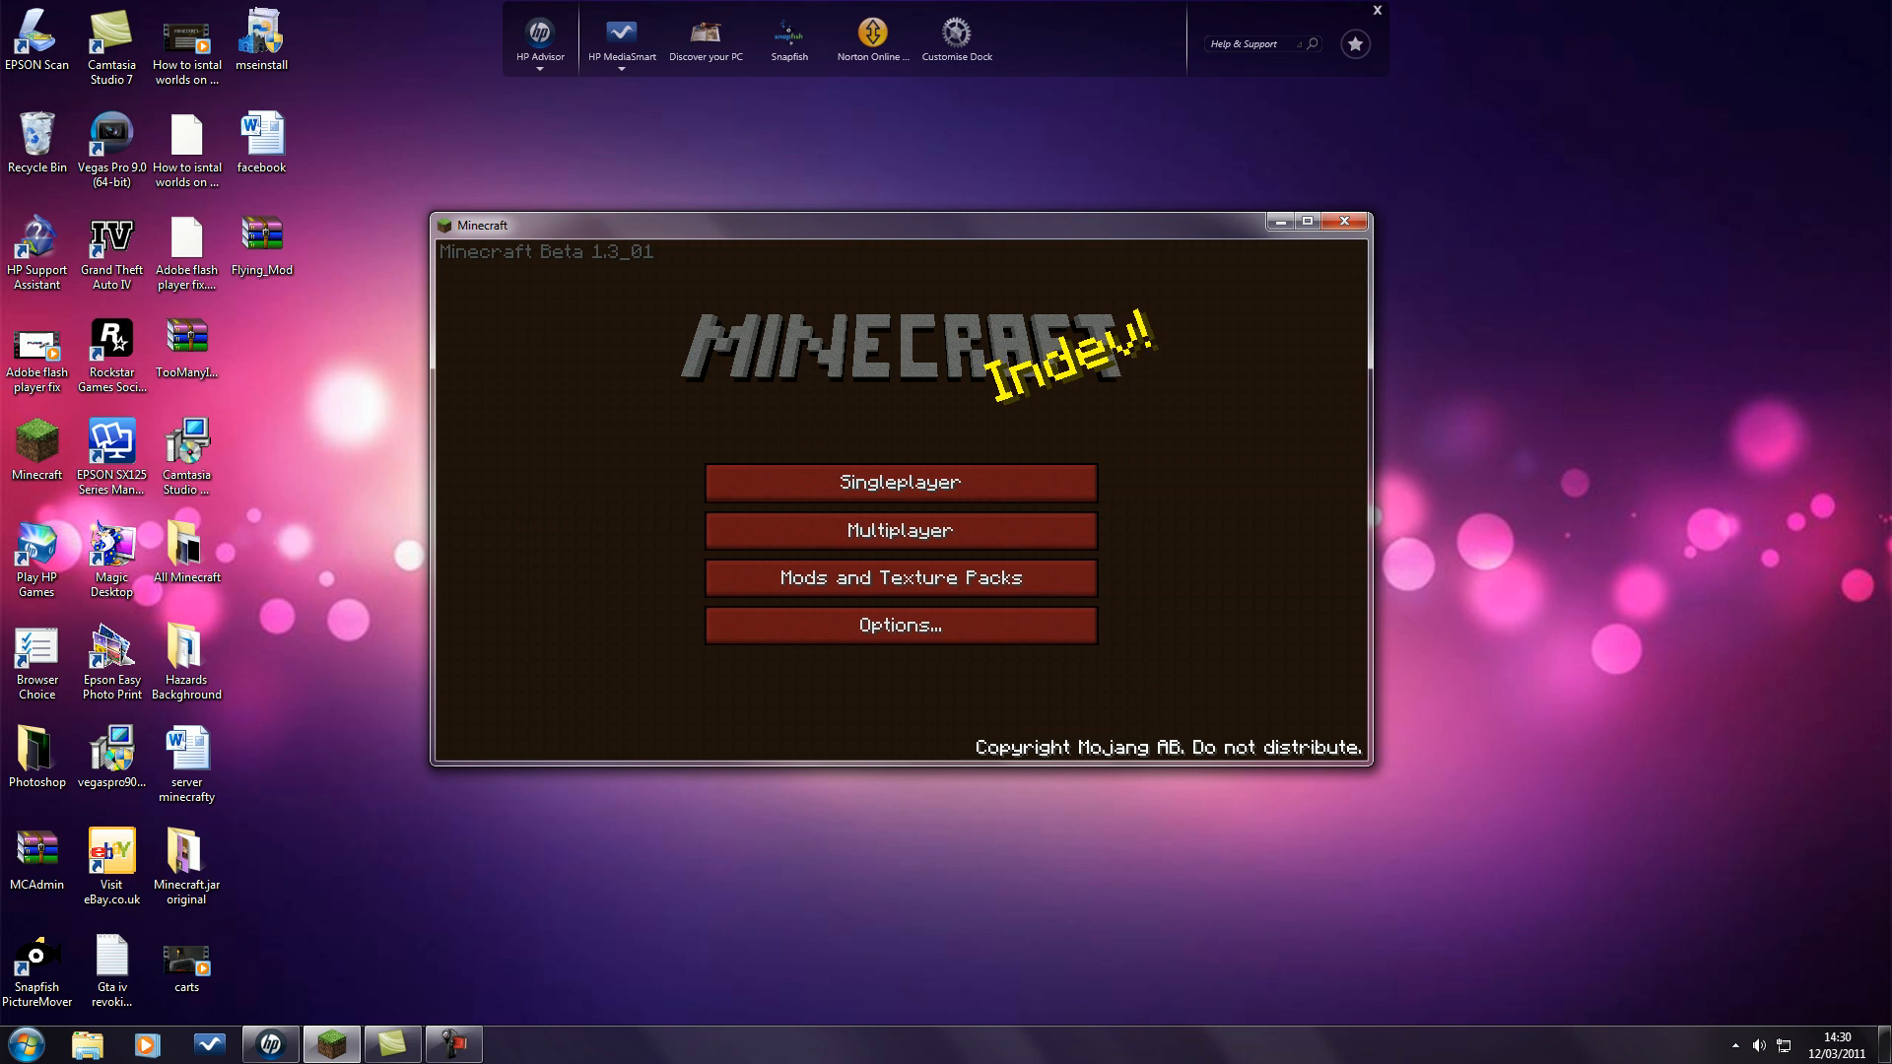
mouse_move(1342, 221)
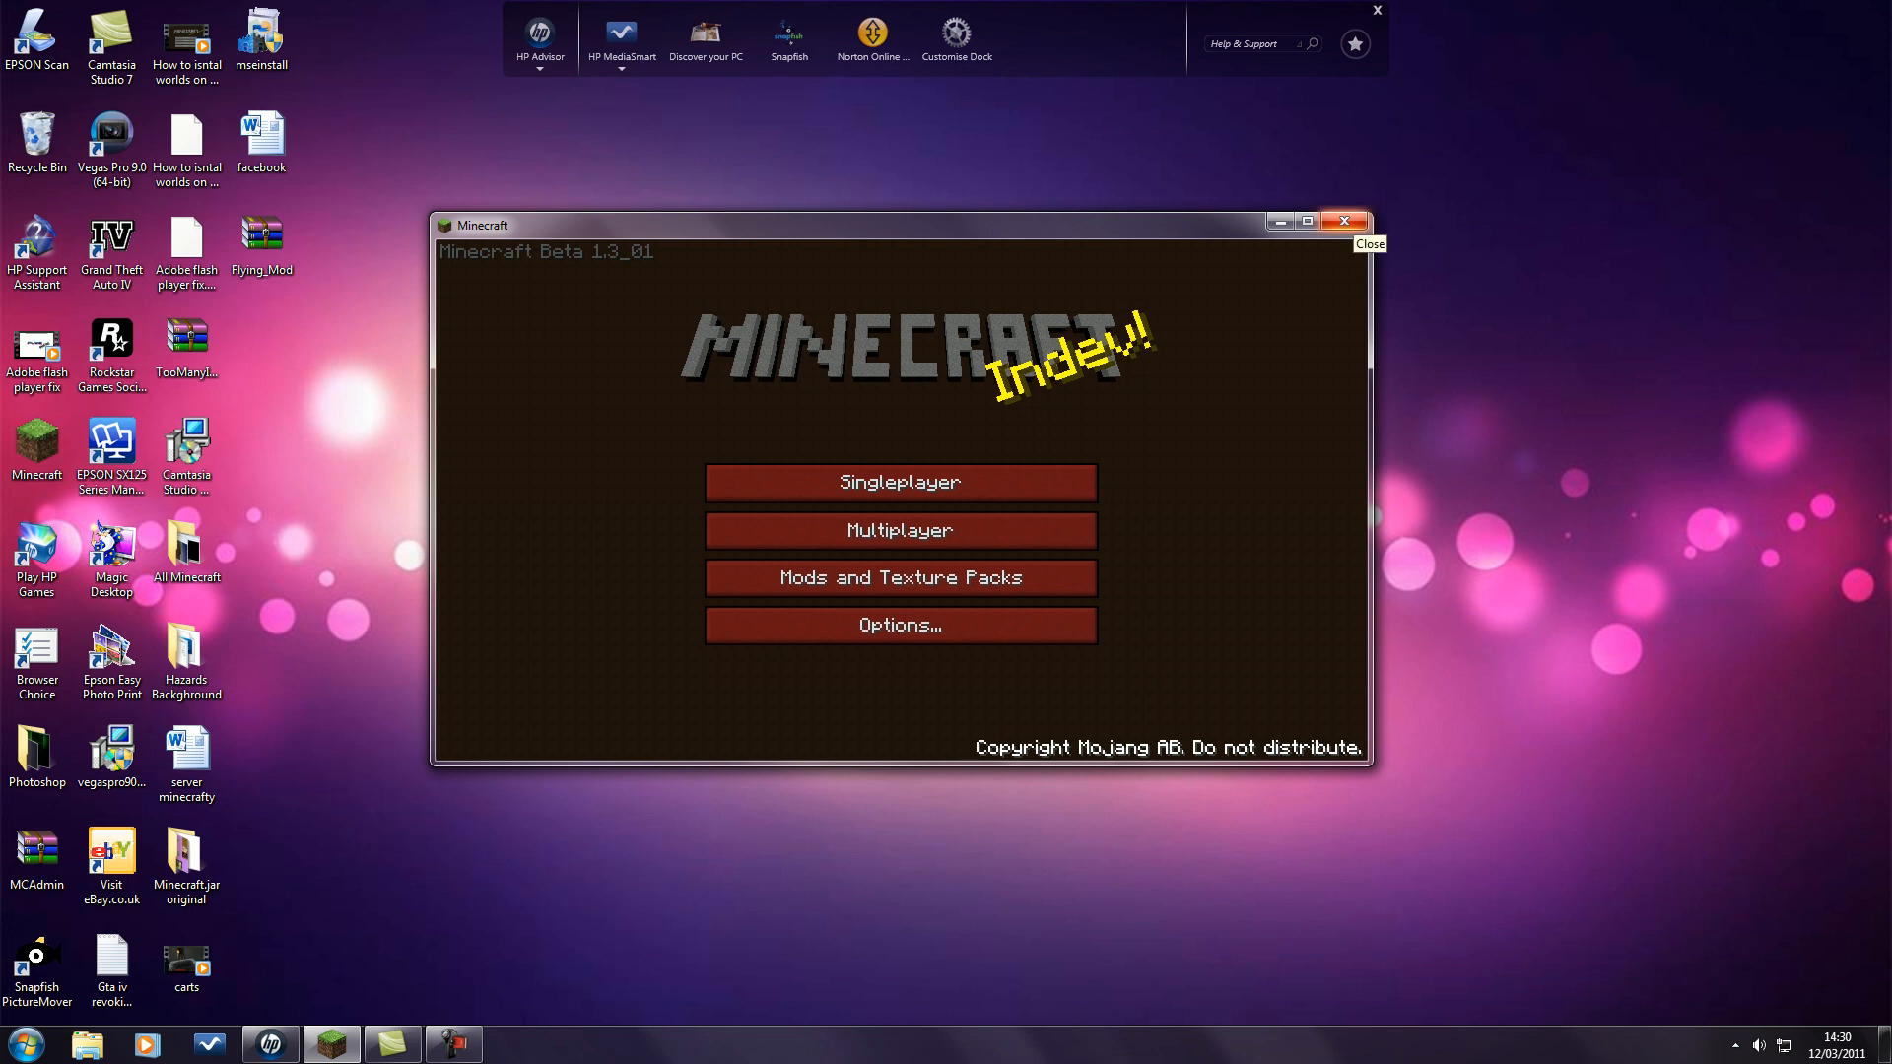
left_click(1342, 219)
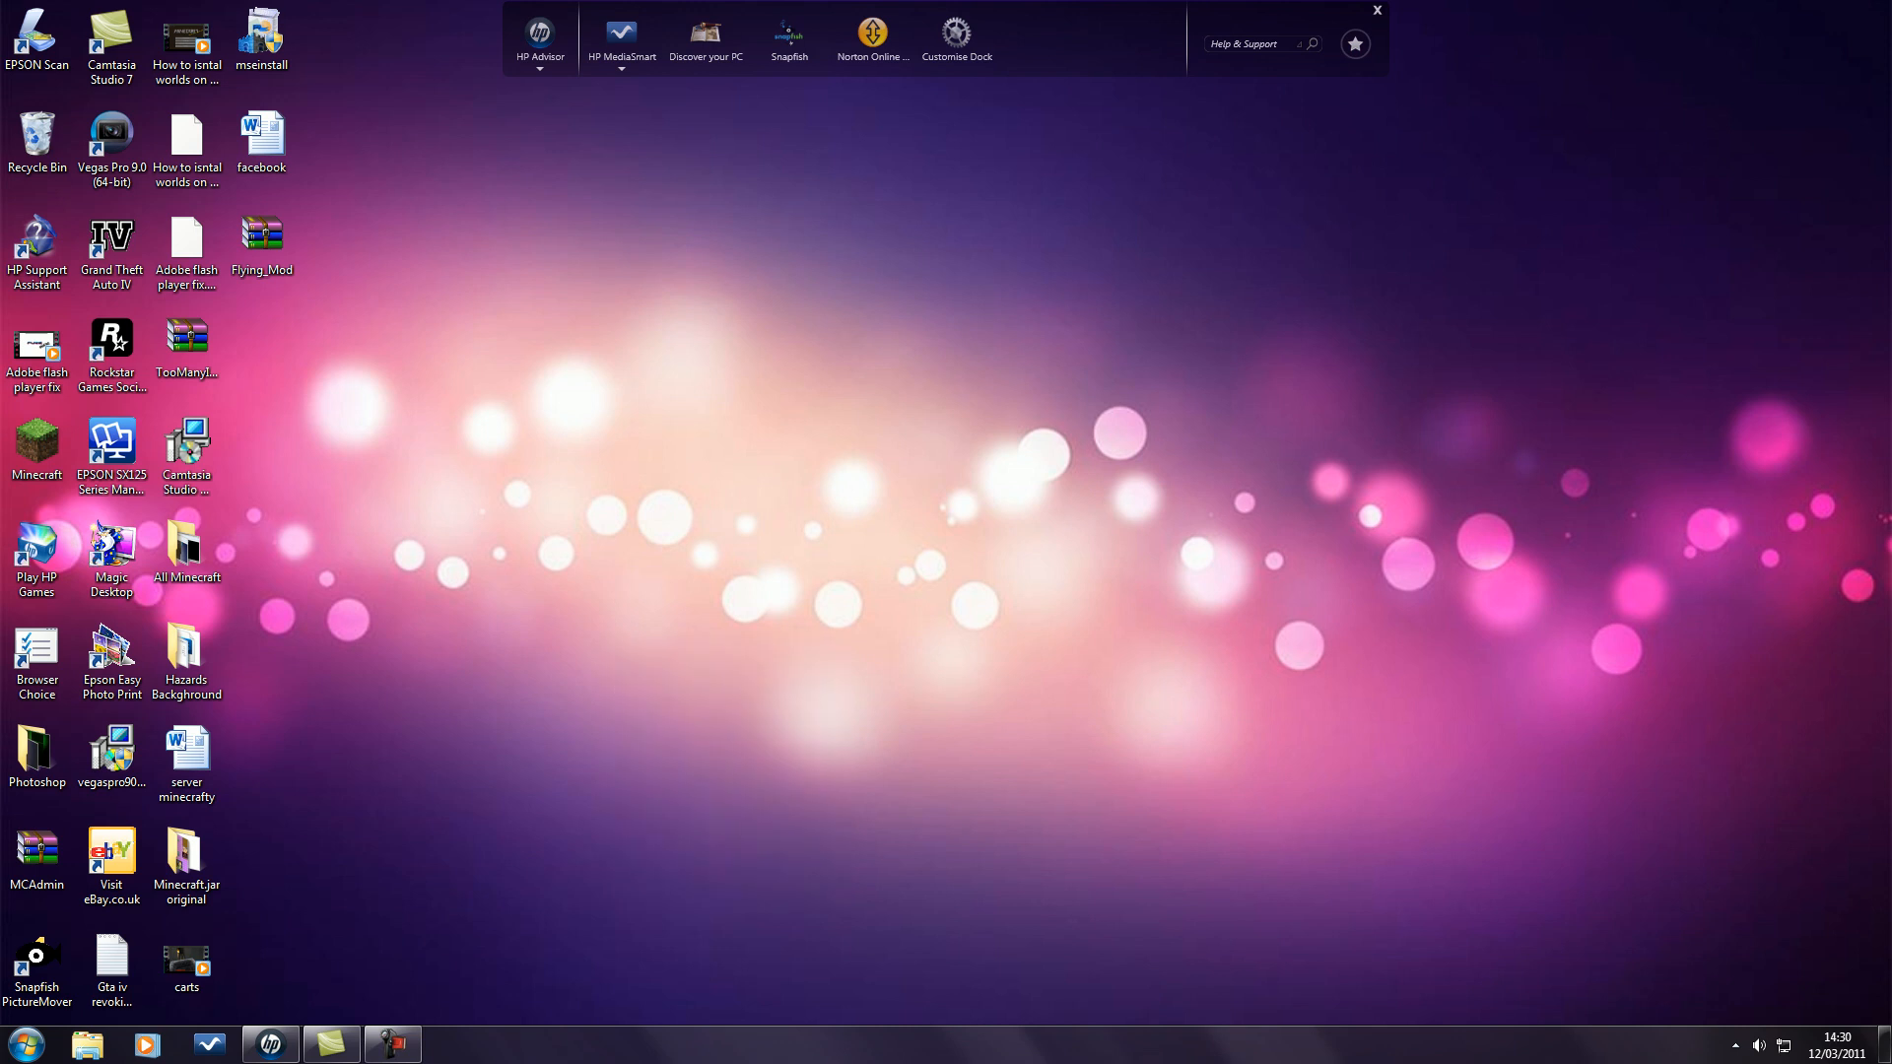
Extract the Flying_Mod.rar mods folder and class files into a new desktop folder named Fly.
left_click(260, 240)
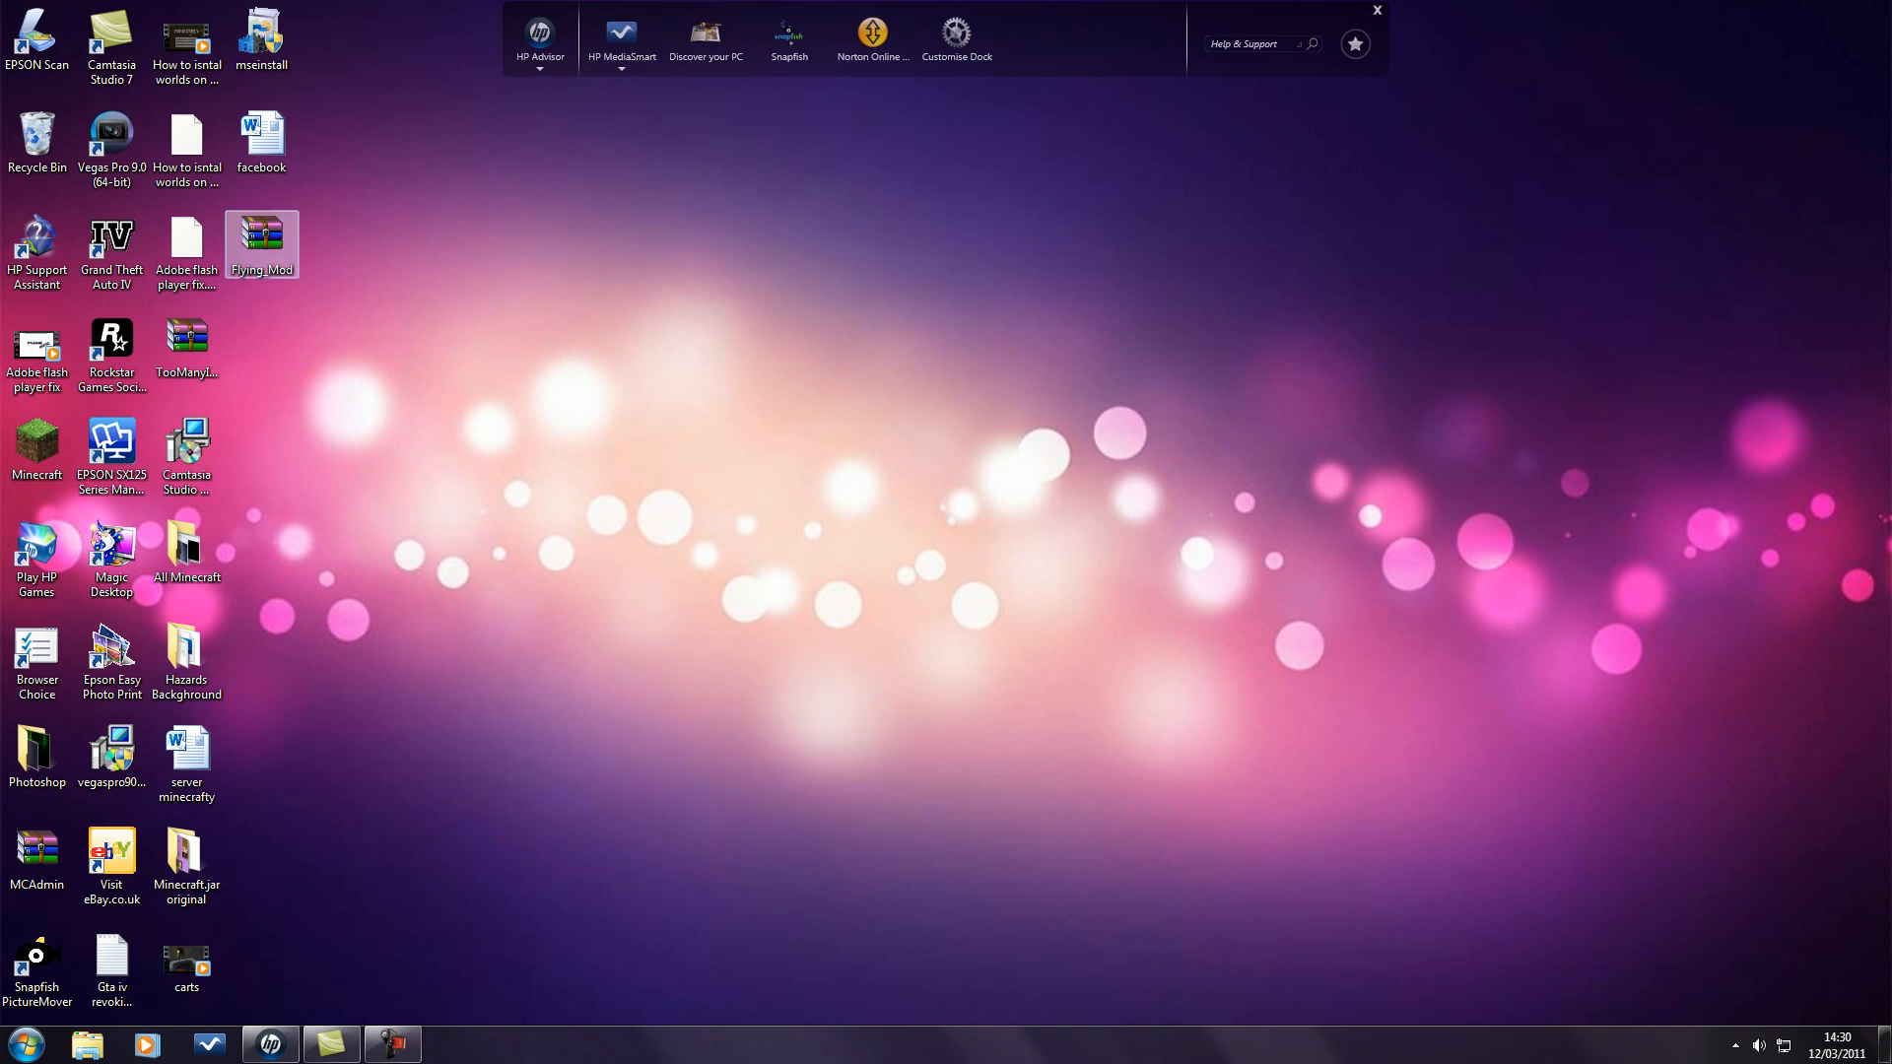
double_click(262, 242)
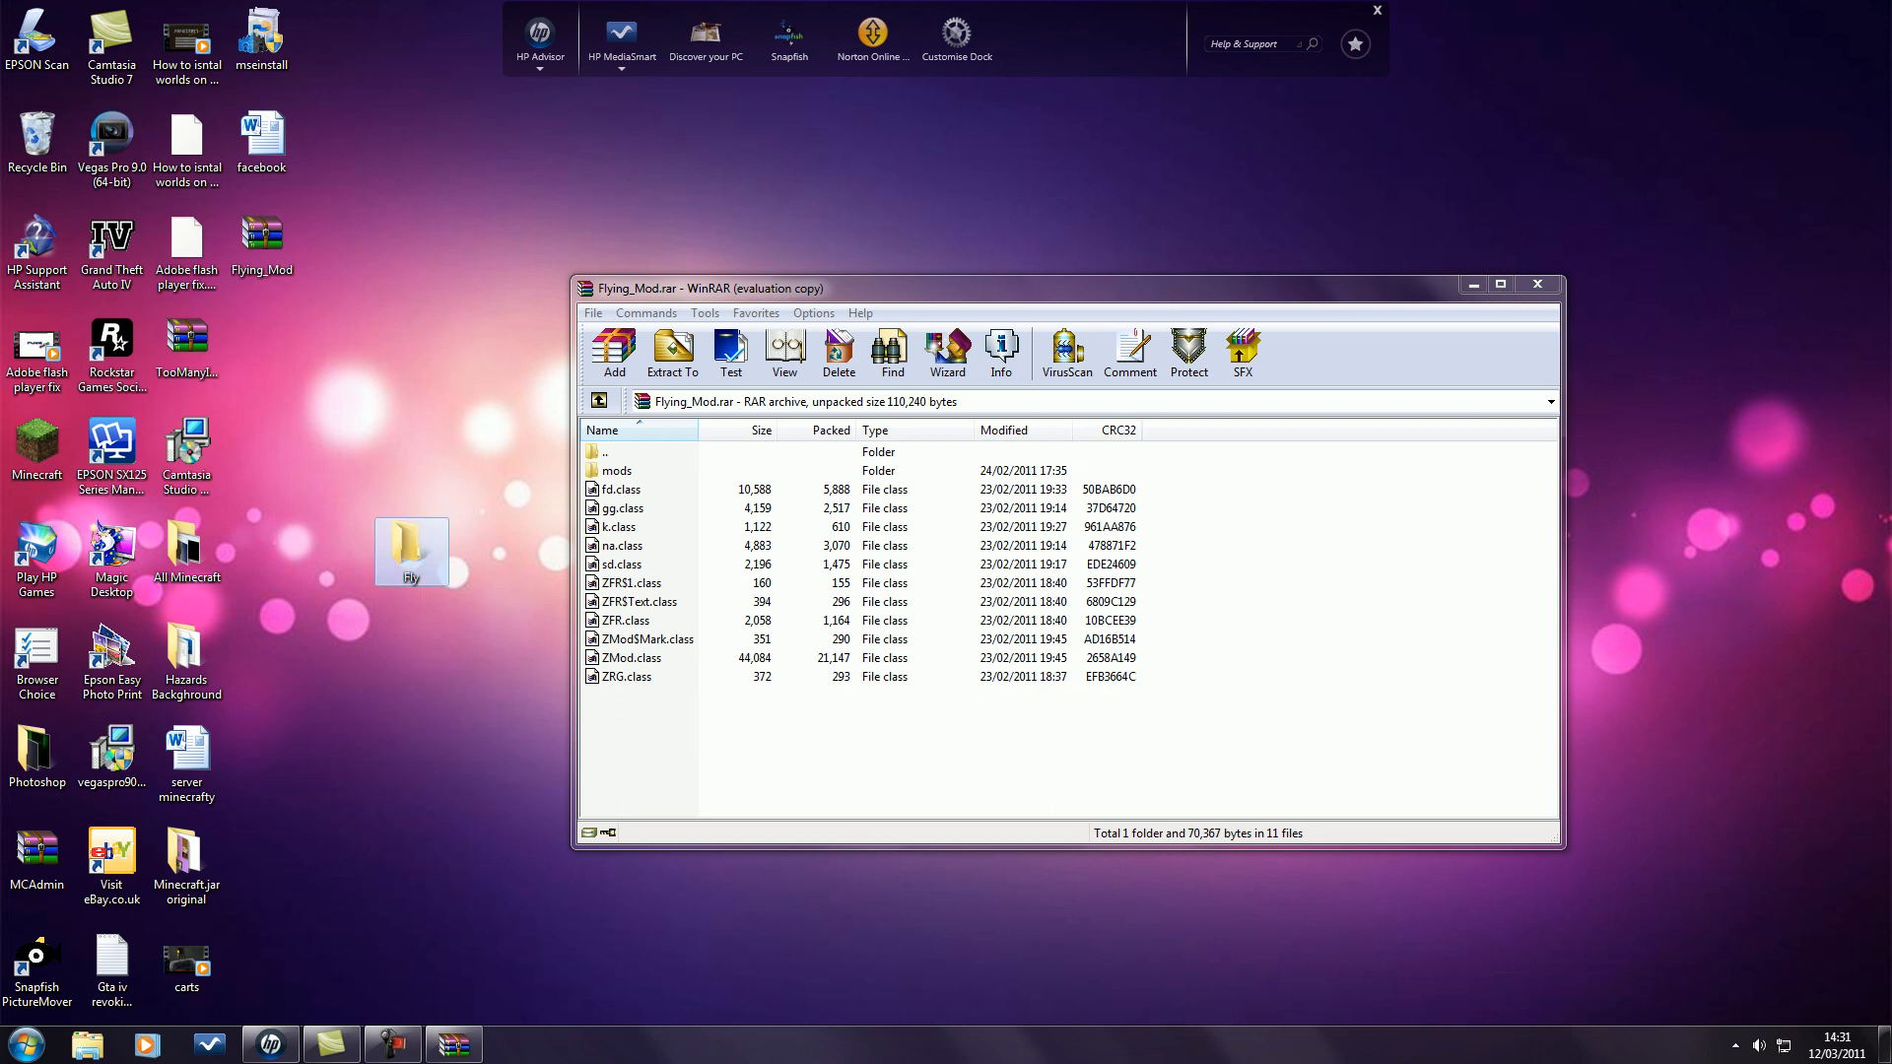
double_click(410, 550)
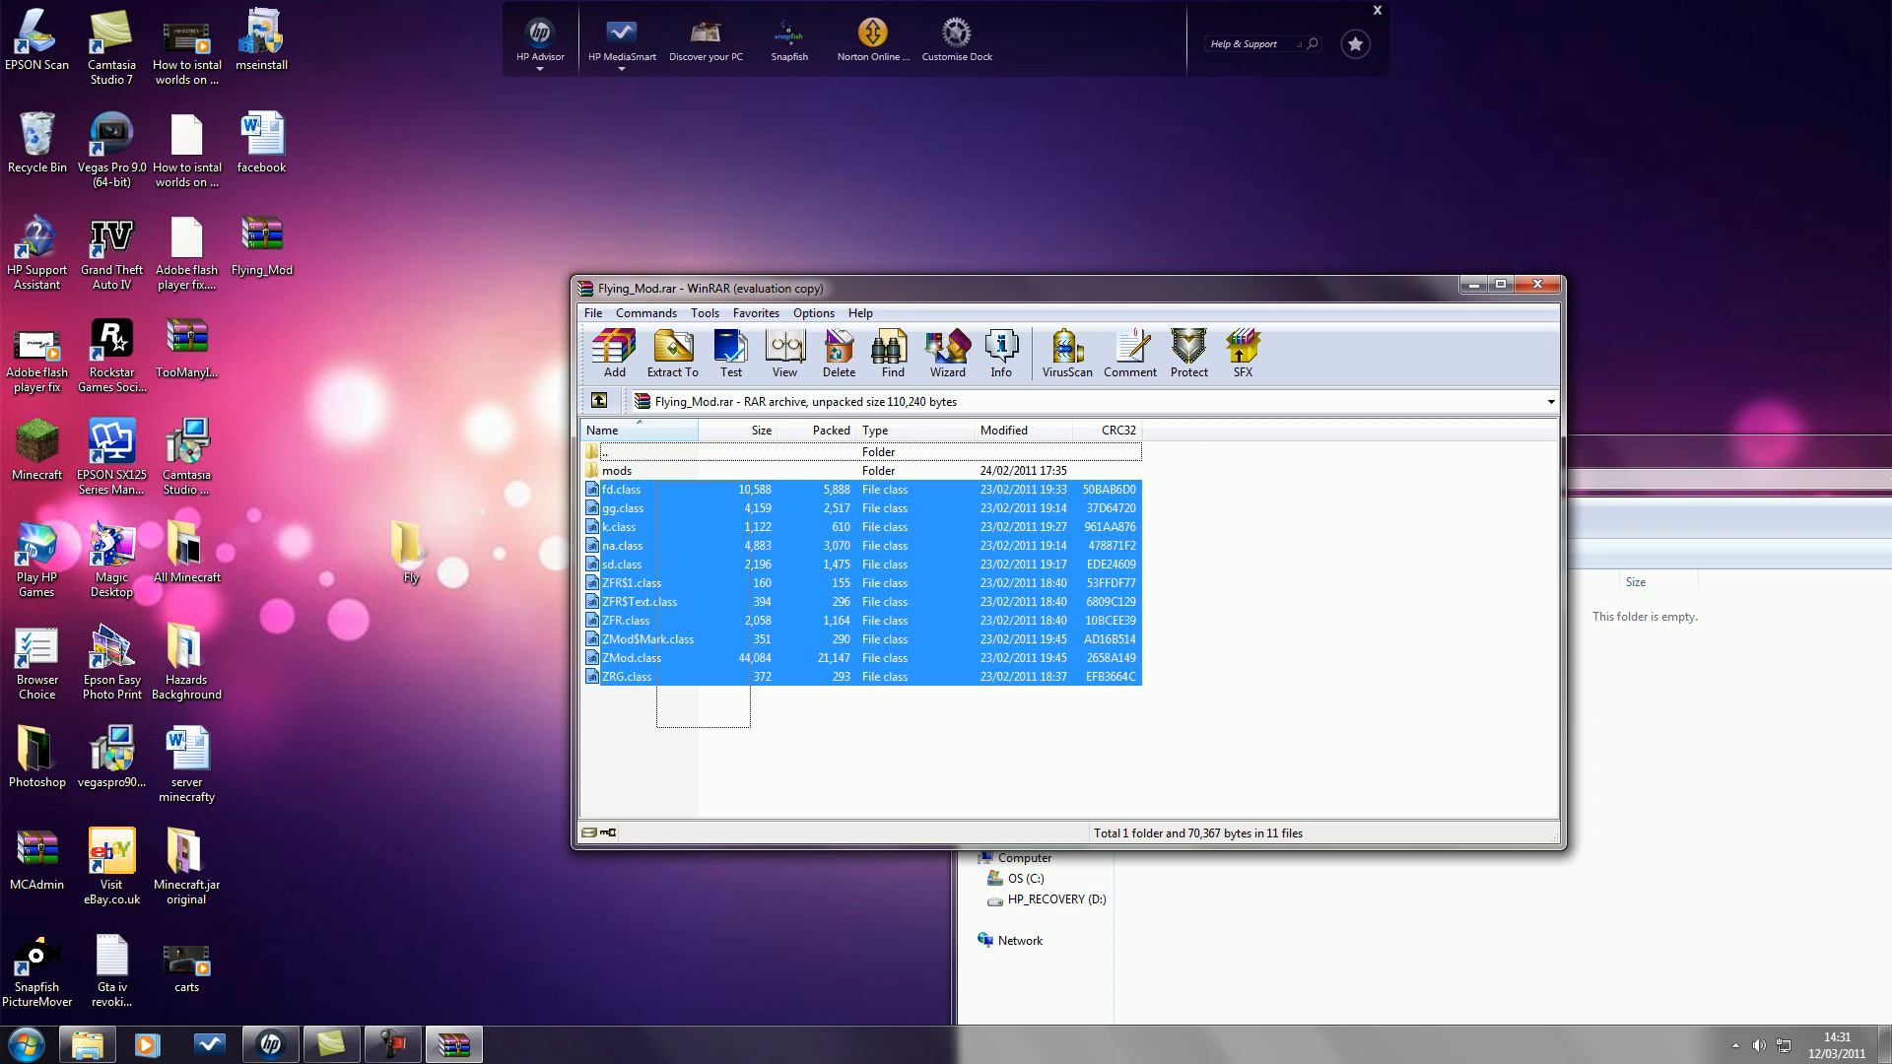
left_click(672, 351)
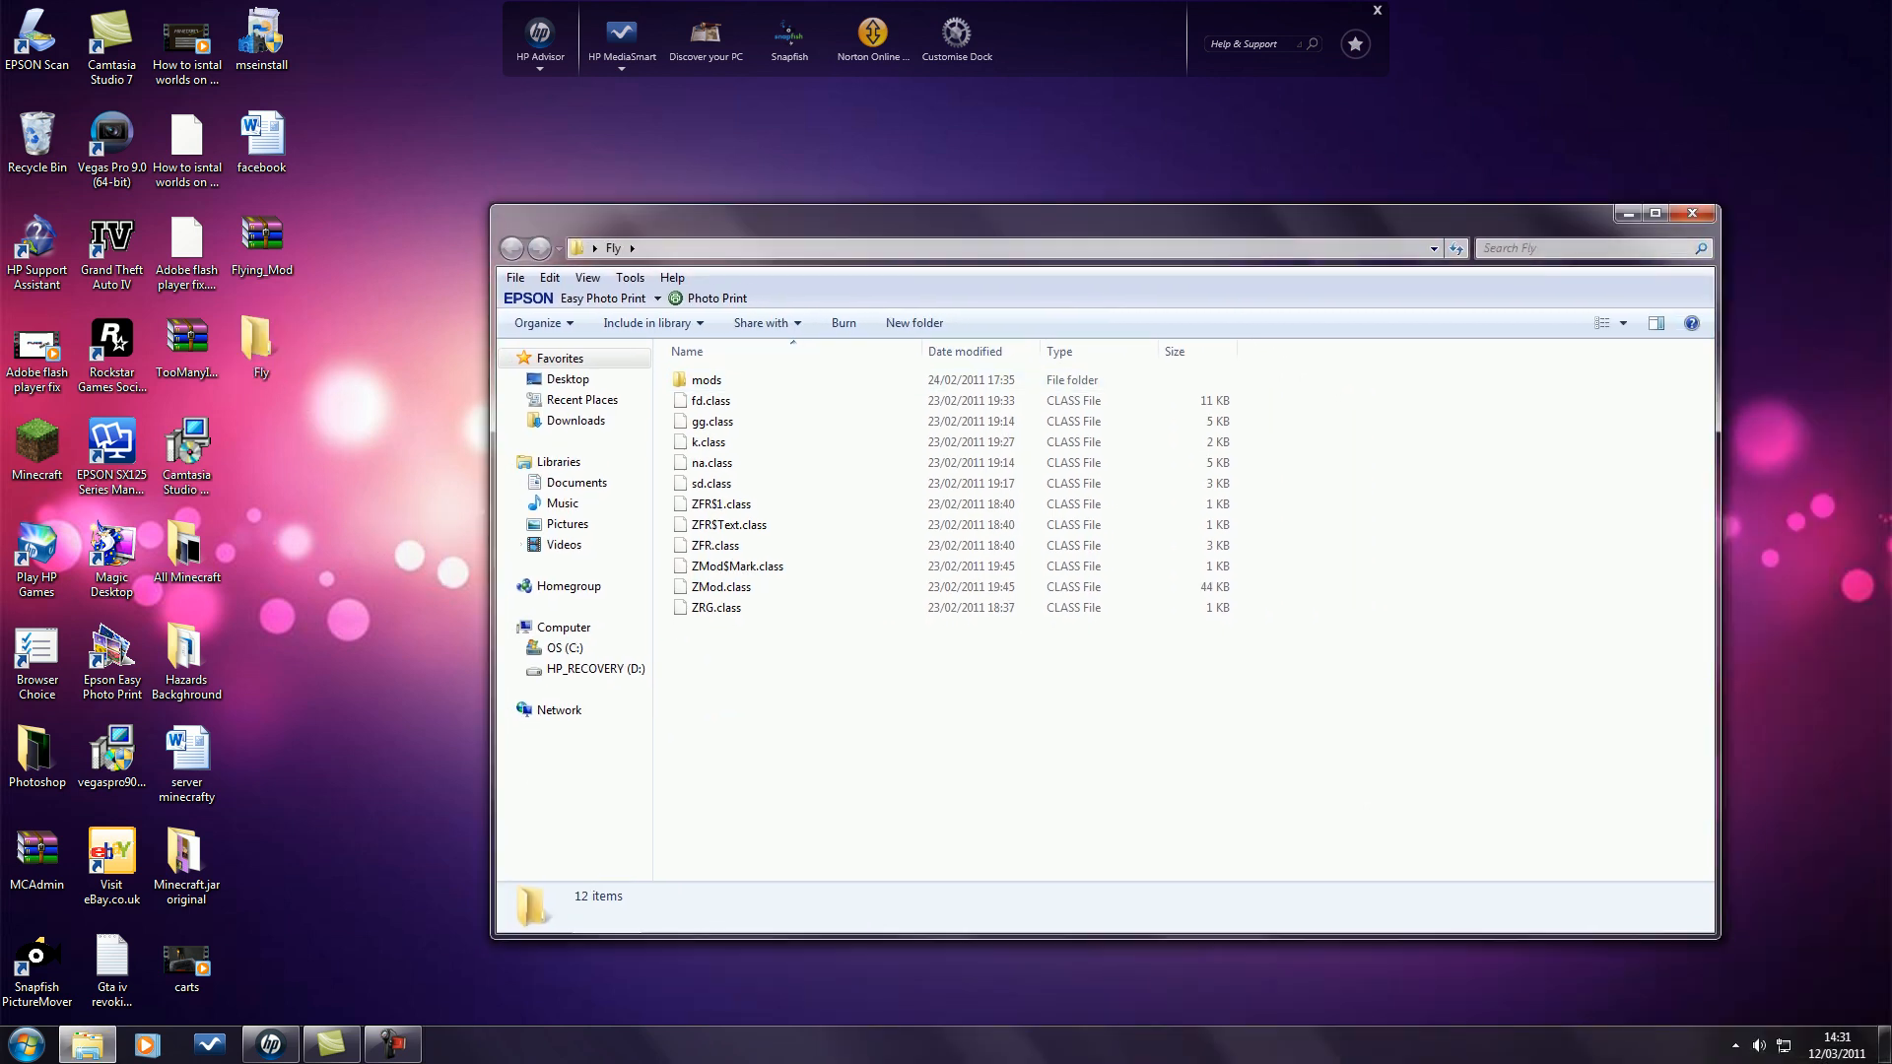
Snap the Fly window to the right and bring up Run with %appdata% entered.
left_click(710, 441)
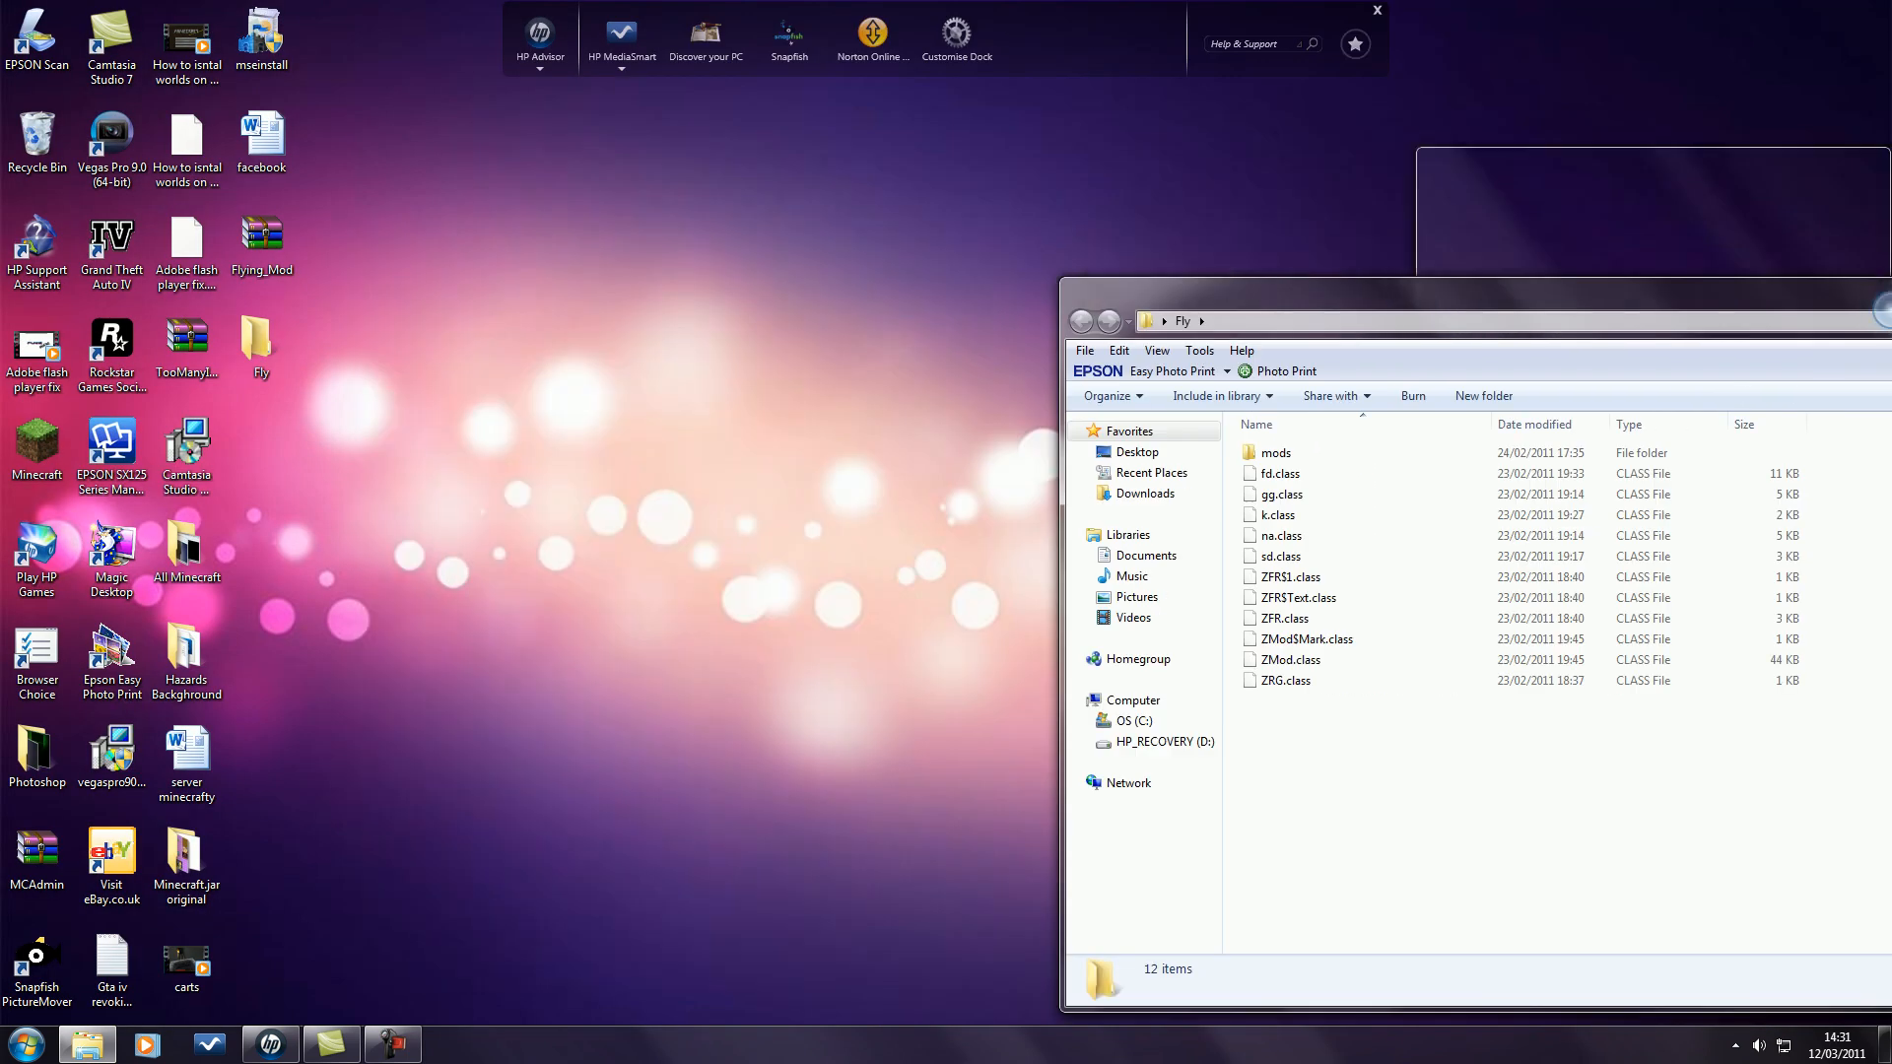
left_click(1862, 12)
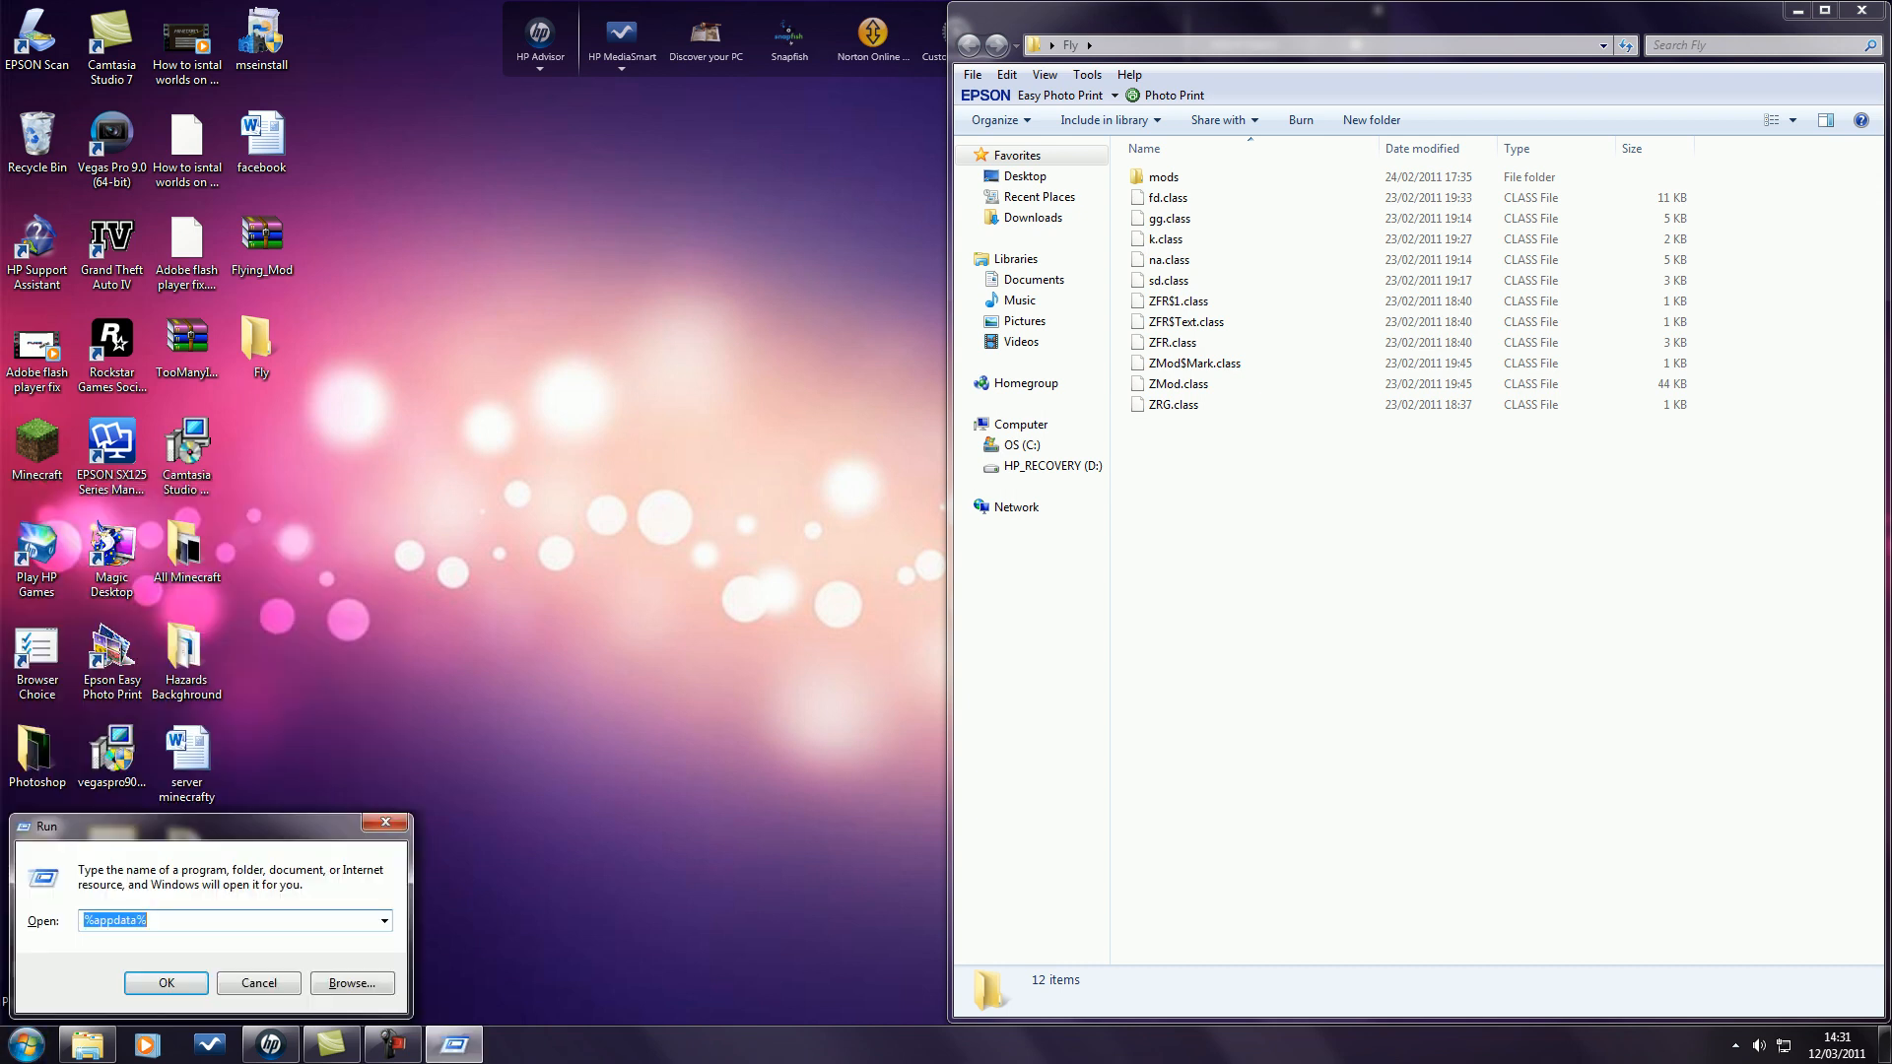
Copy the mods folder into .minecraft, then select minecraft.jar inside its bin folder.
left_click(165, 981)
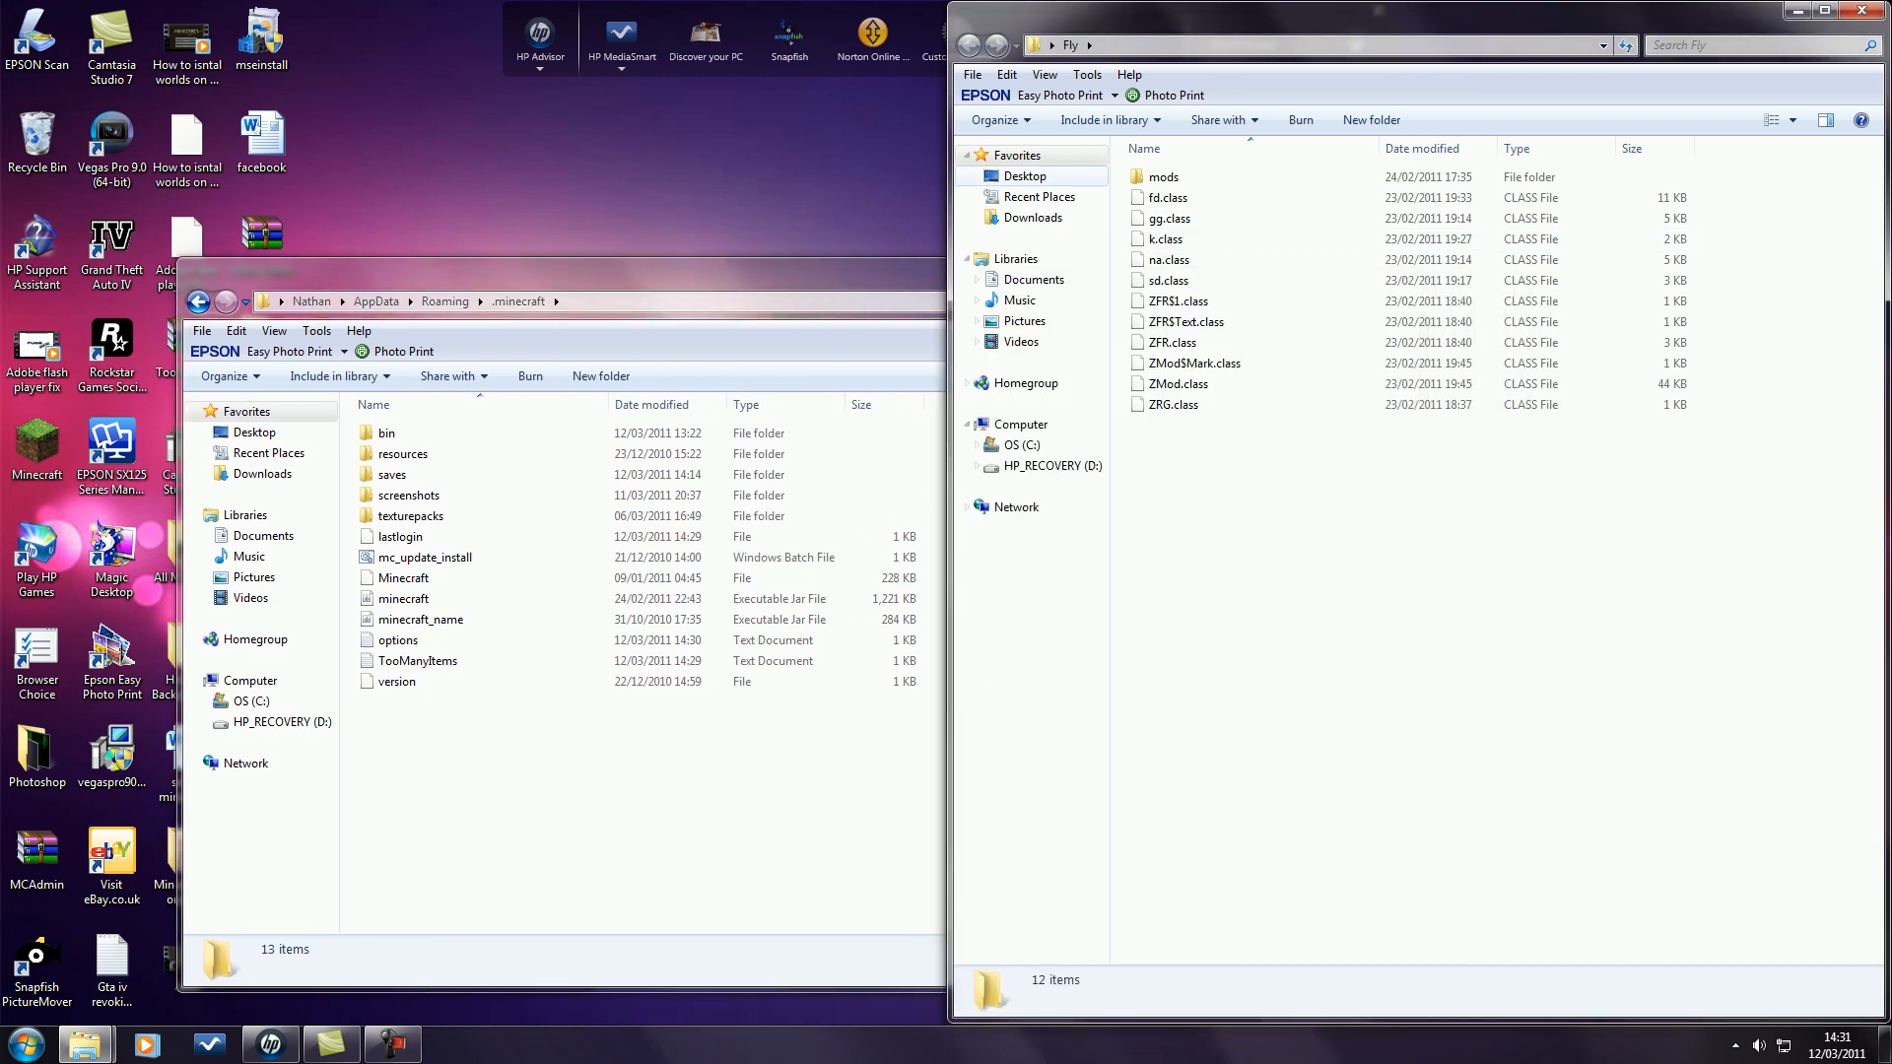
left_click(1164, 175)
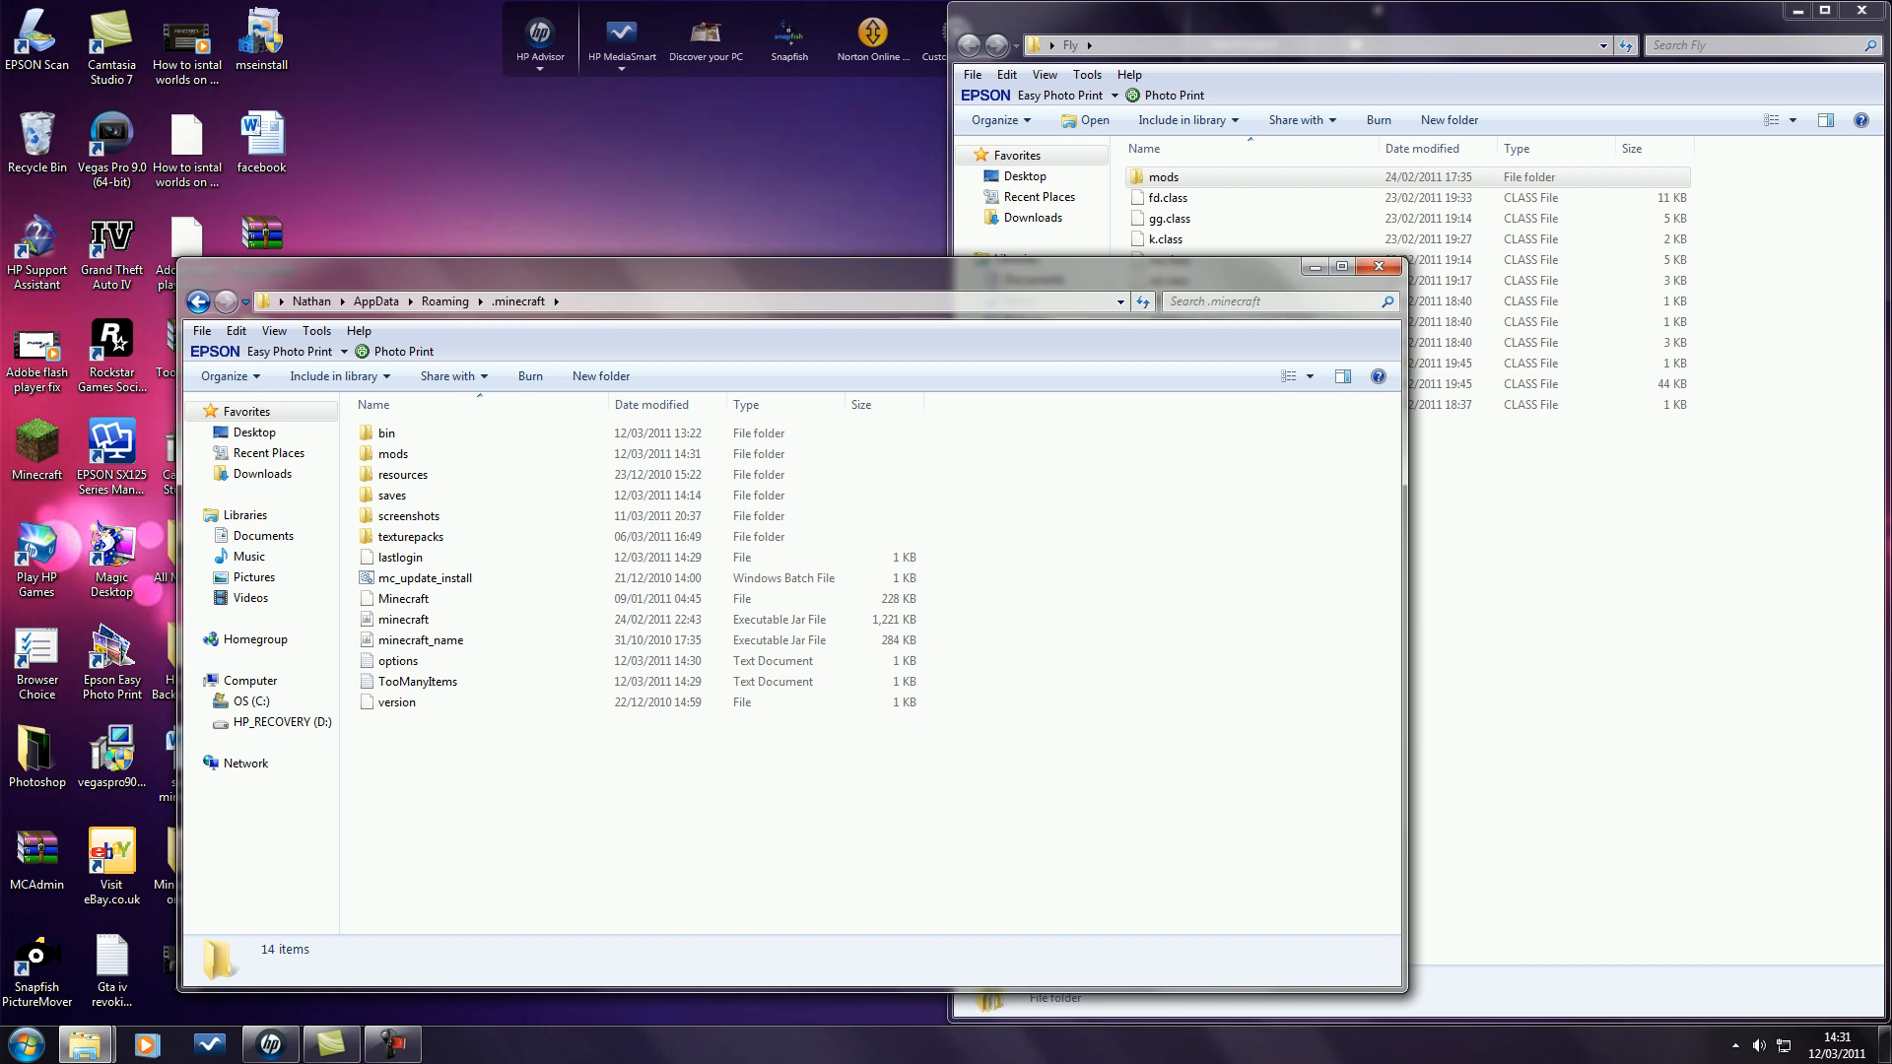
double_click(390, 432)
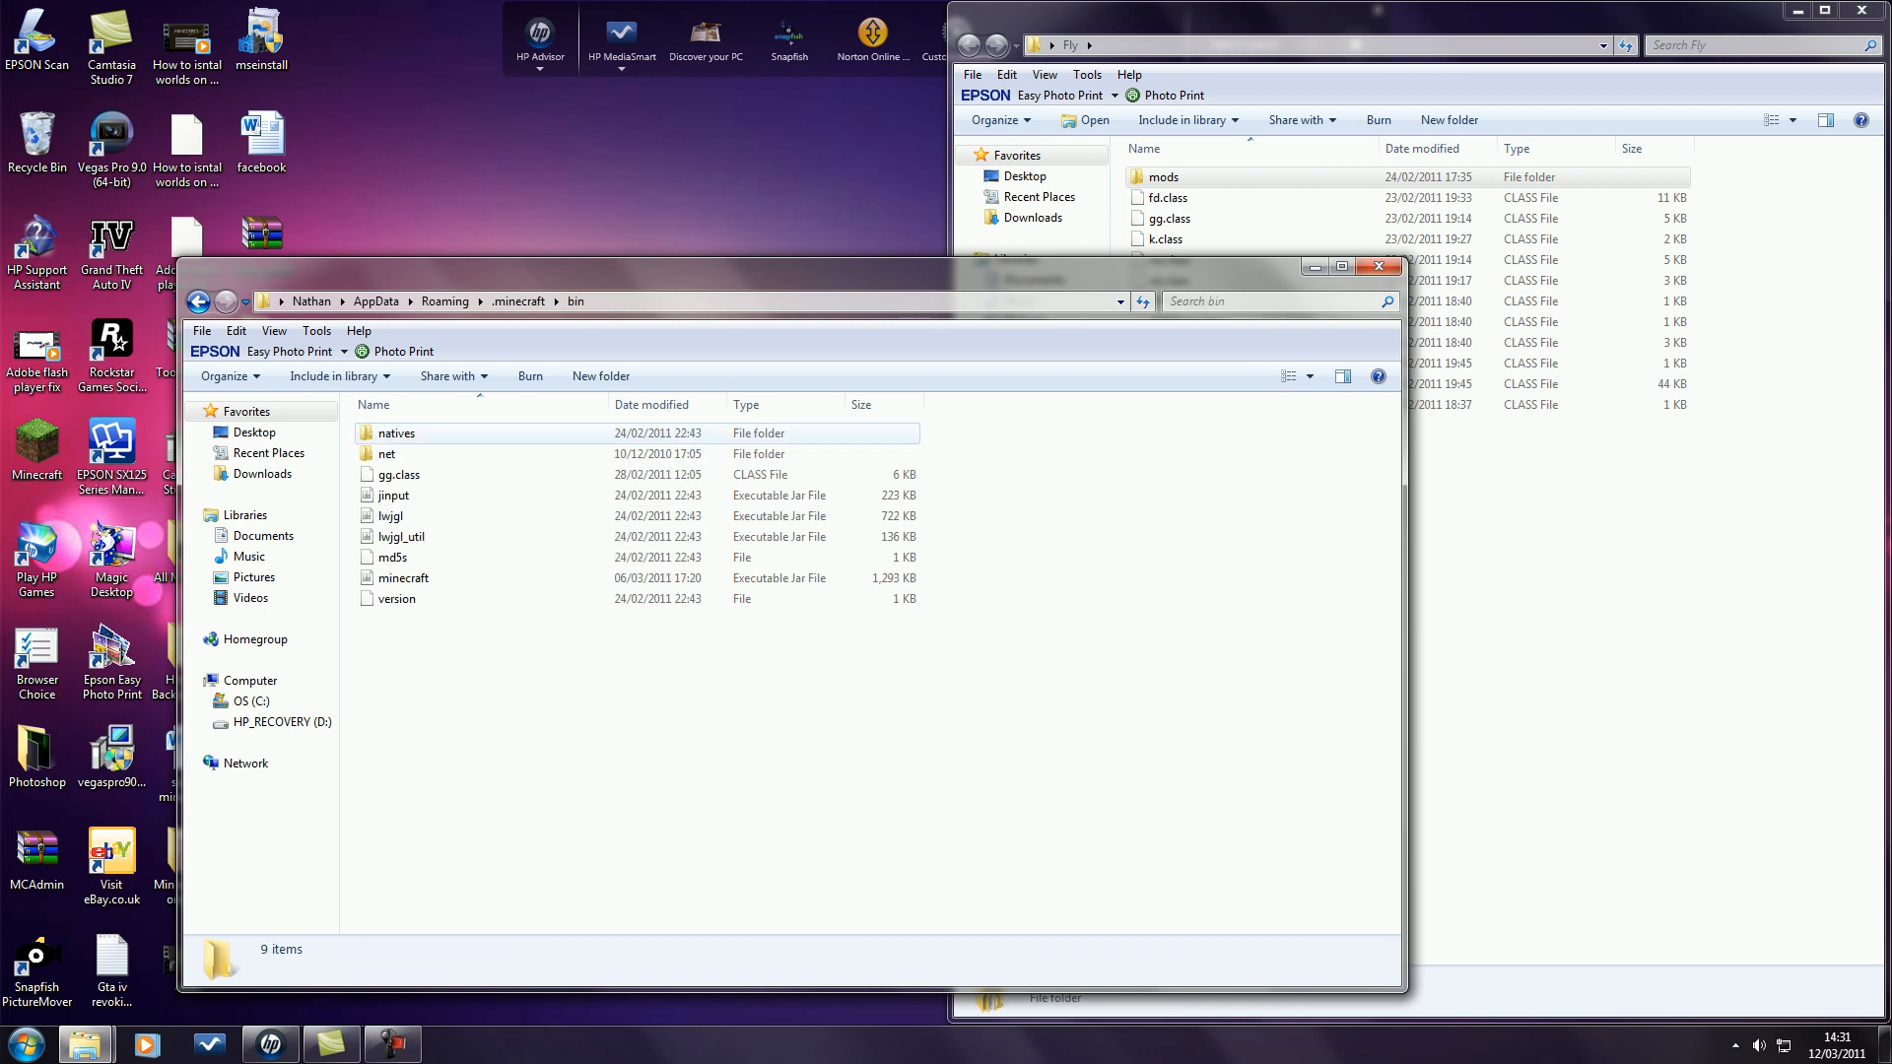
left_click(402, 577)
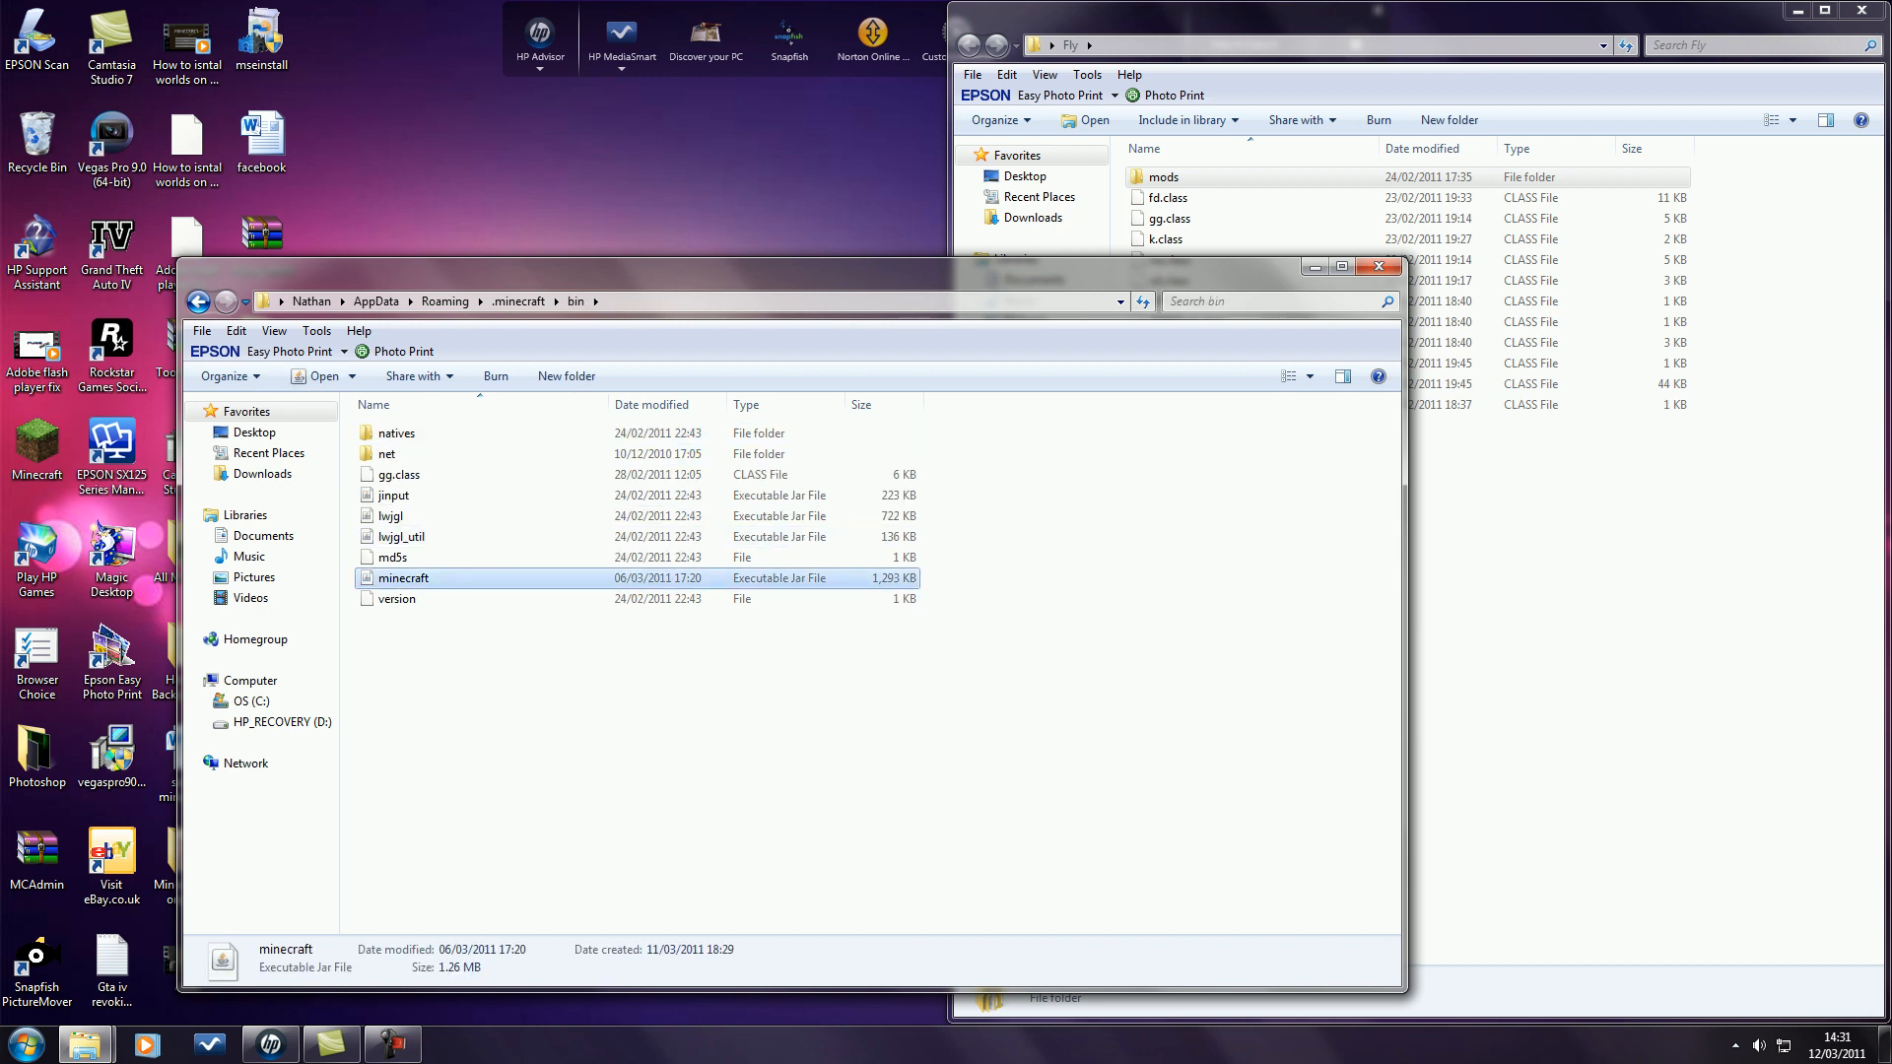
Open minecraft.jar with WinRAR and add the Fly class files into it.
right_click(402, 577)
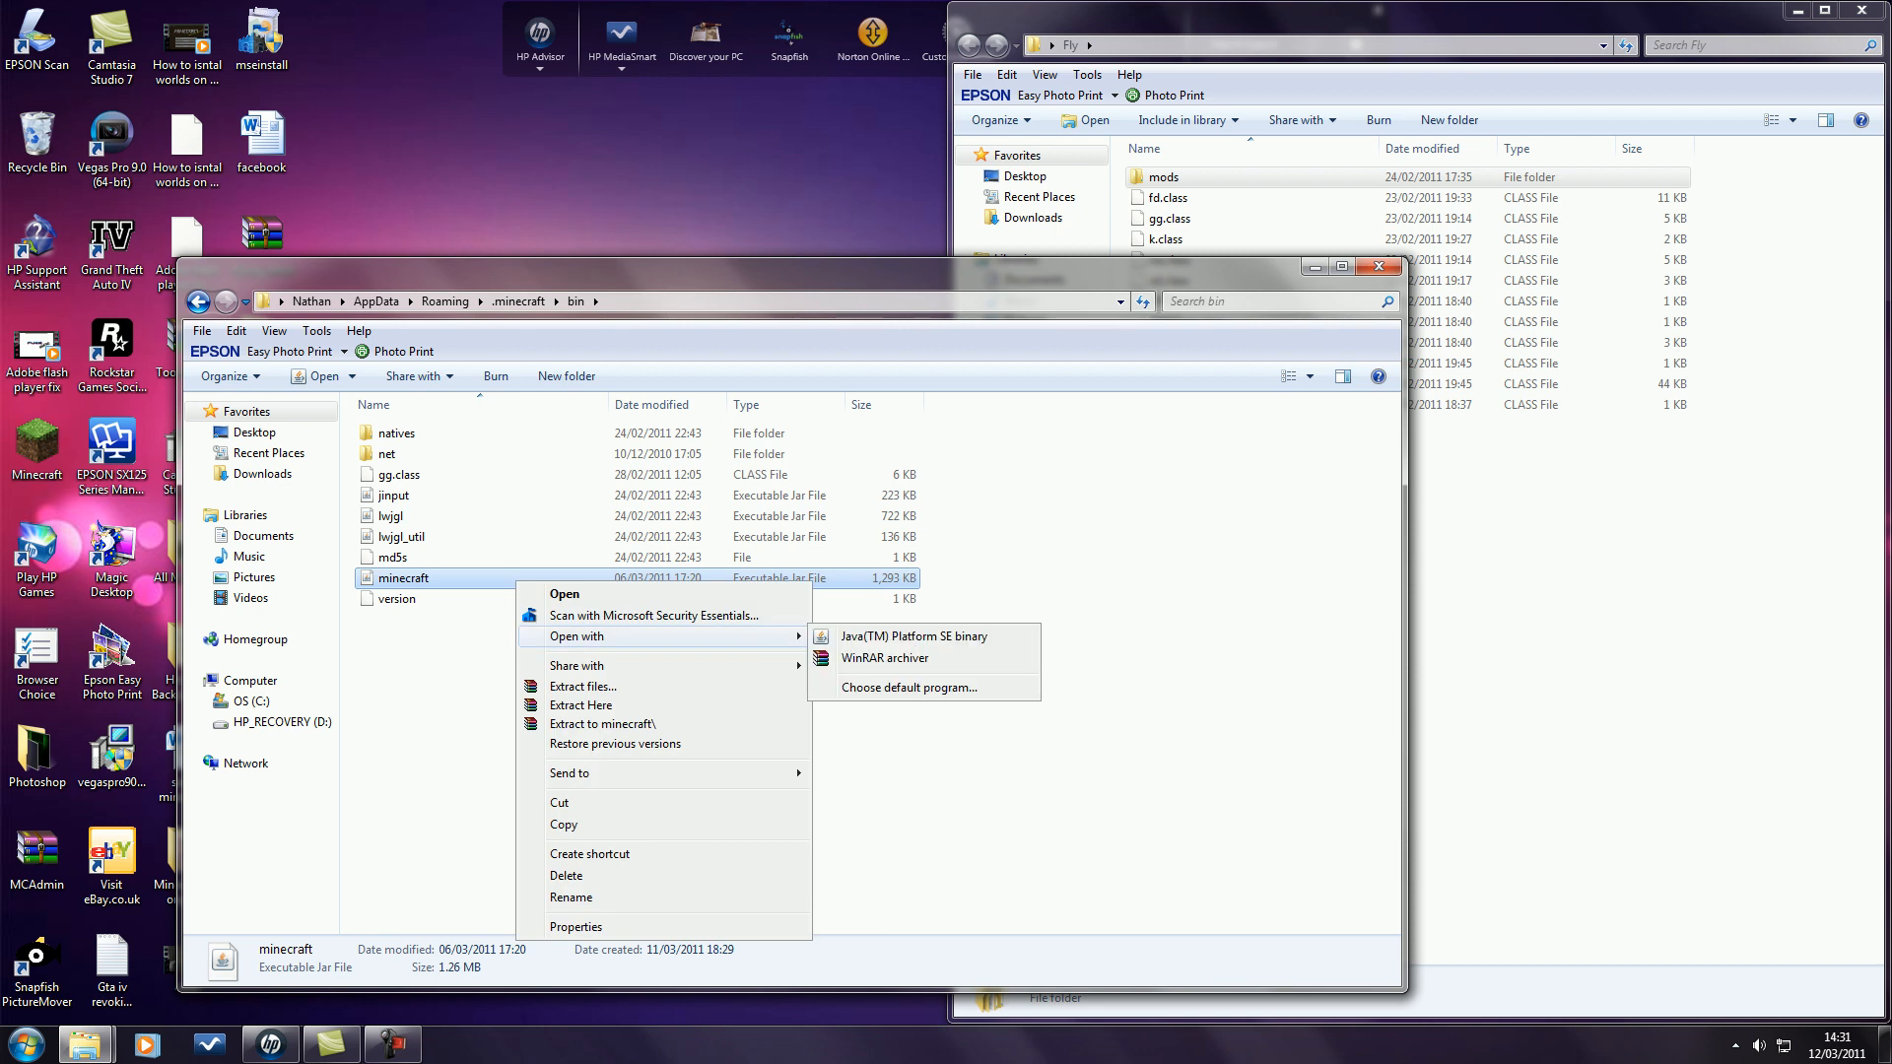
mouse_move(884, 658)
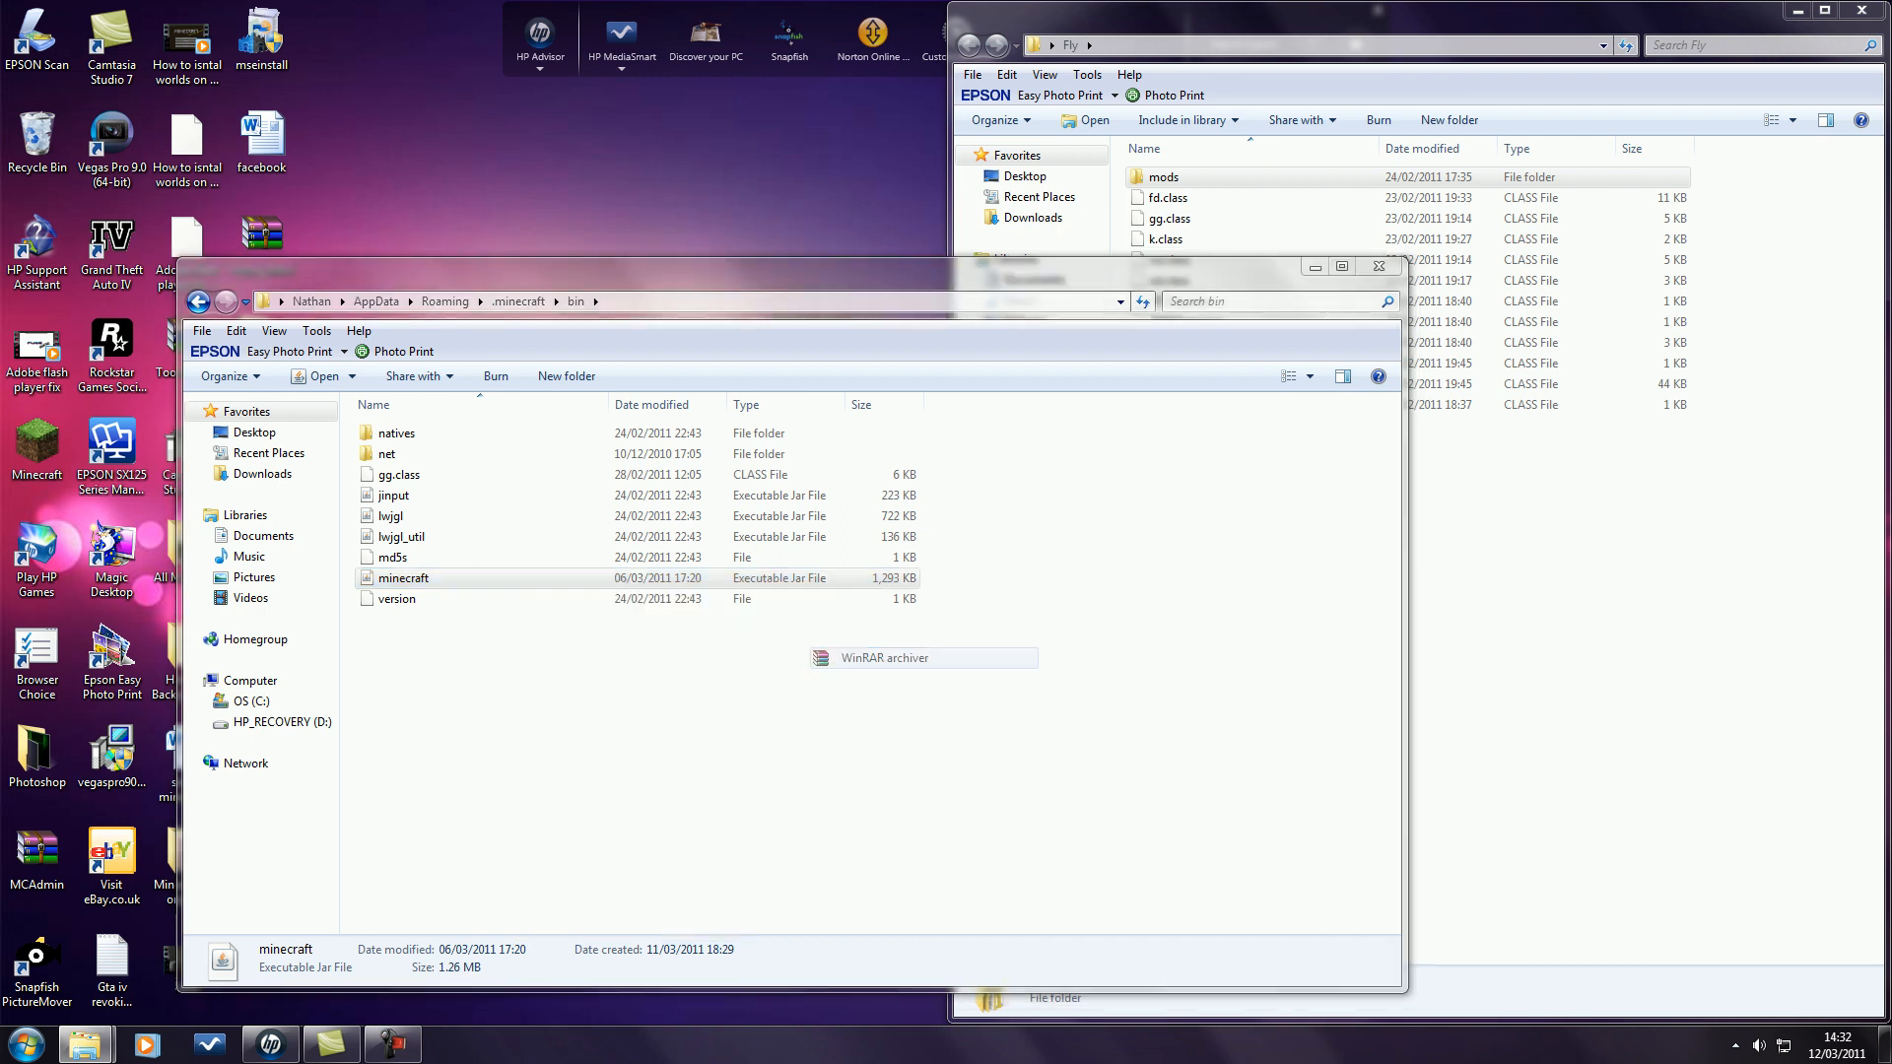
double_click(402, 577)
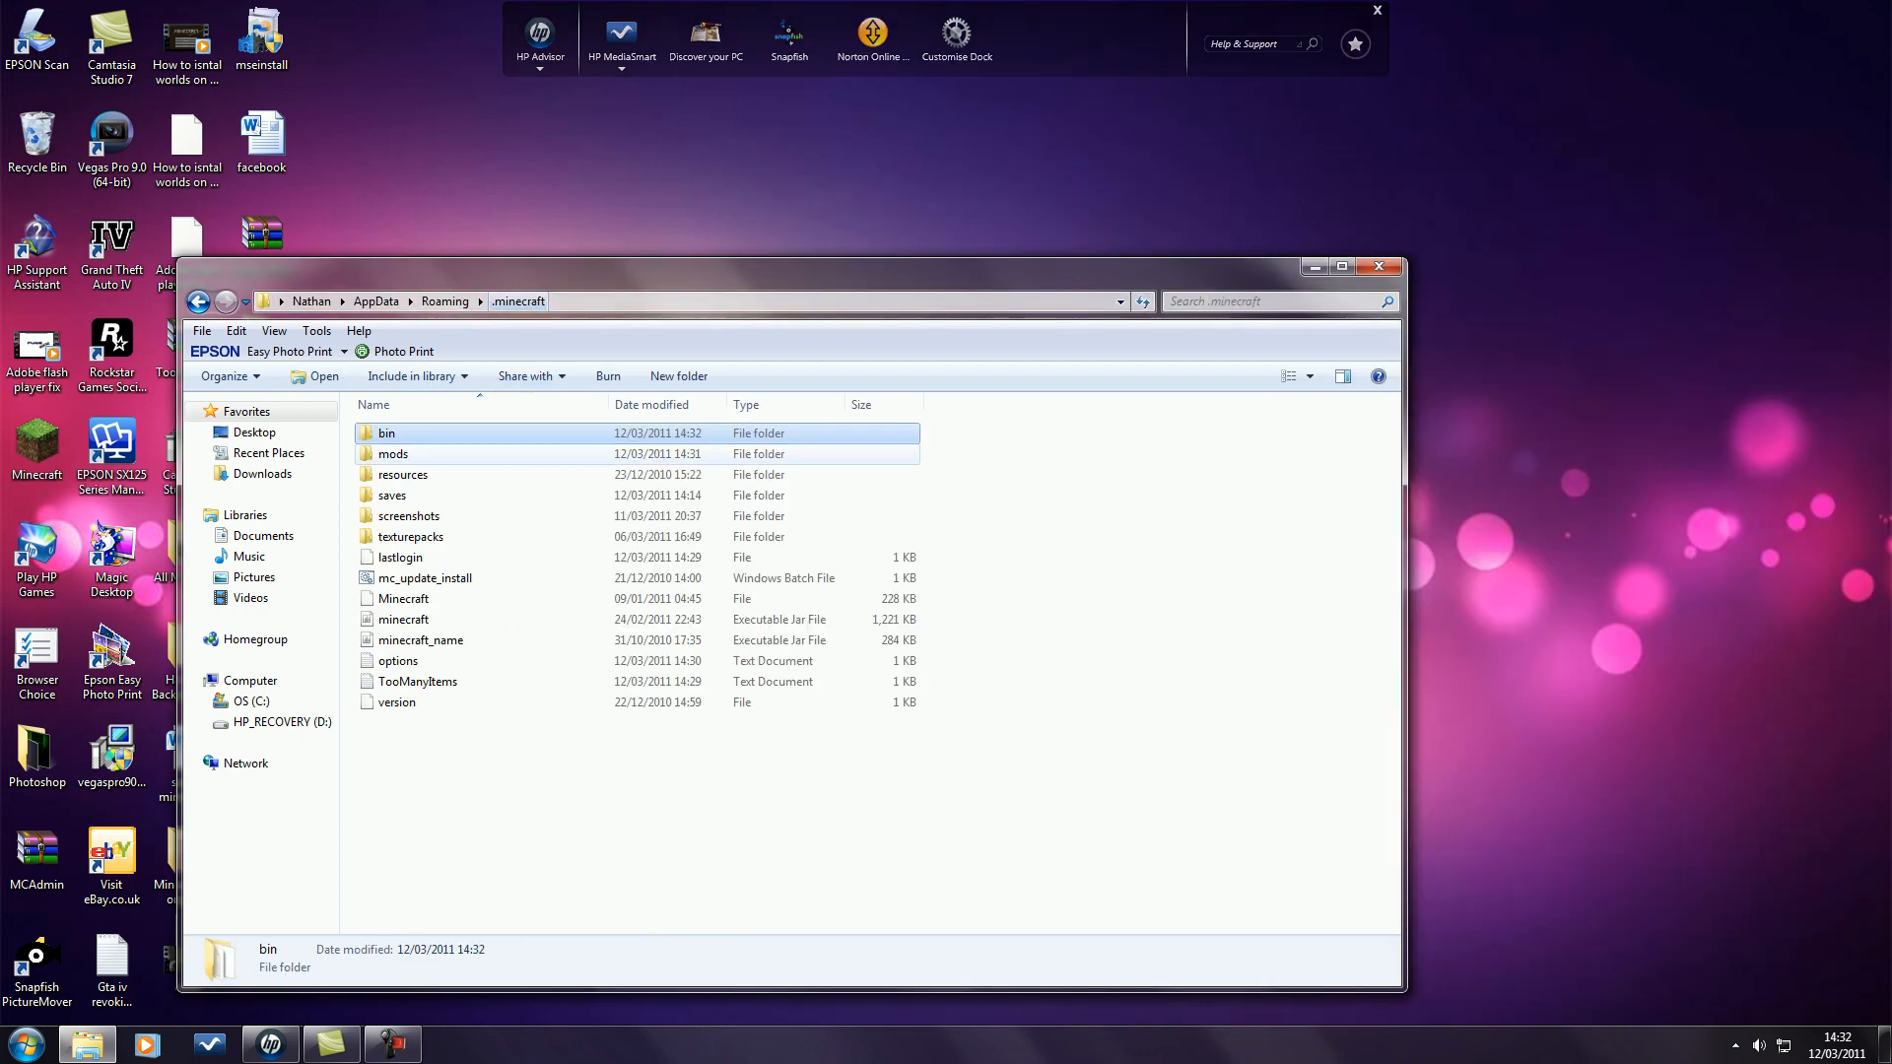
Open the config file in .minecraft\mods\zombe in Notepad at the fly mod section.
double_click(392, 453)
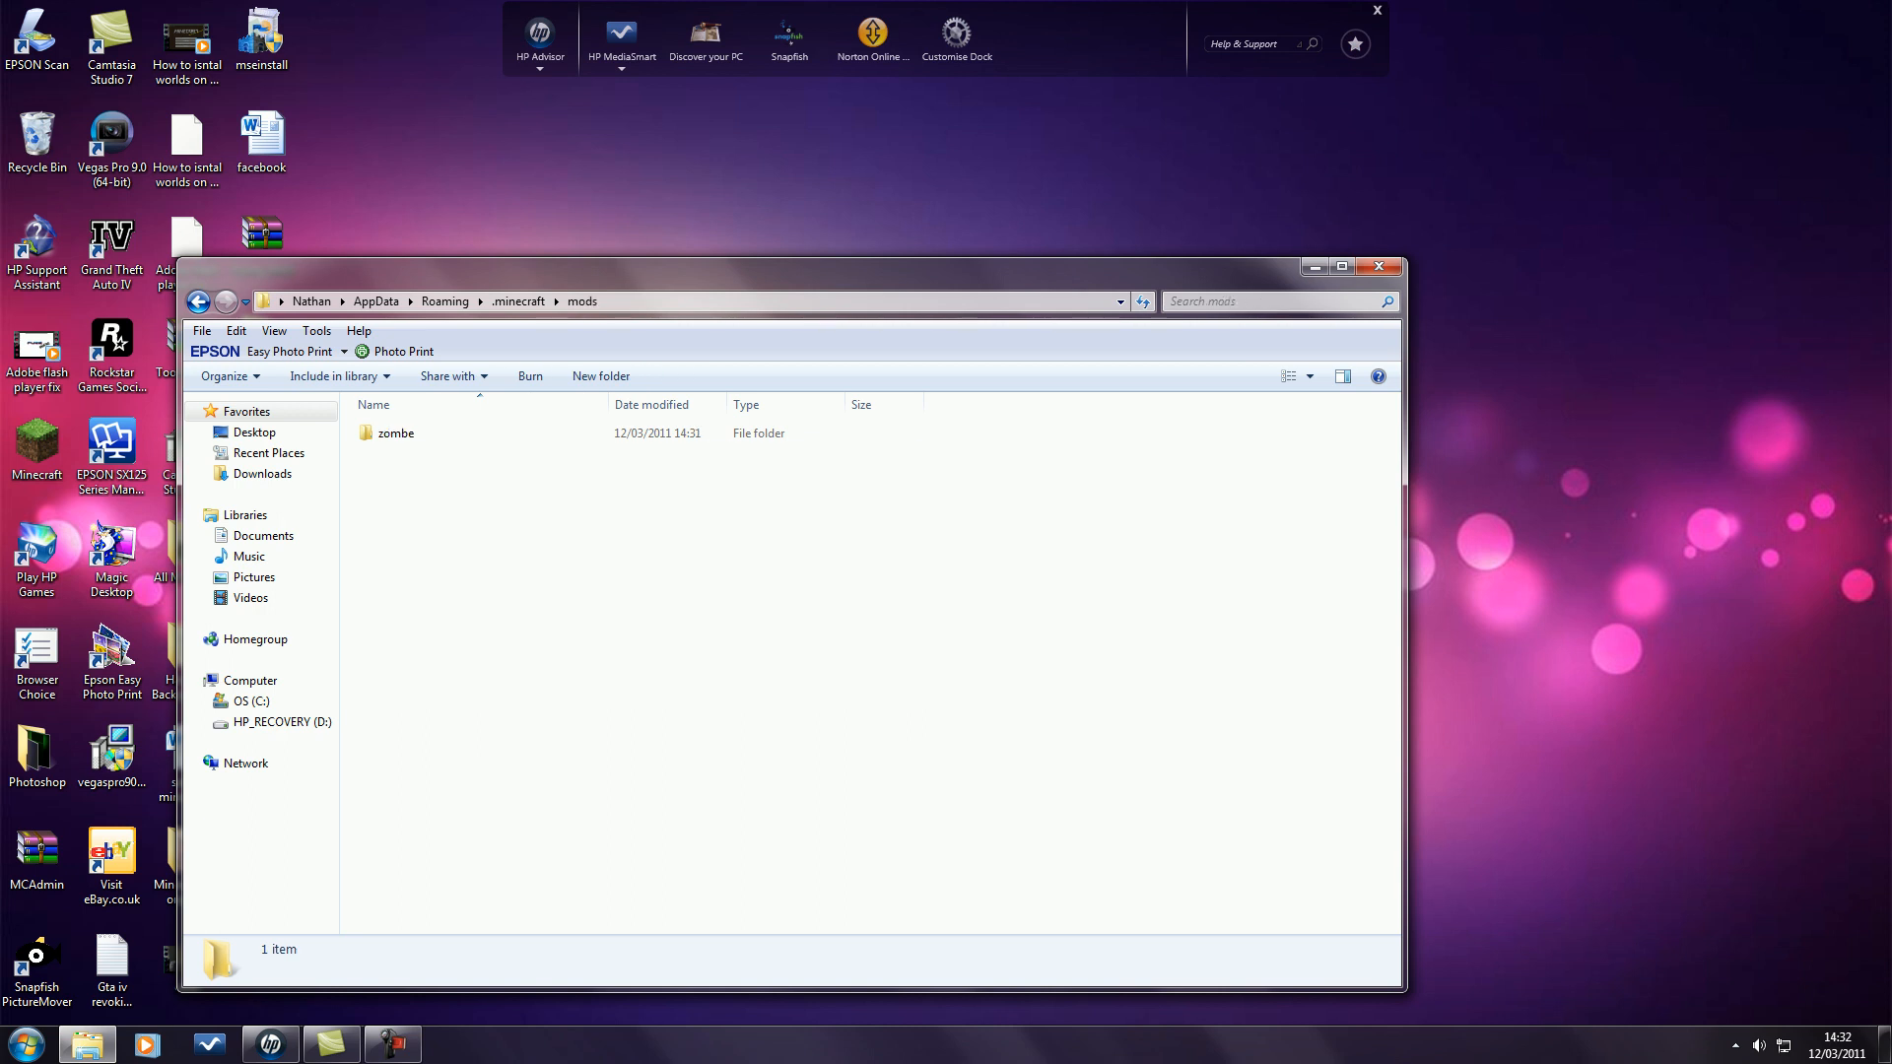
double_click(396, 431)
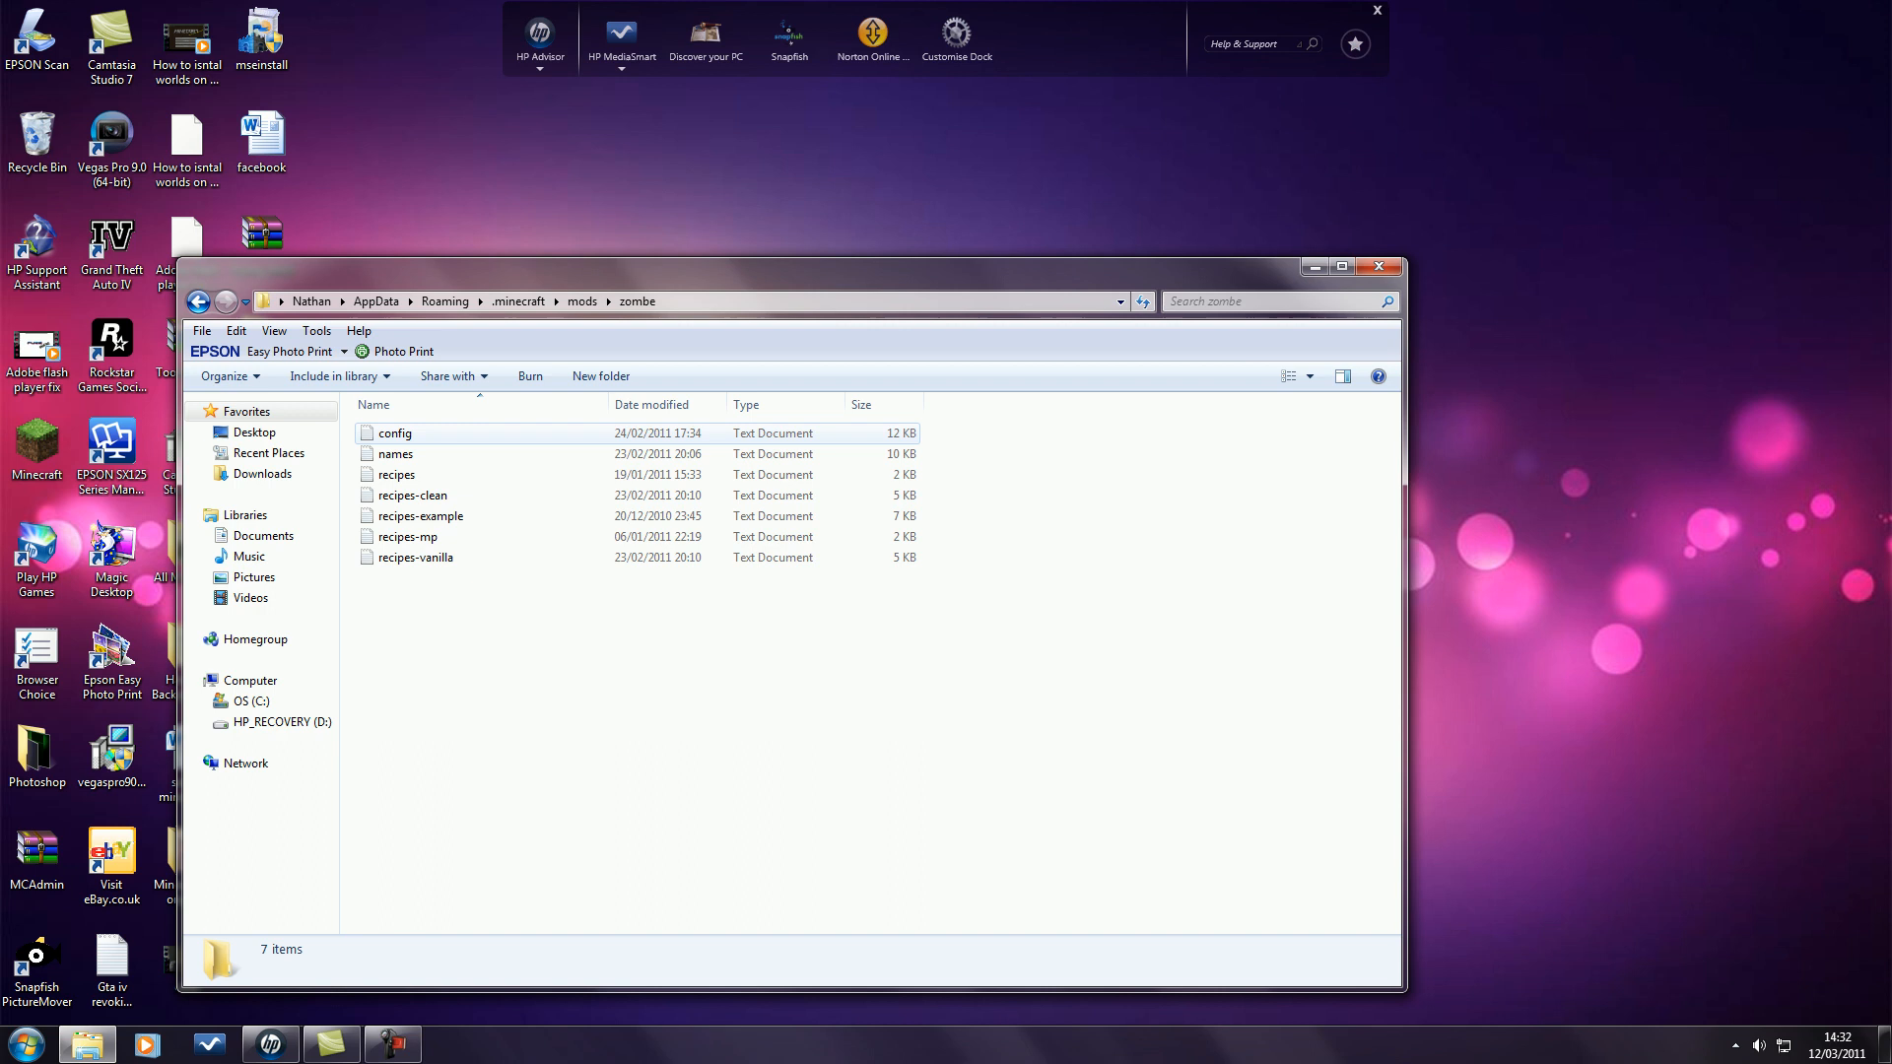
double_click(394, 433)
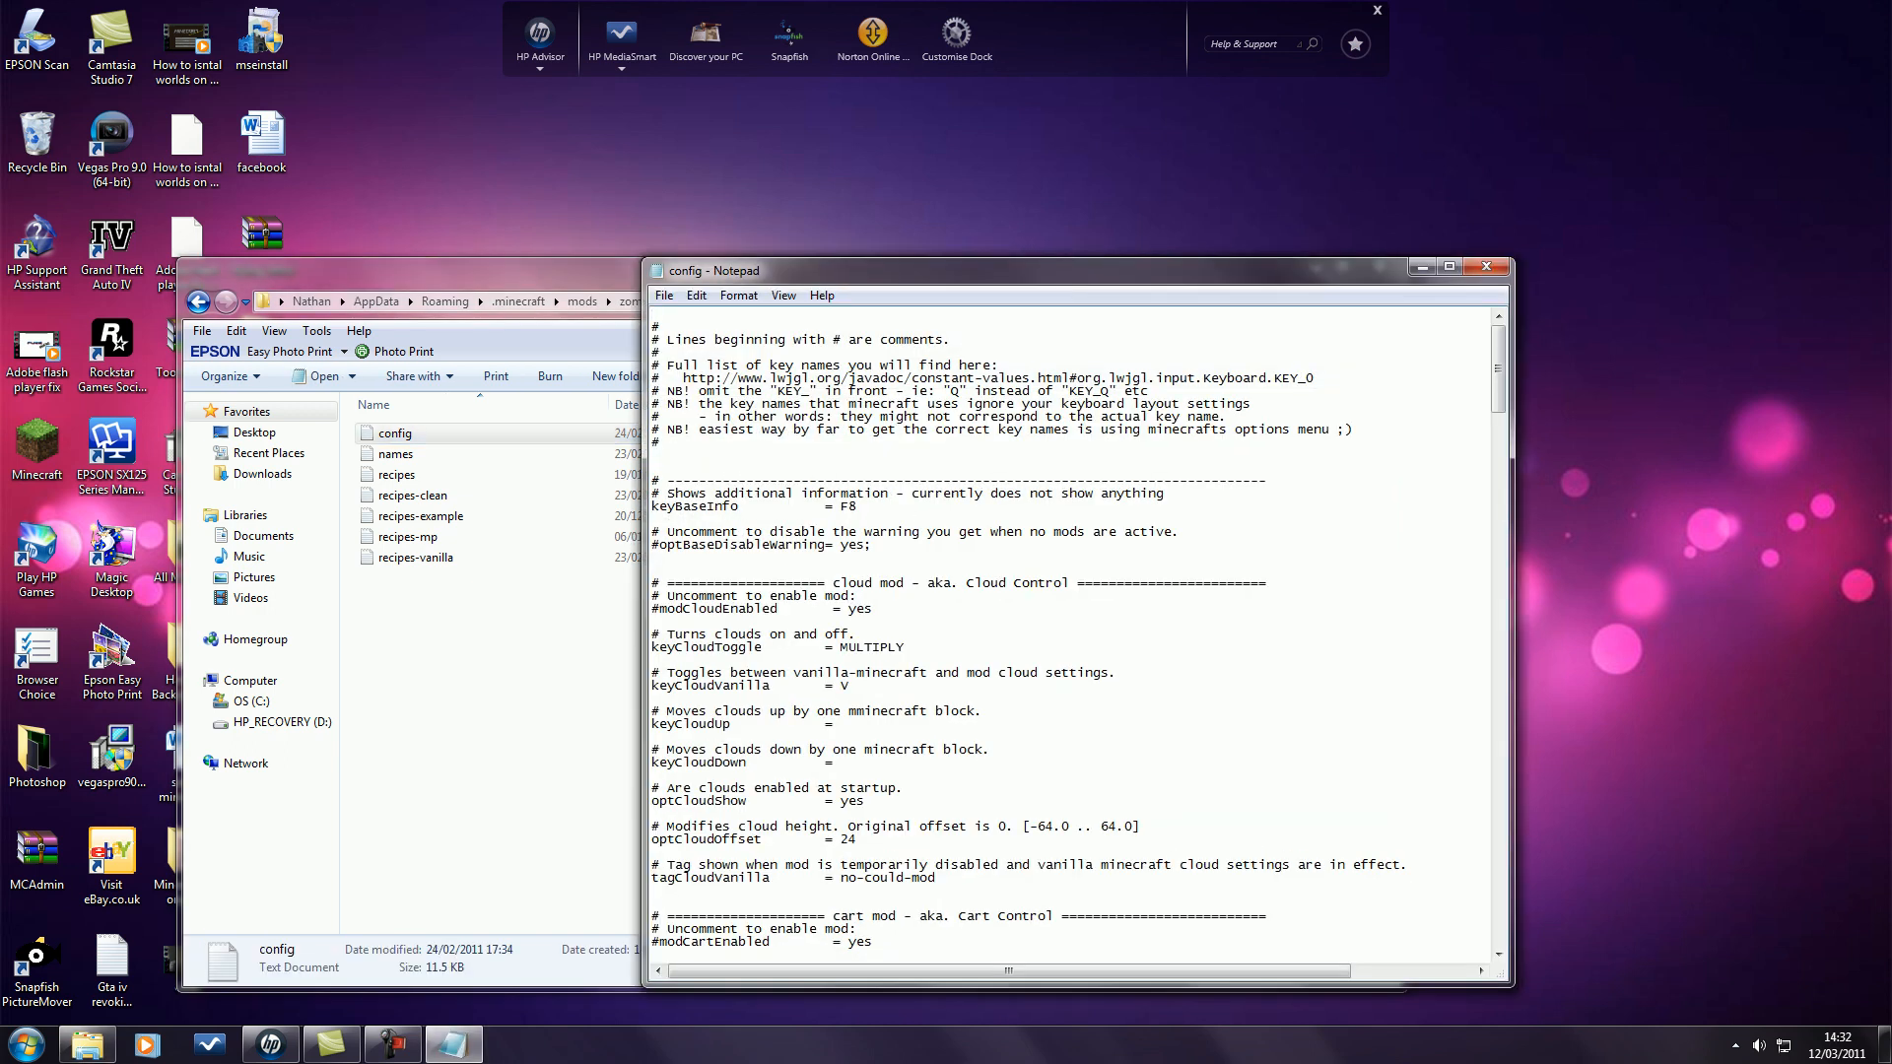
left_click(1448, 266)
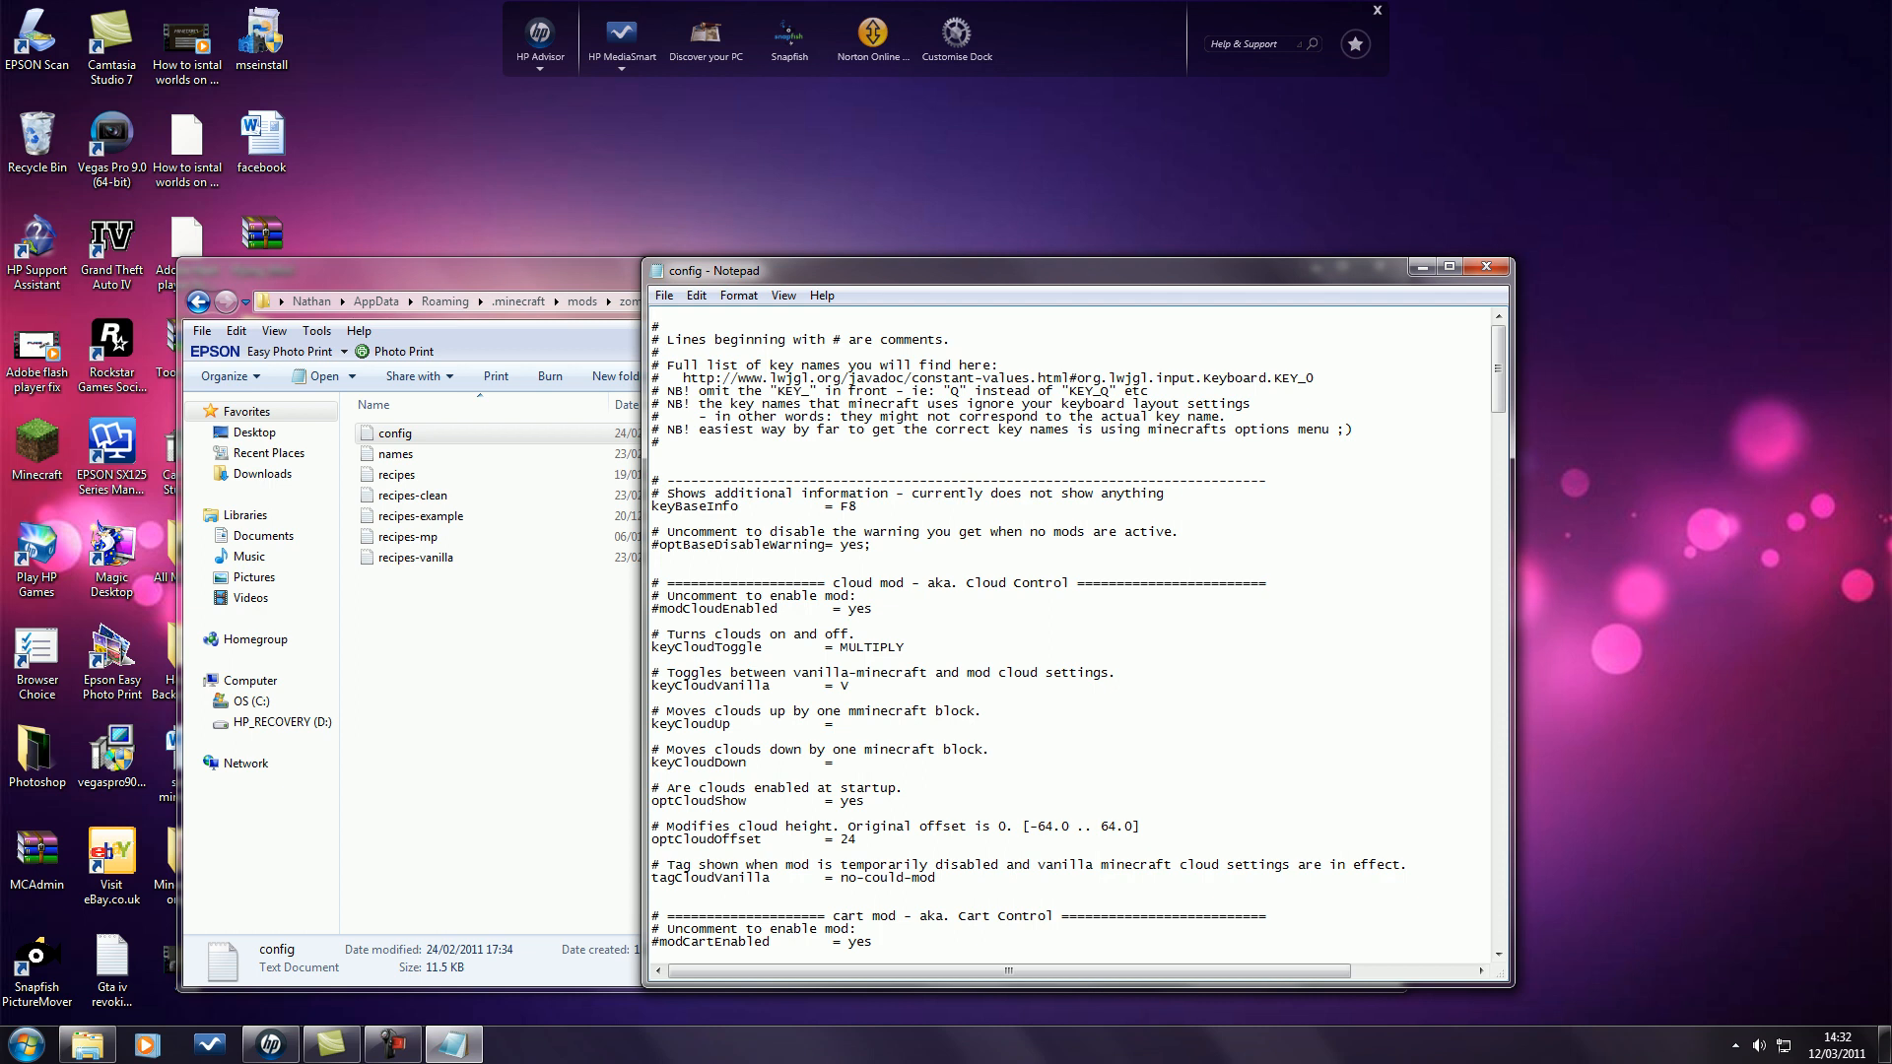
left_click(1449, 266)
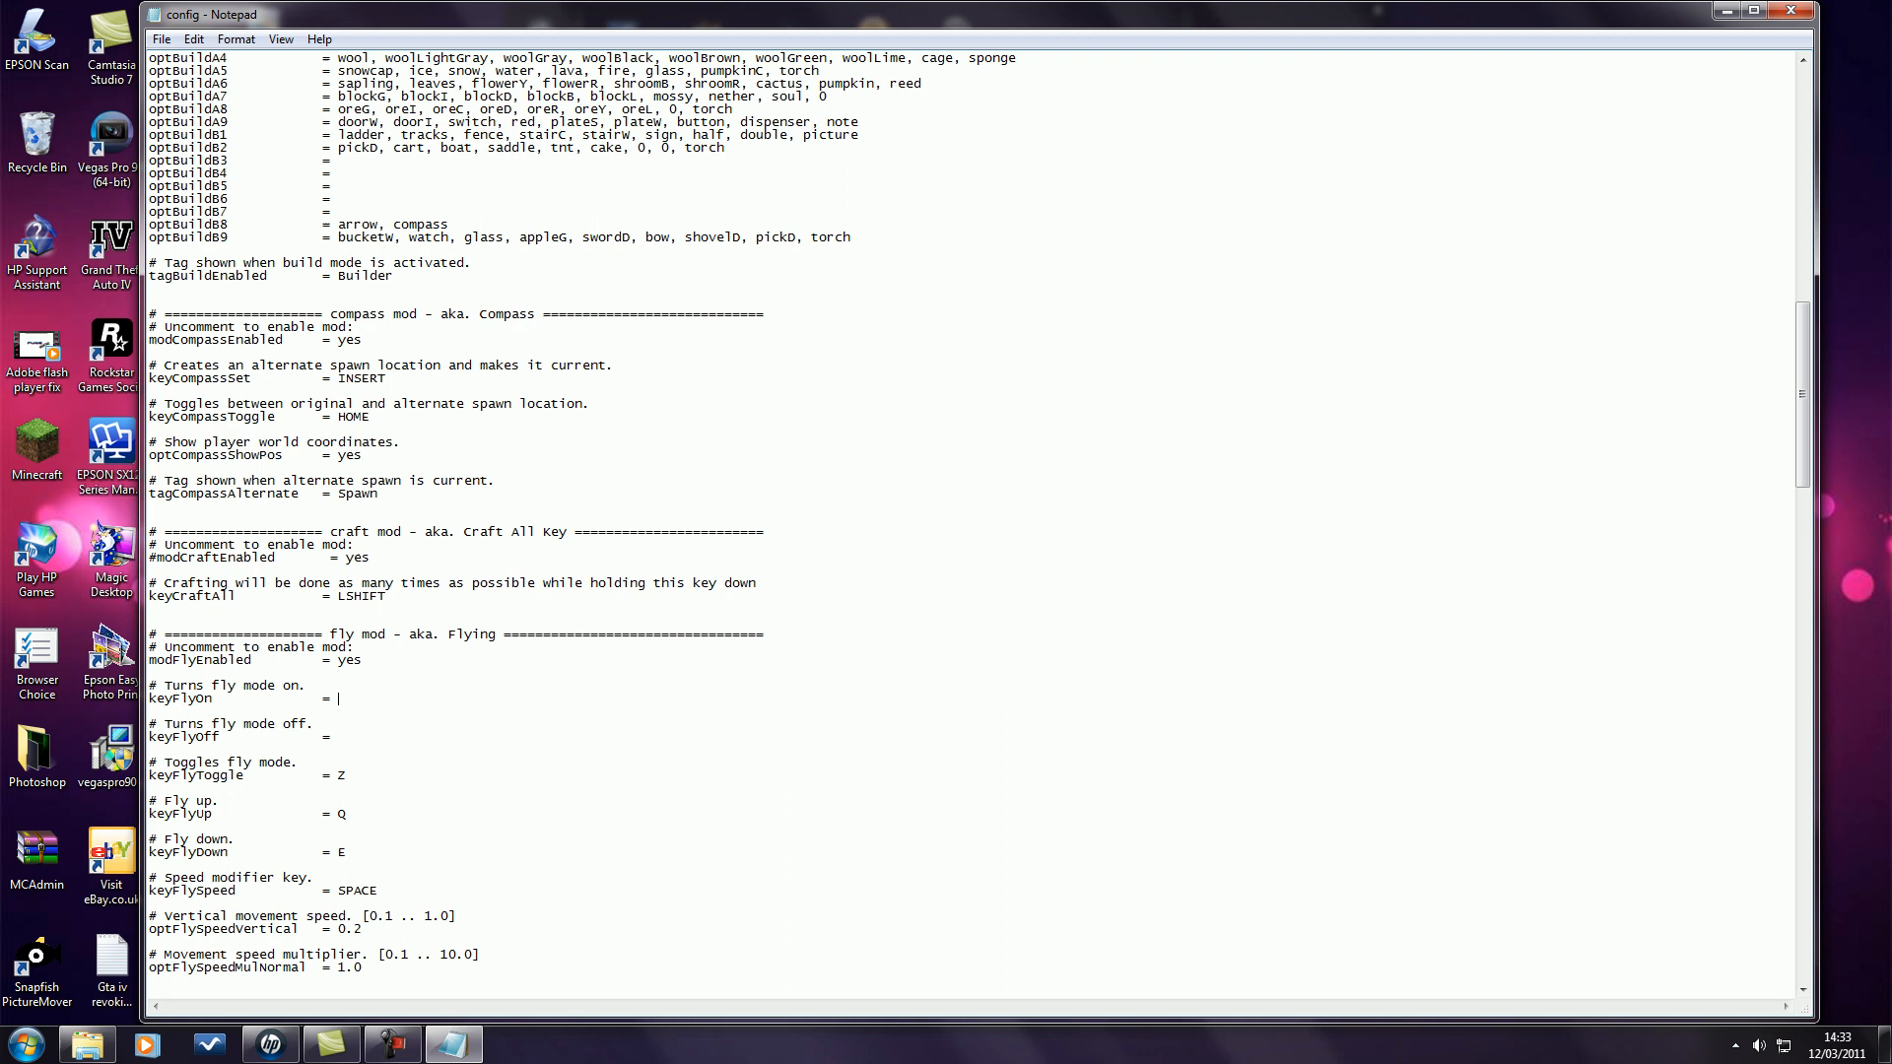
Set keyFlyOn to H and keyFlyOff to G in the zombe config.
type("H")
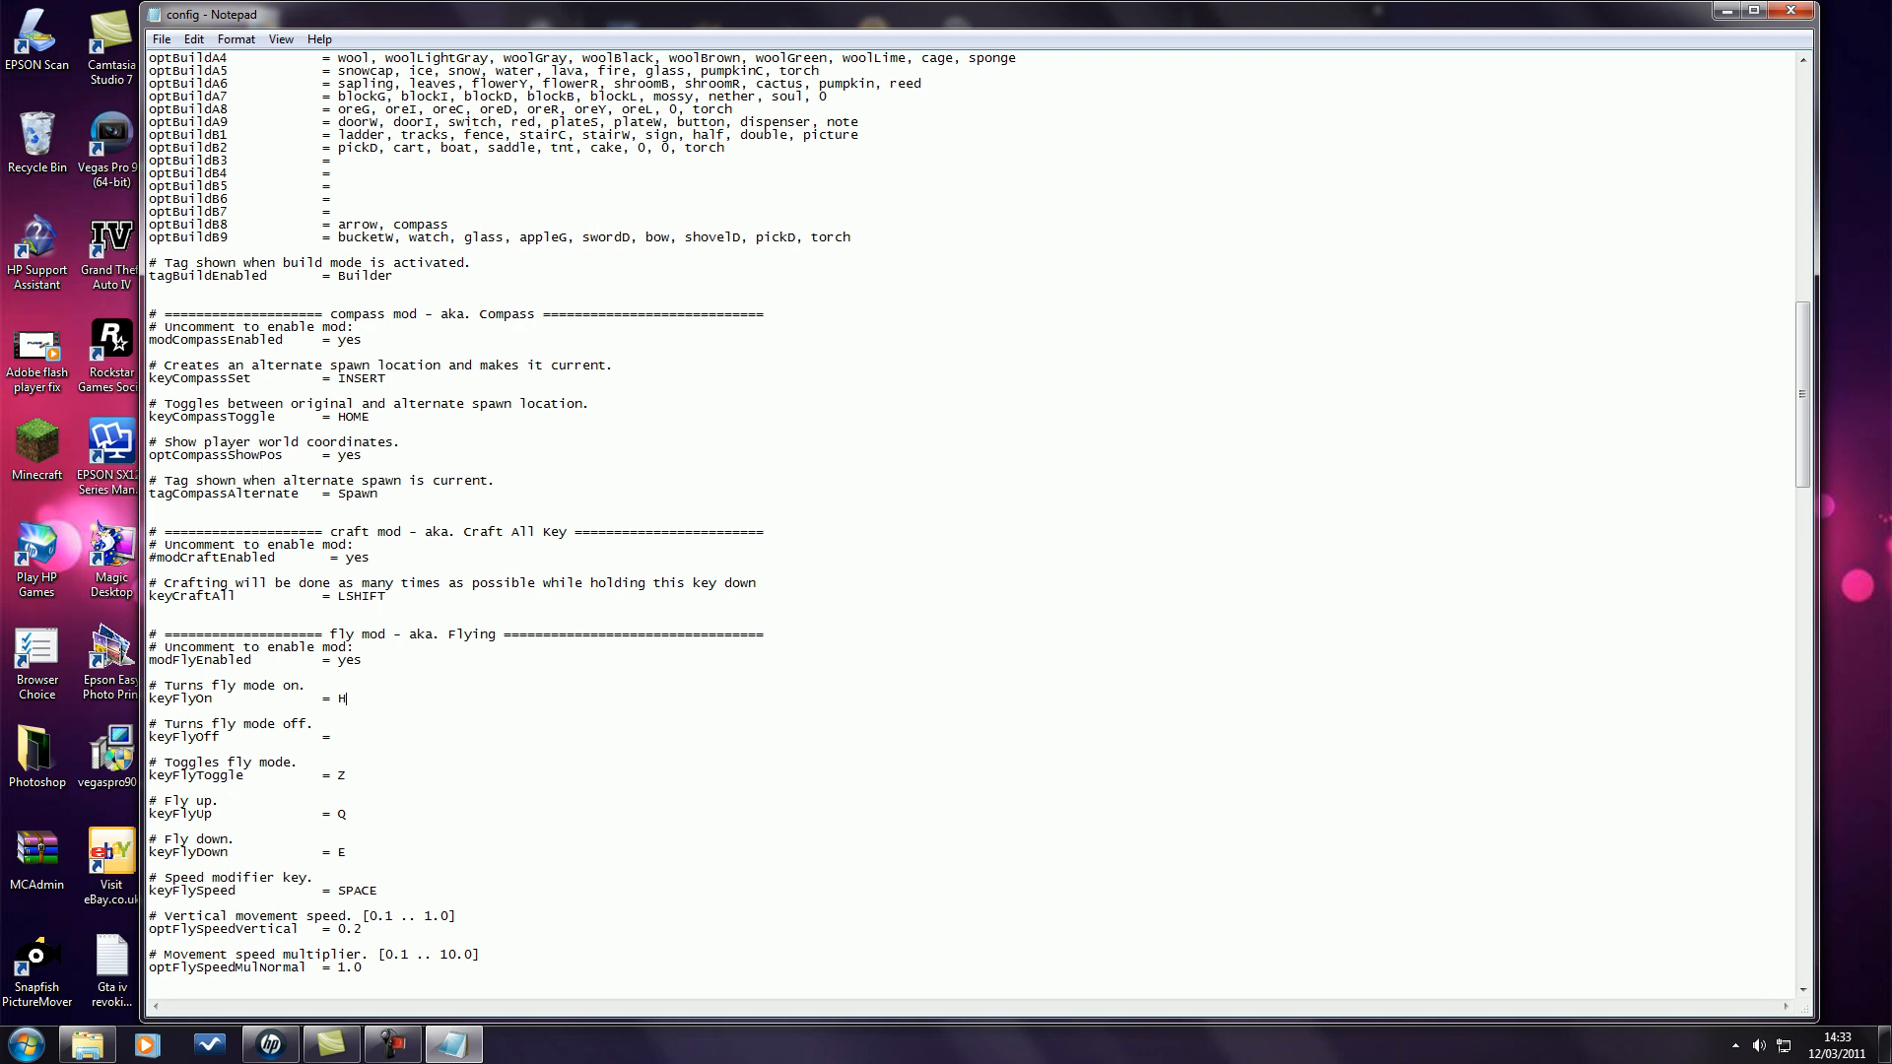
type("G")
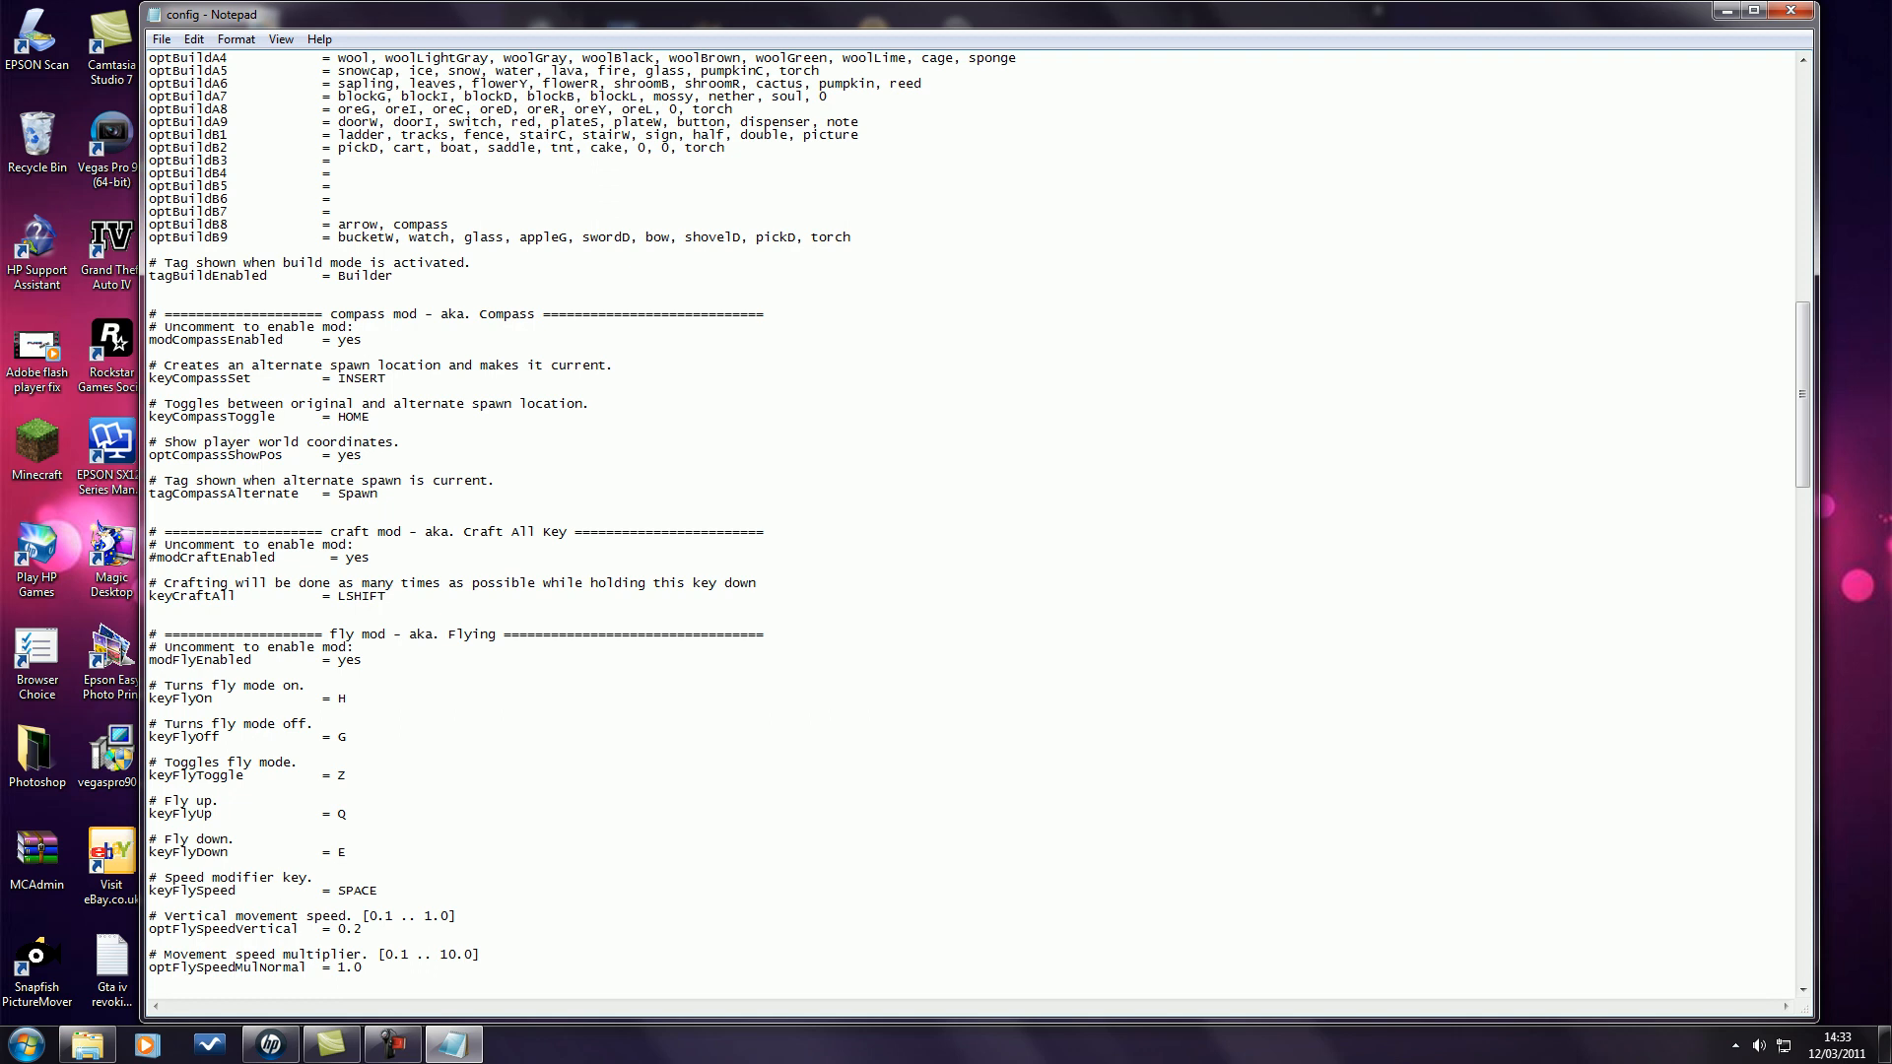
left_click(159, 40)
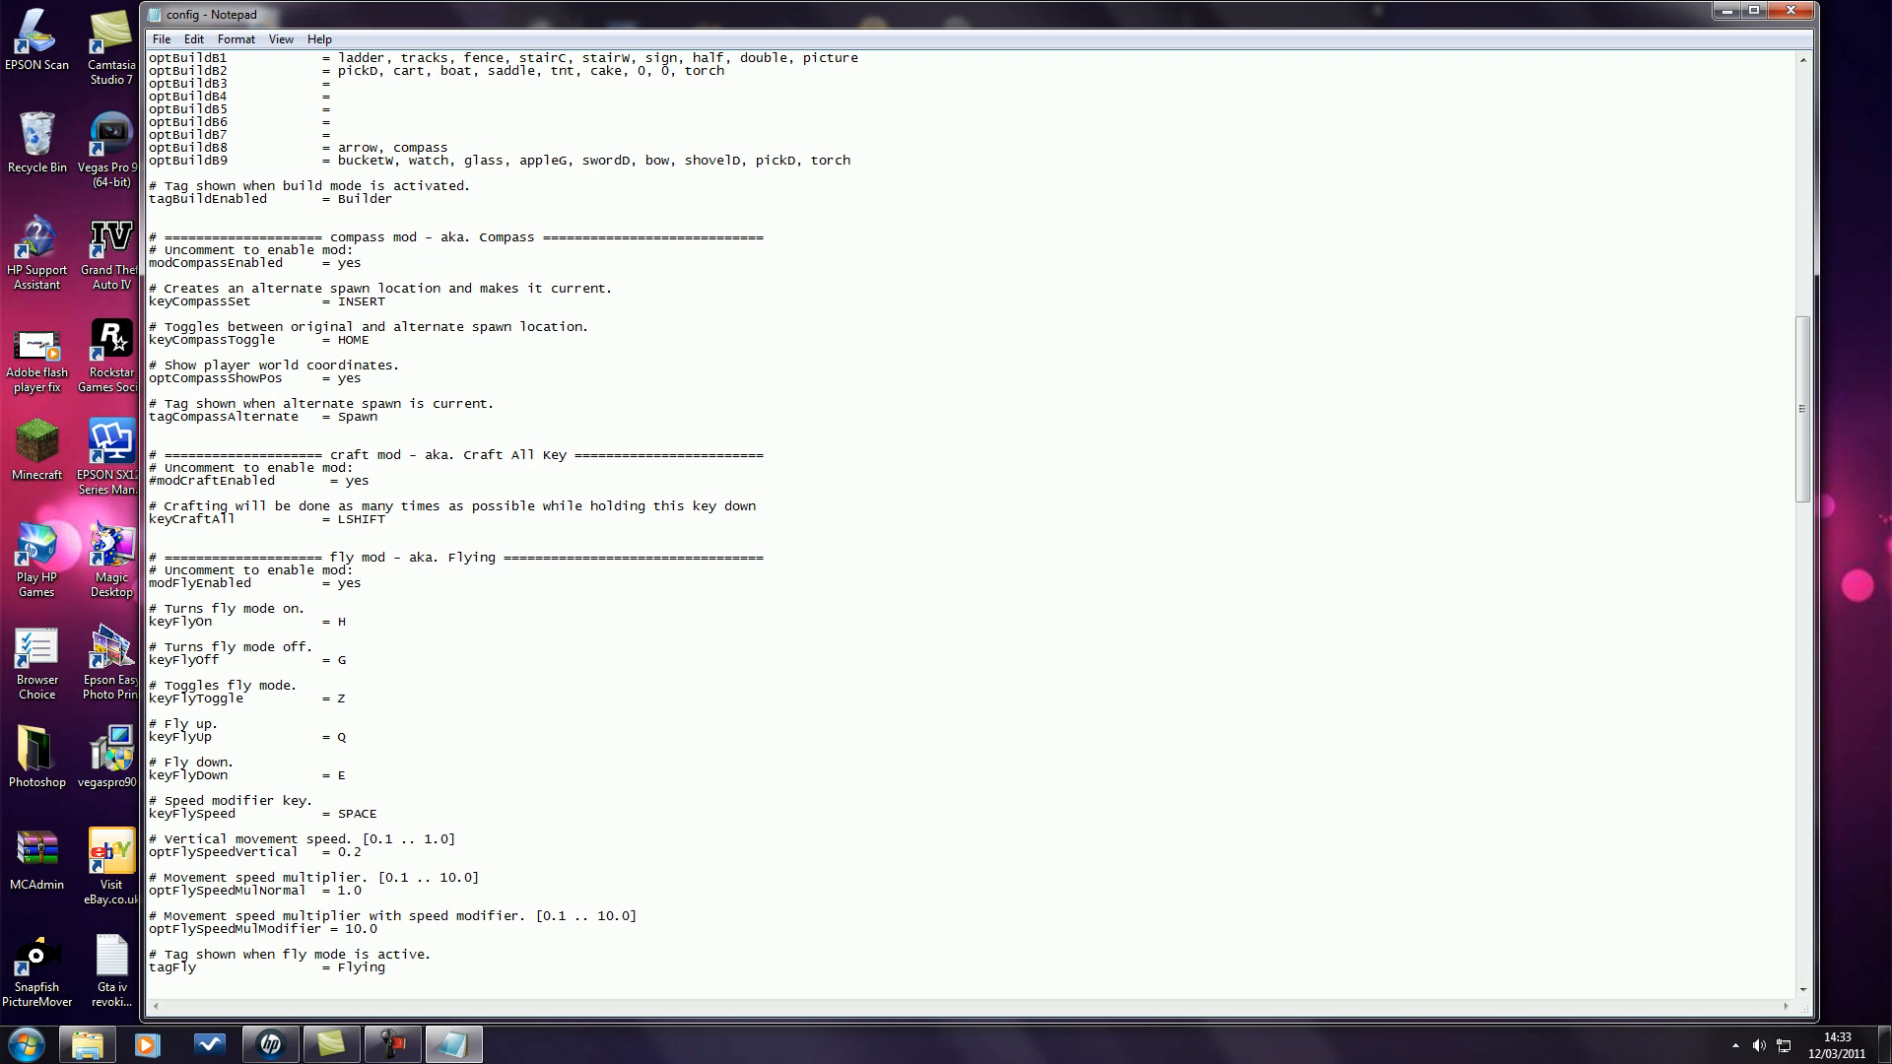
Change tagFly from Flying to iFly and save the config file.
double_click(370, 965)
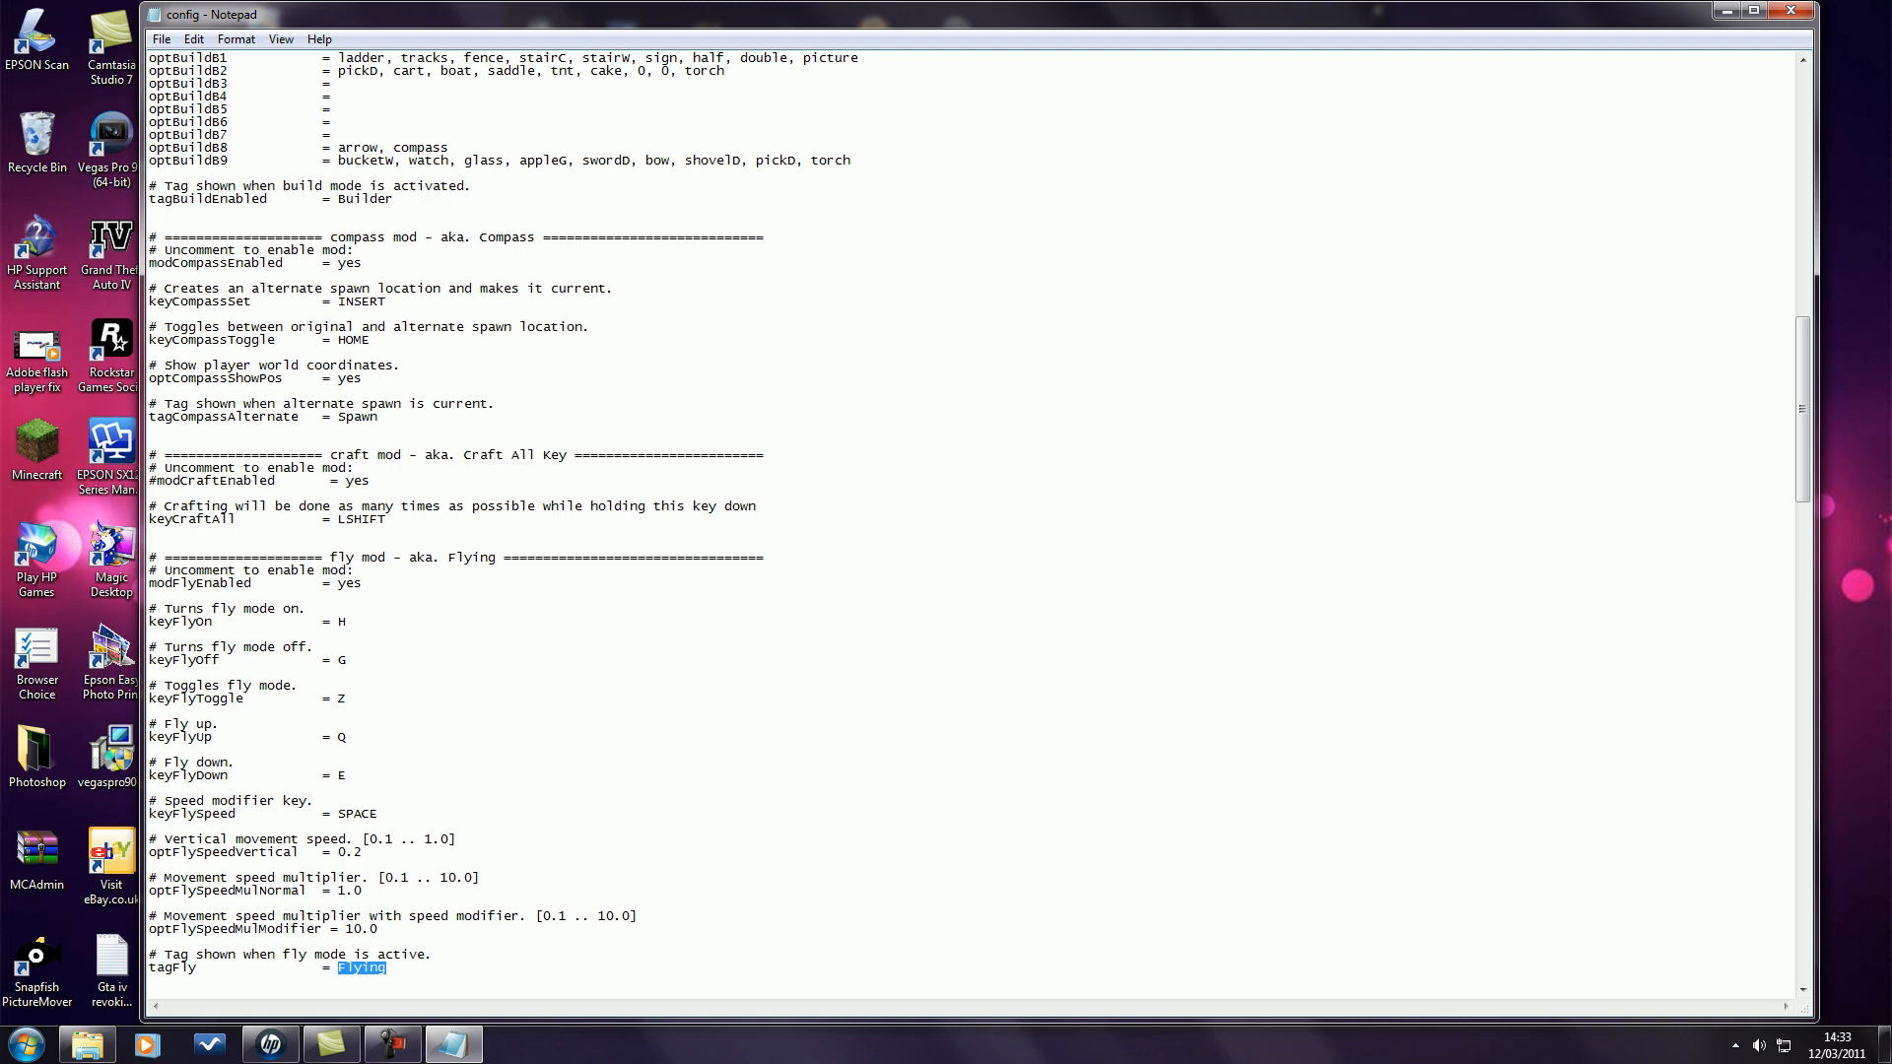
type("F")
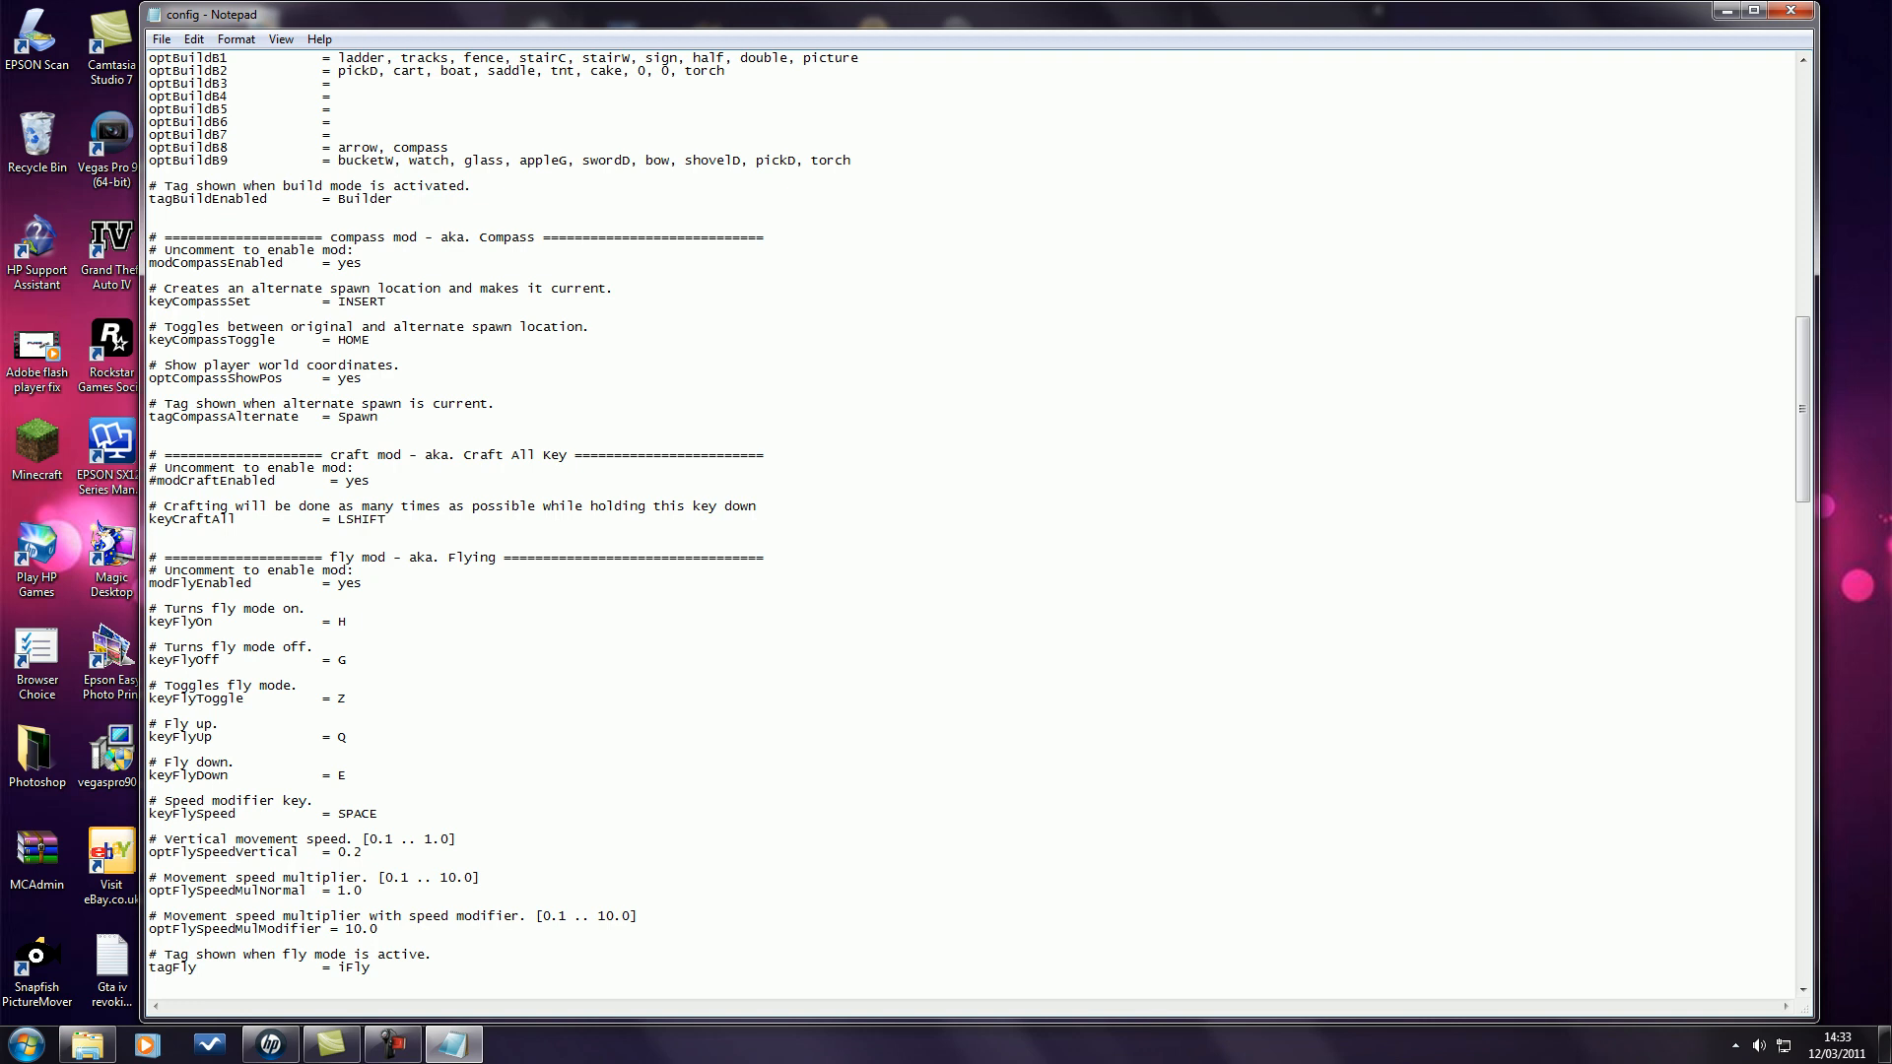
left_click(160, 39)
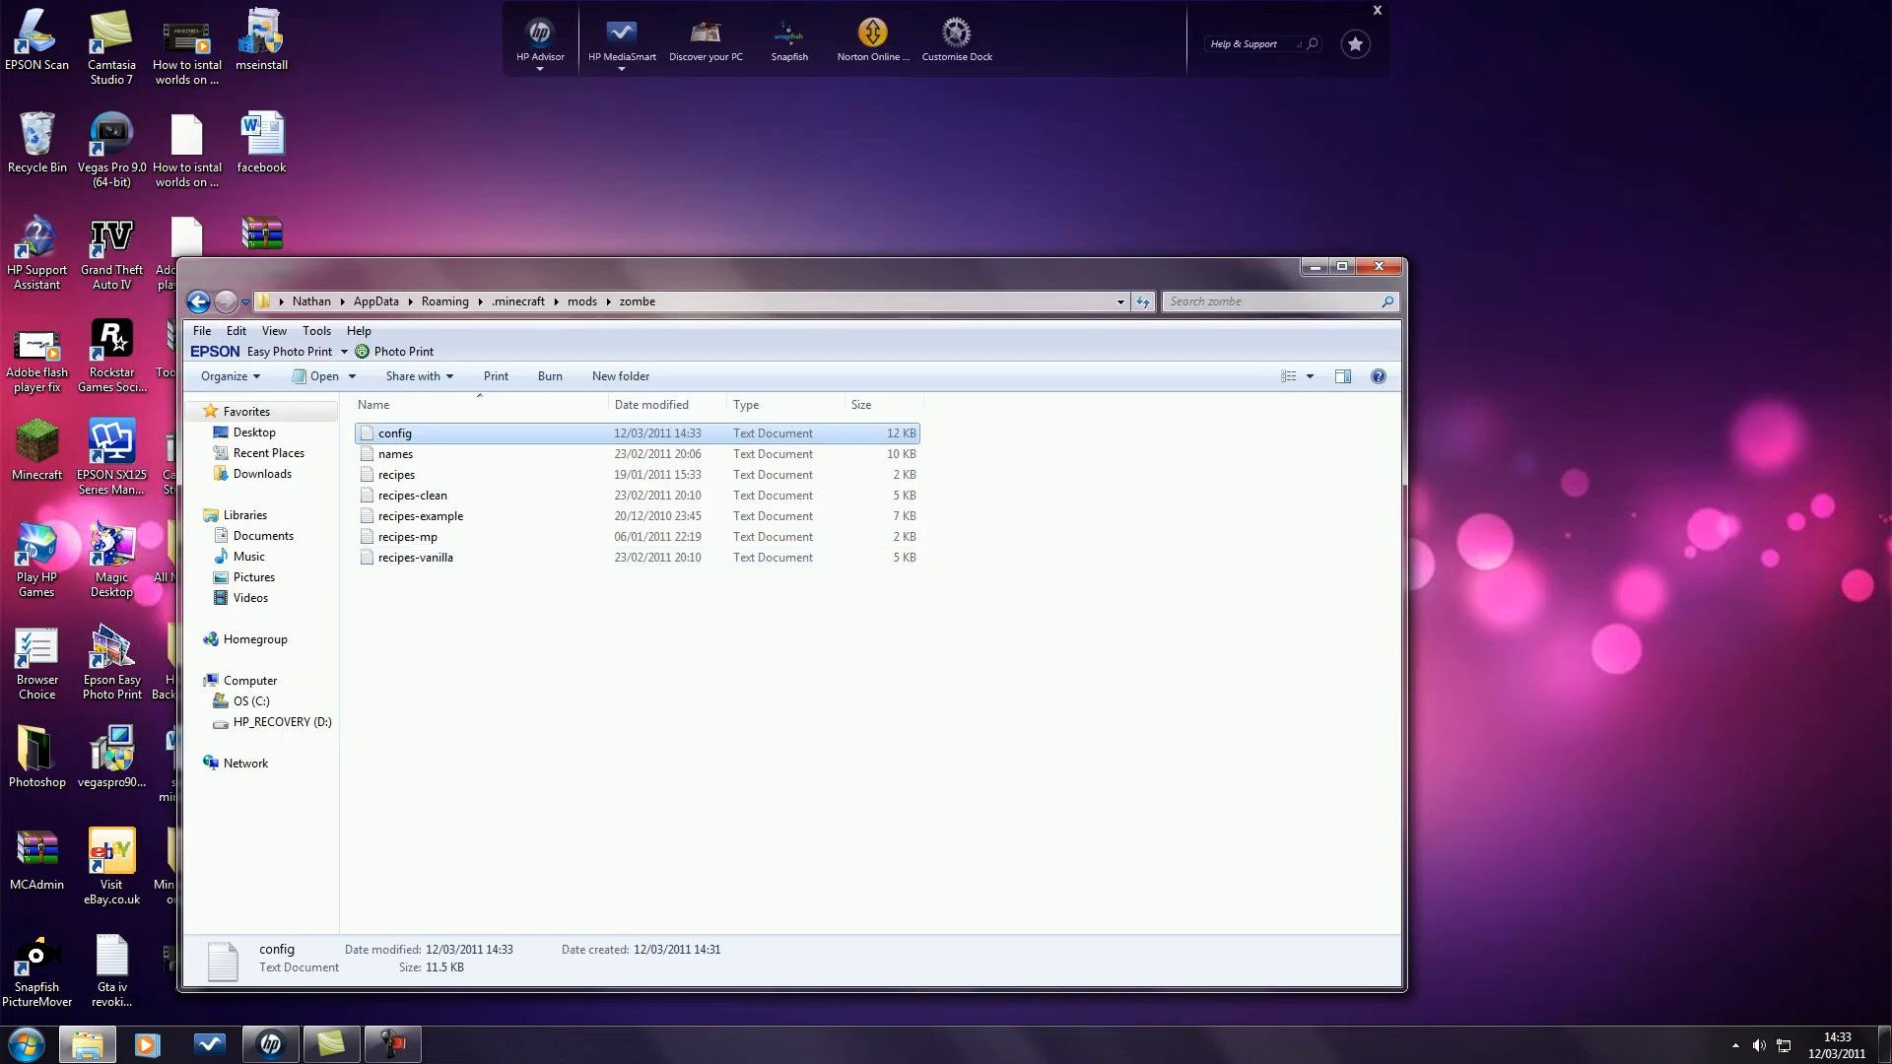
Relaunch Minecraft from the desktop shortcut, log in, and play the FLYZ world.
left_click(1377, 266)
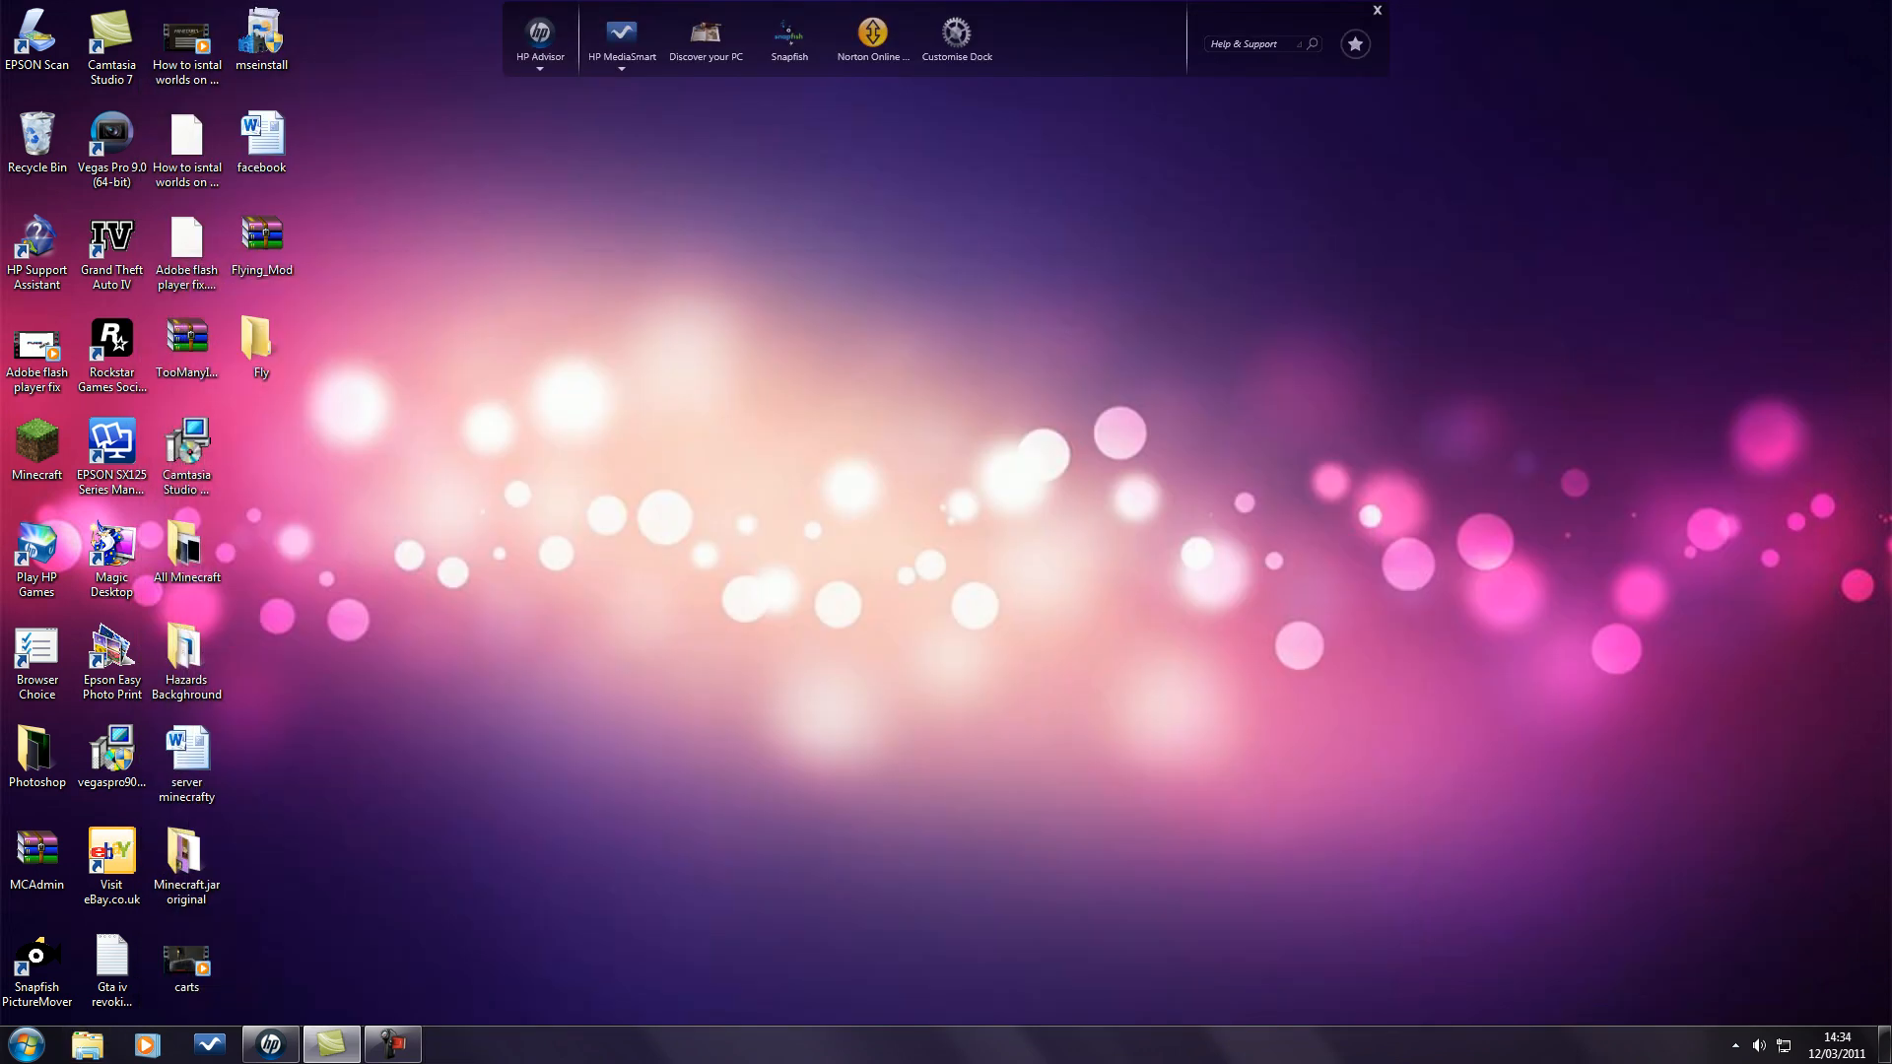
left_click(35, 449)
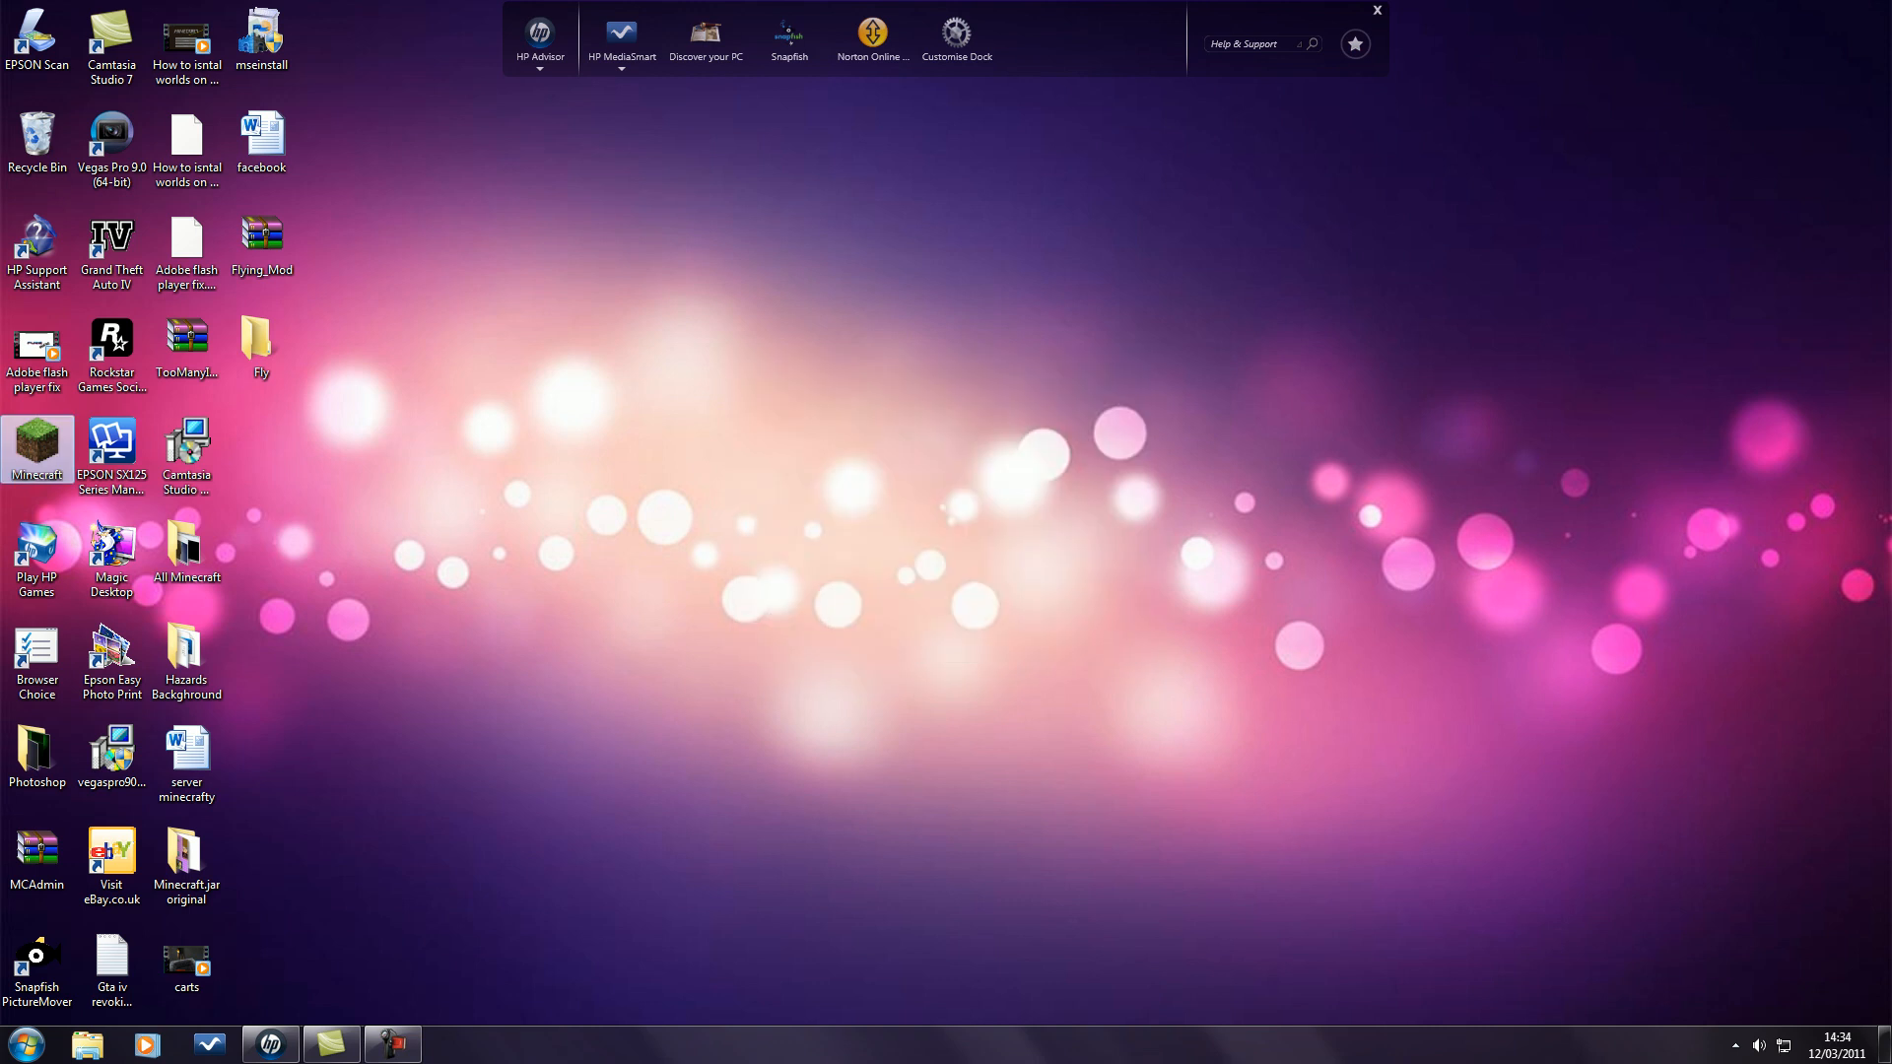
double_click(35, 443)
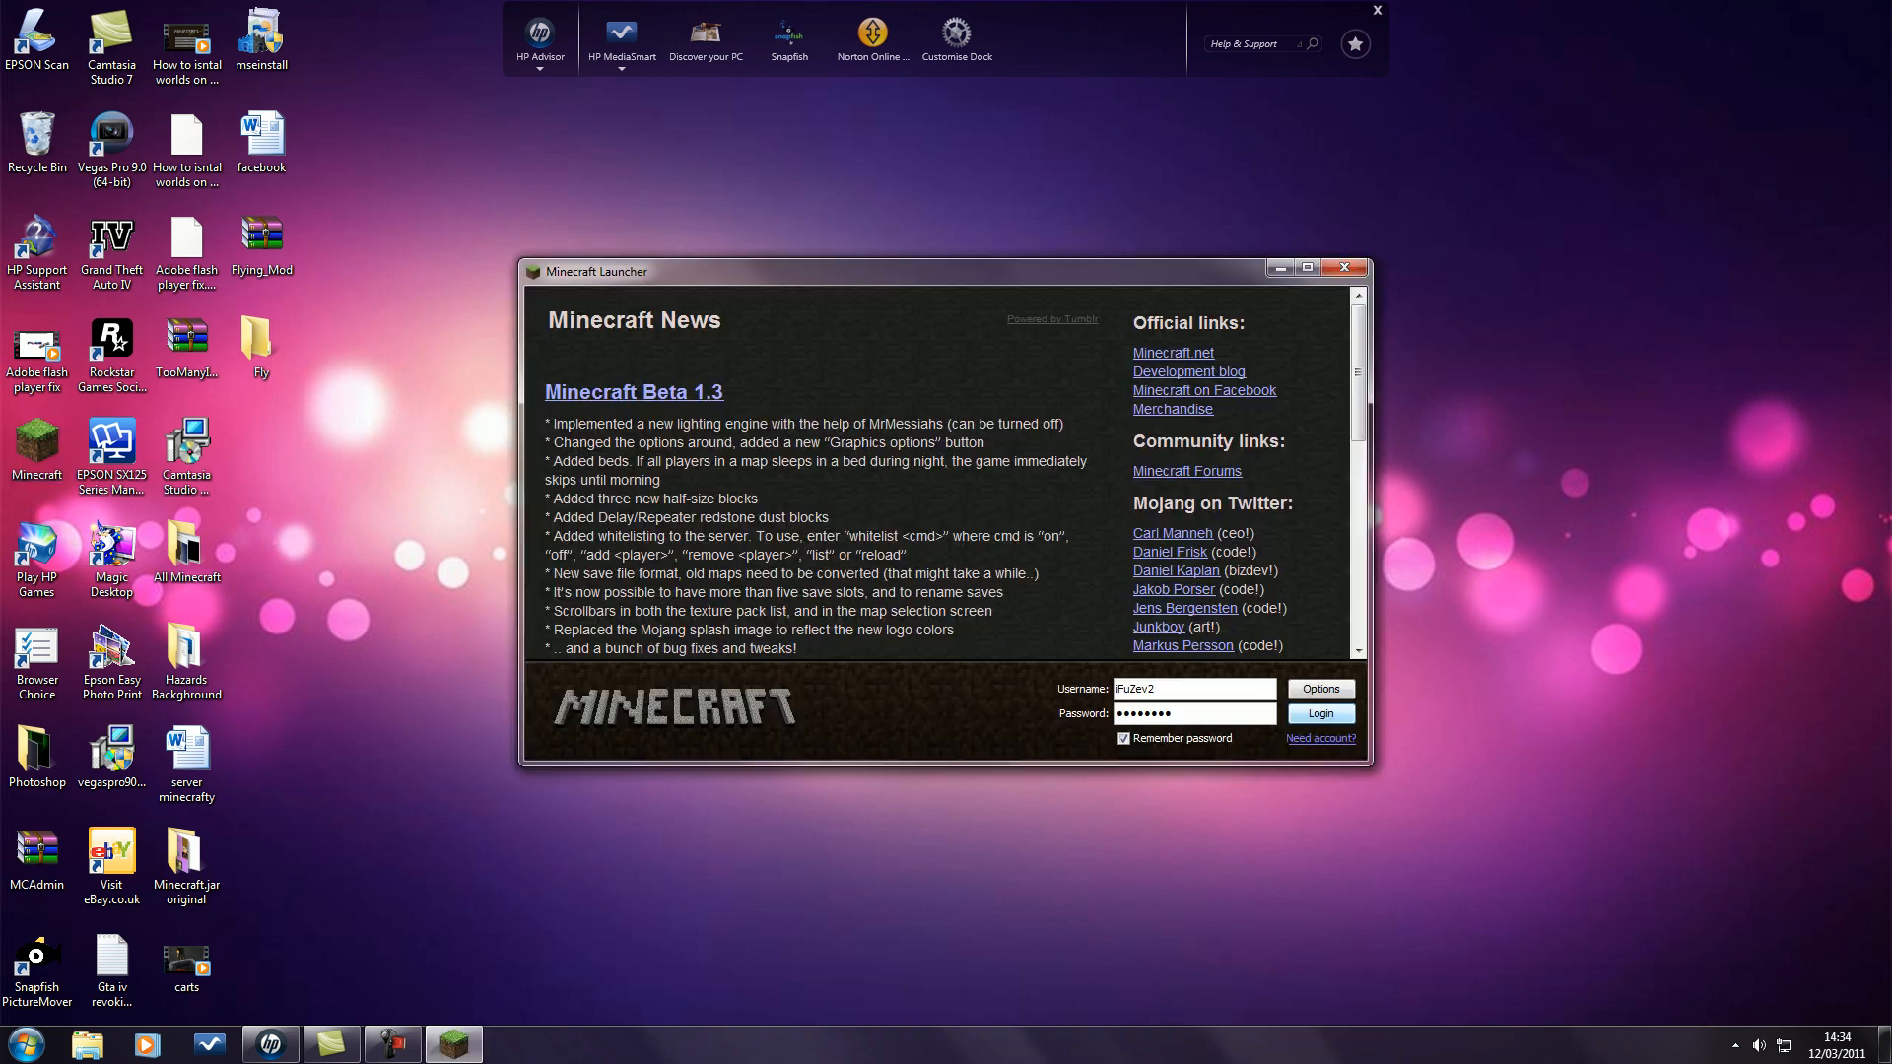
left_click(1318, 713)
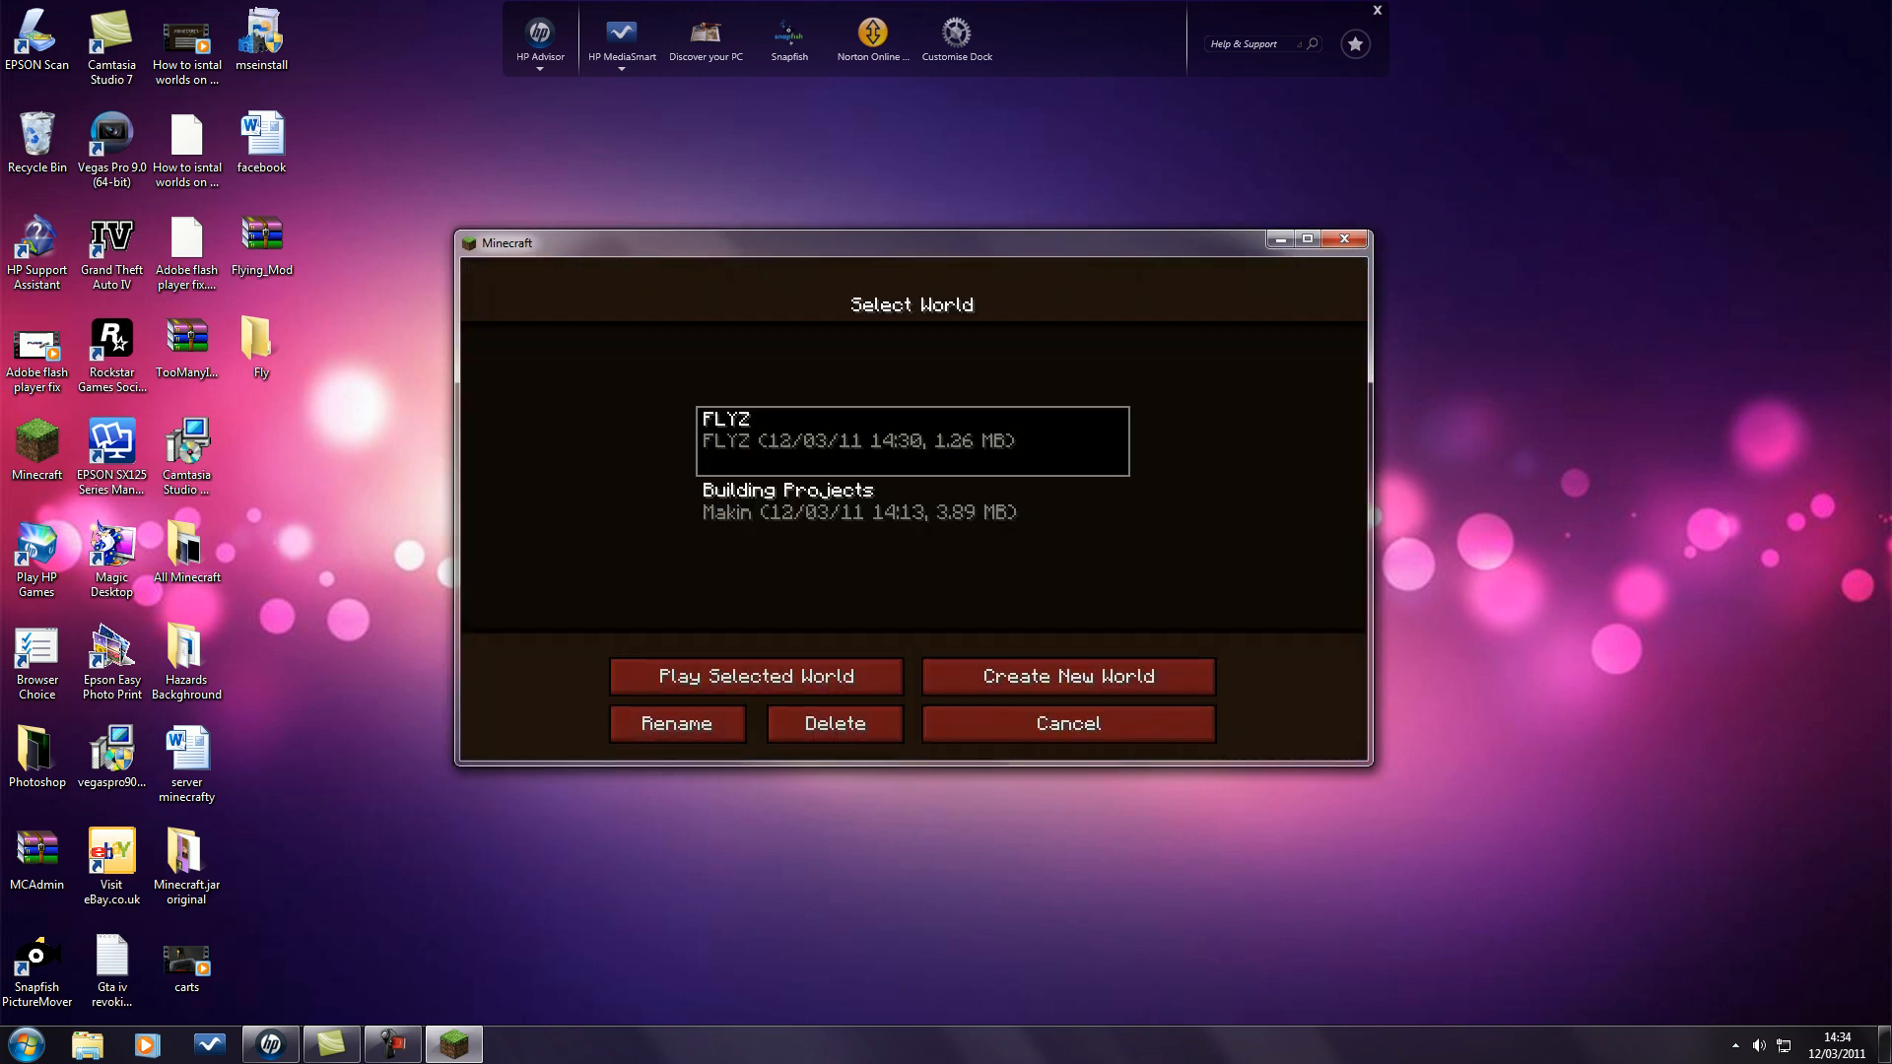
left_click(755, 675)
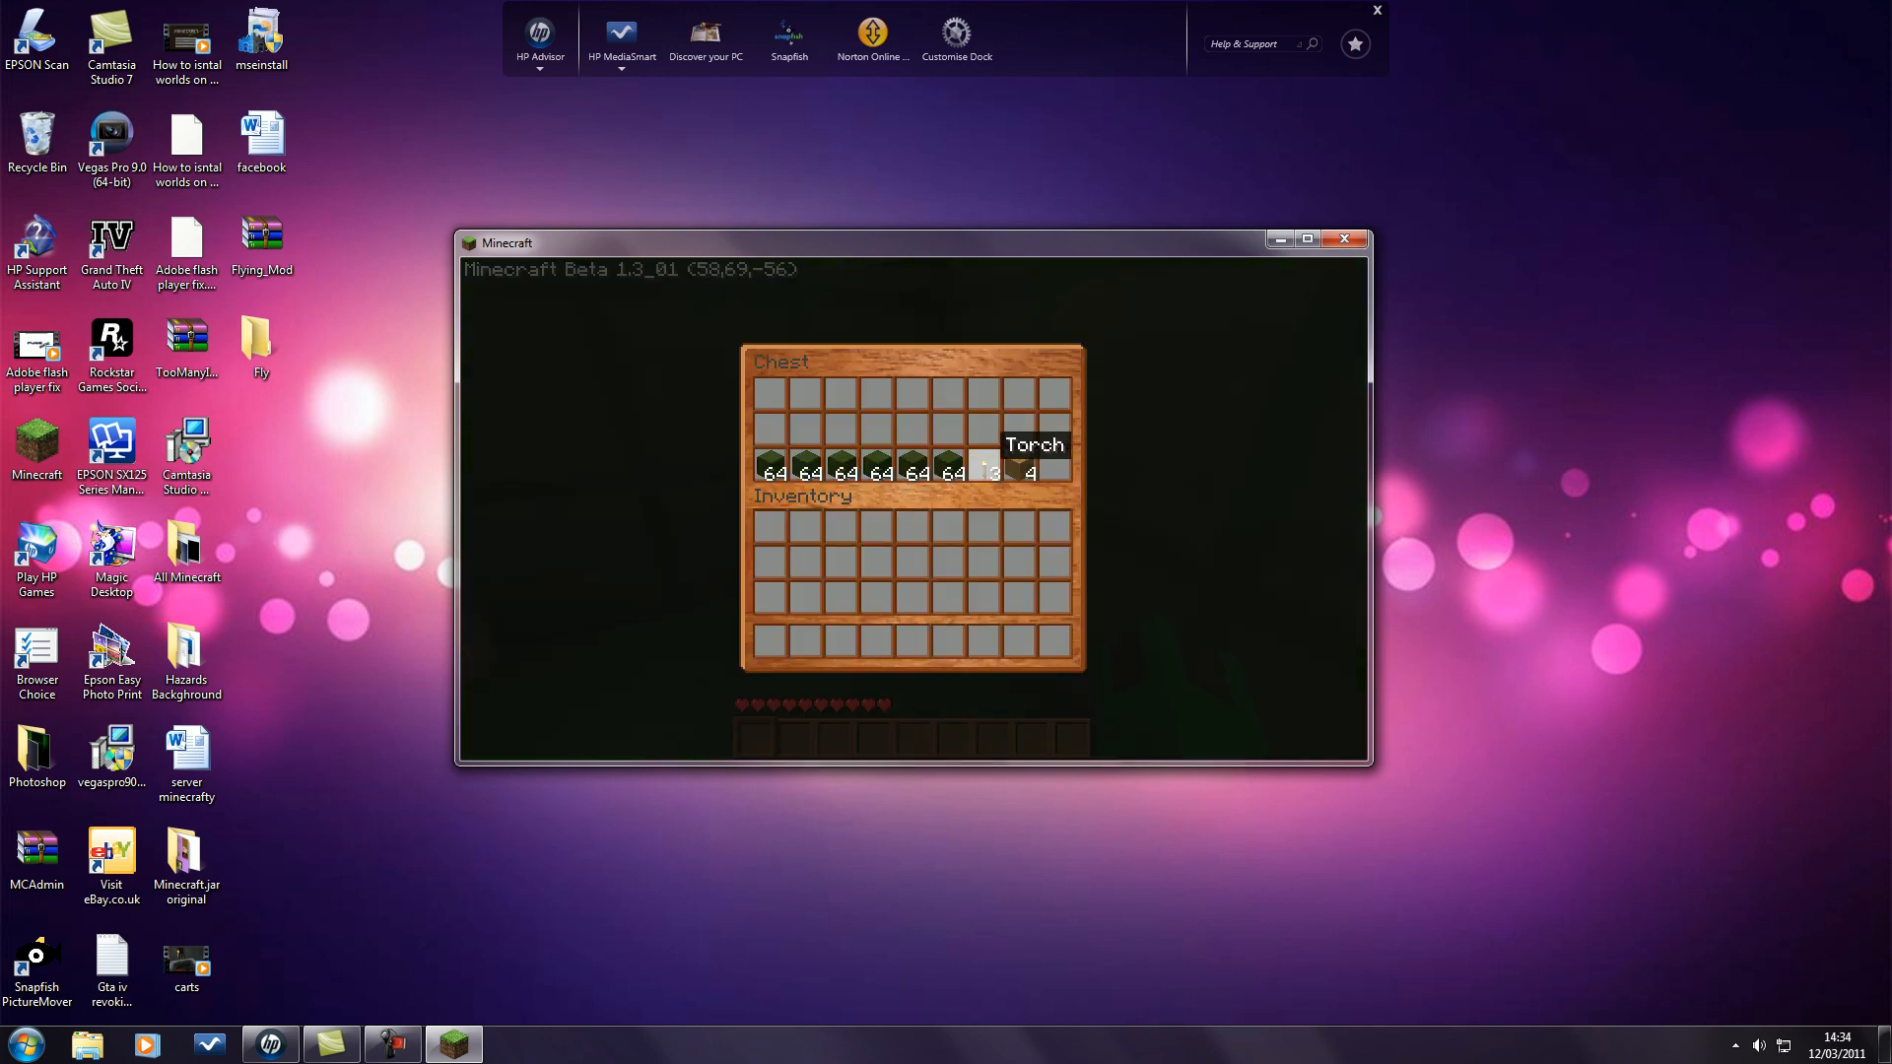
Close the chest, review Options > Controls, then resume playing with the iFly tag shown.
key("Escape")
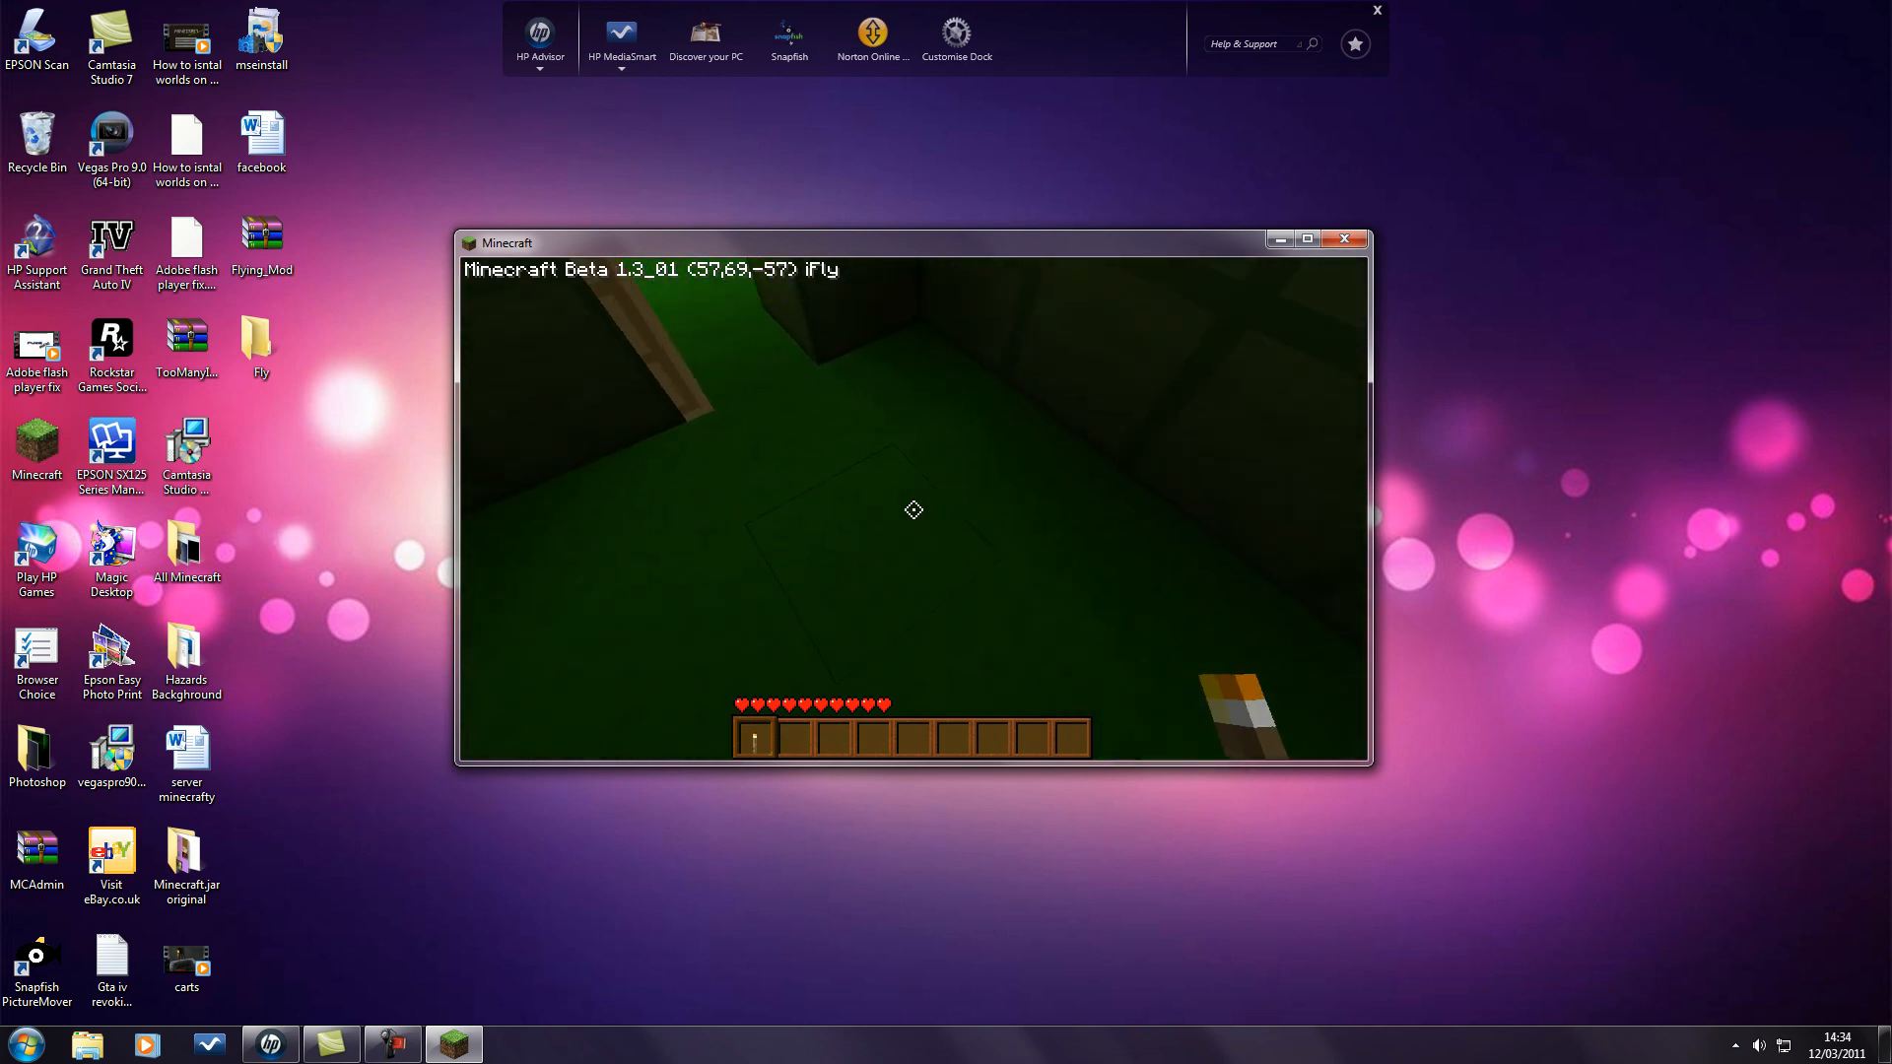
key("Escape")
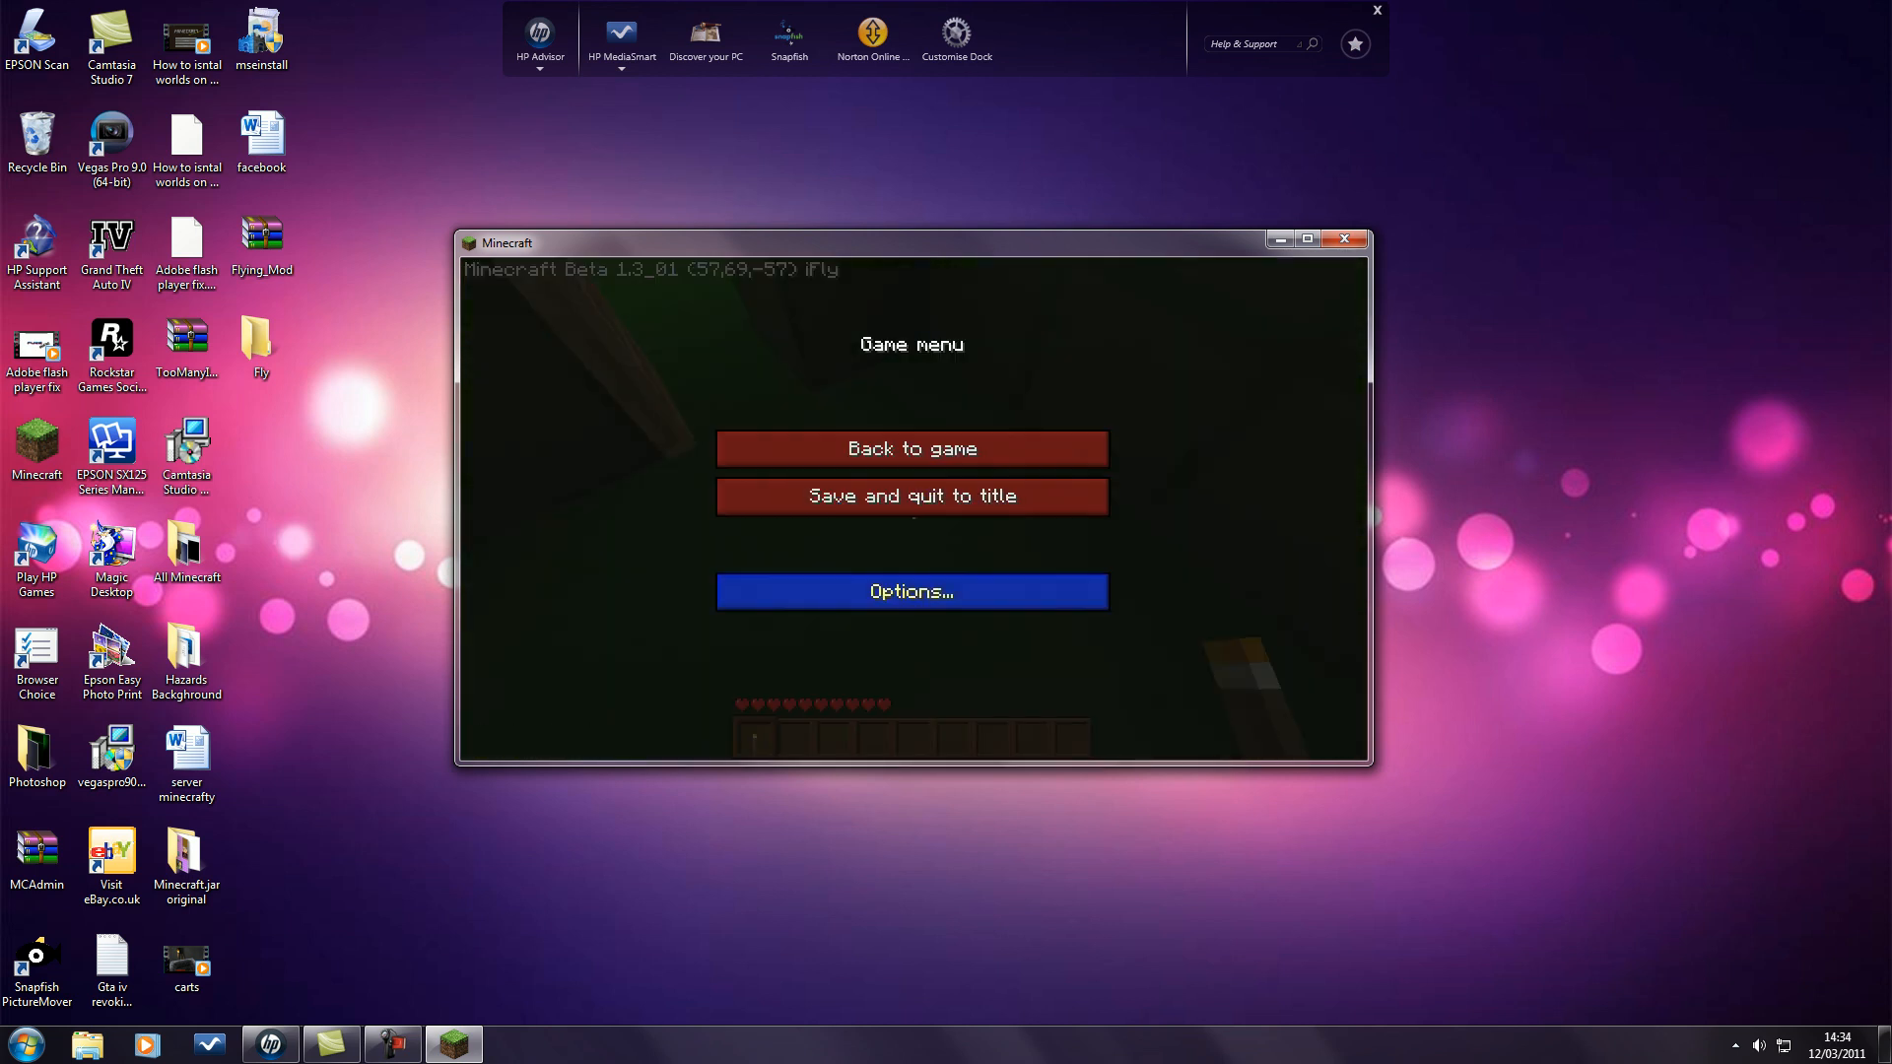
left_click(910, 591)
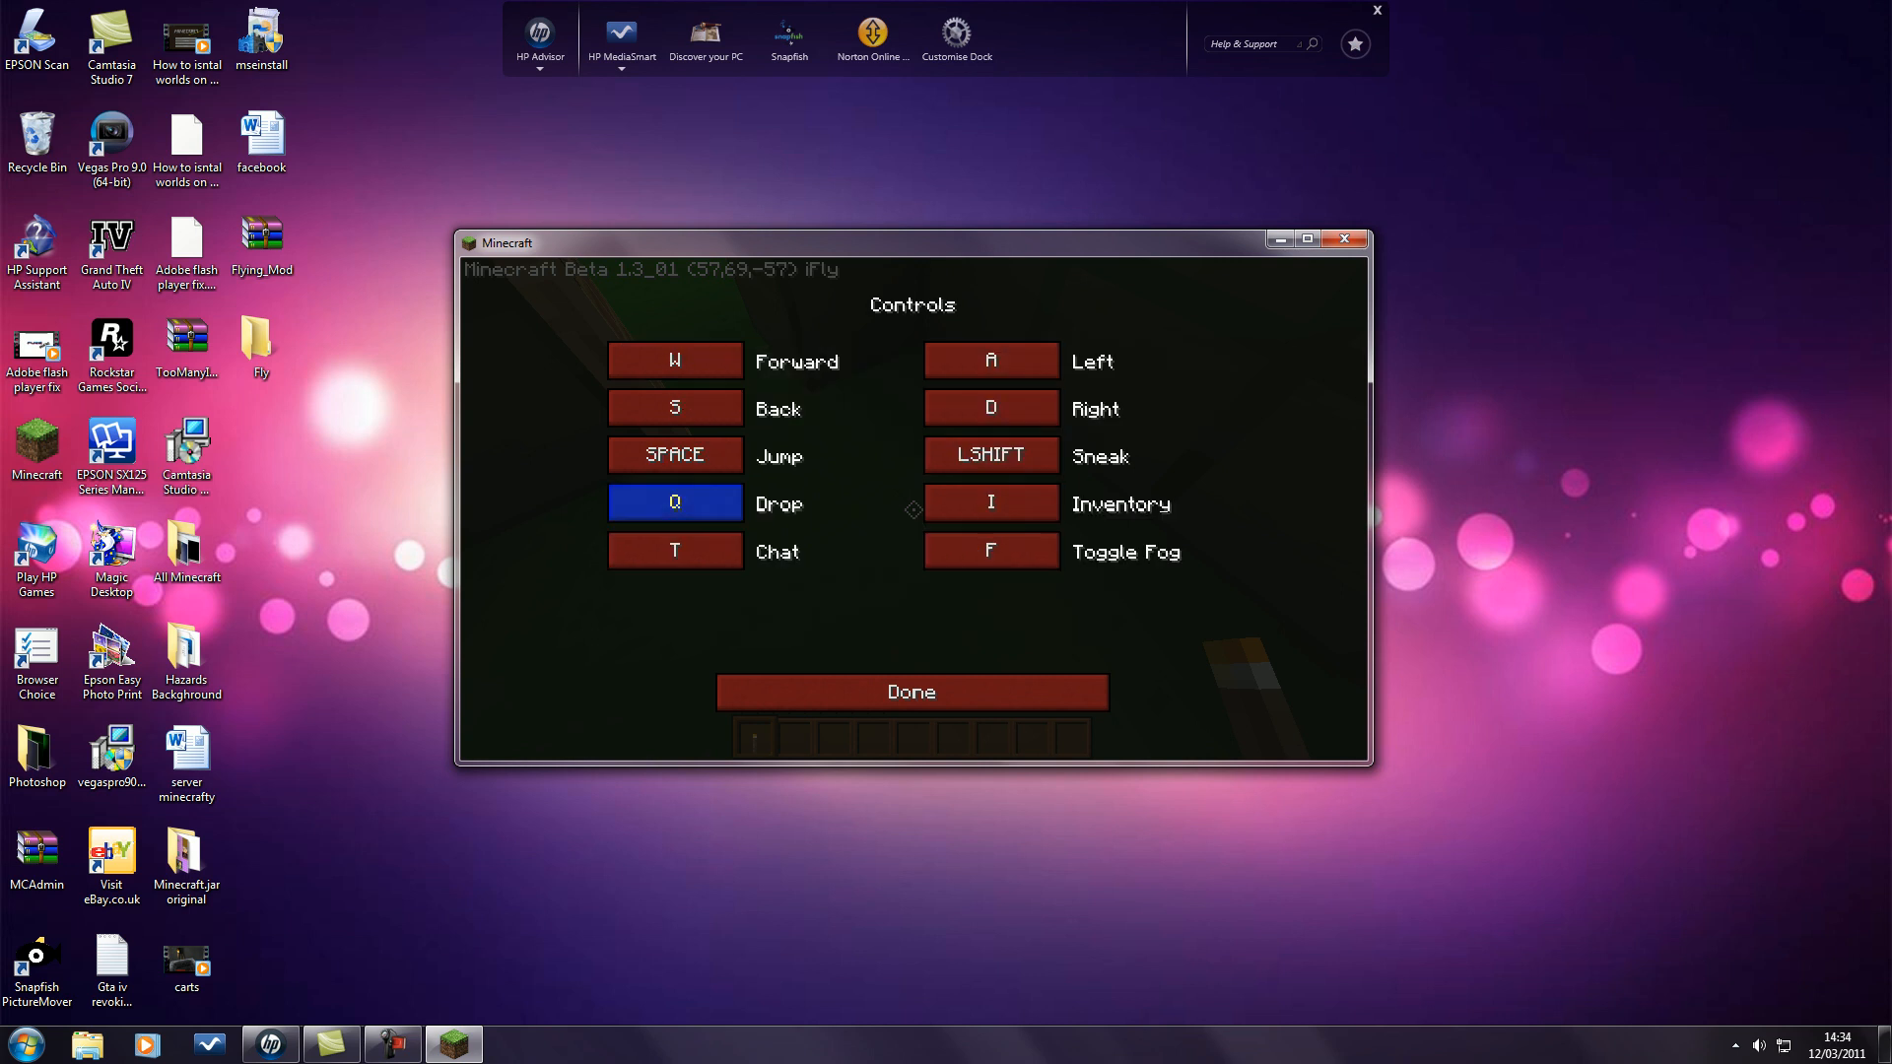
left_click(911, 692)
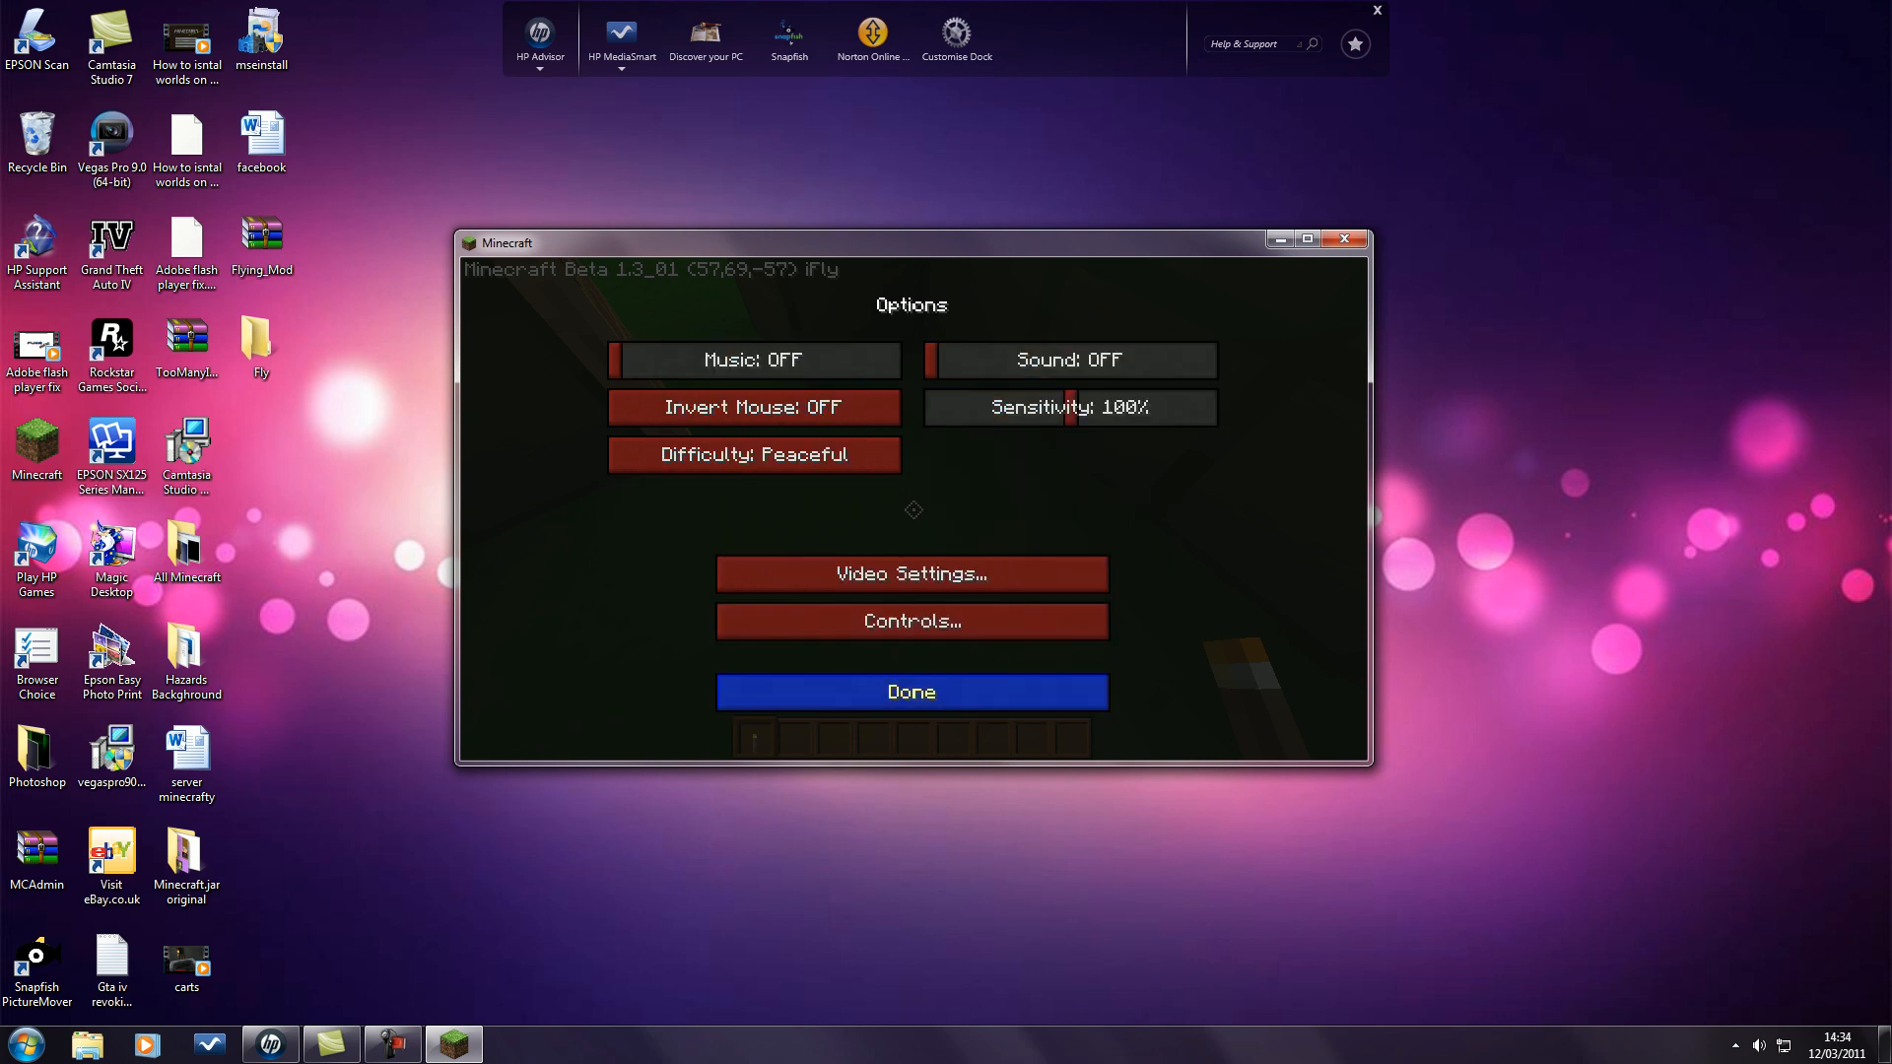
left_click(911, 692)
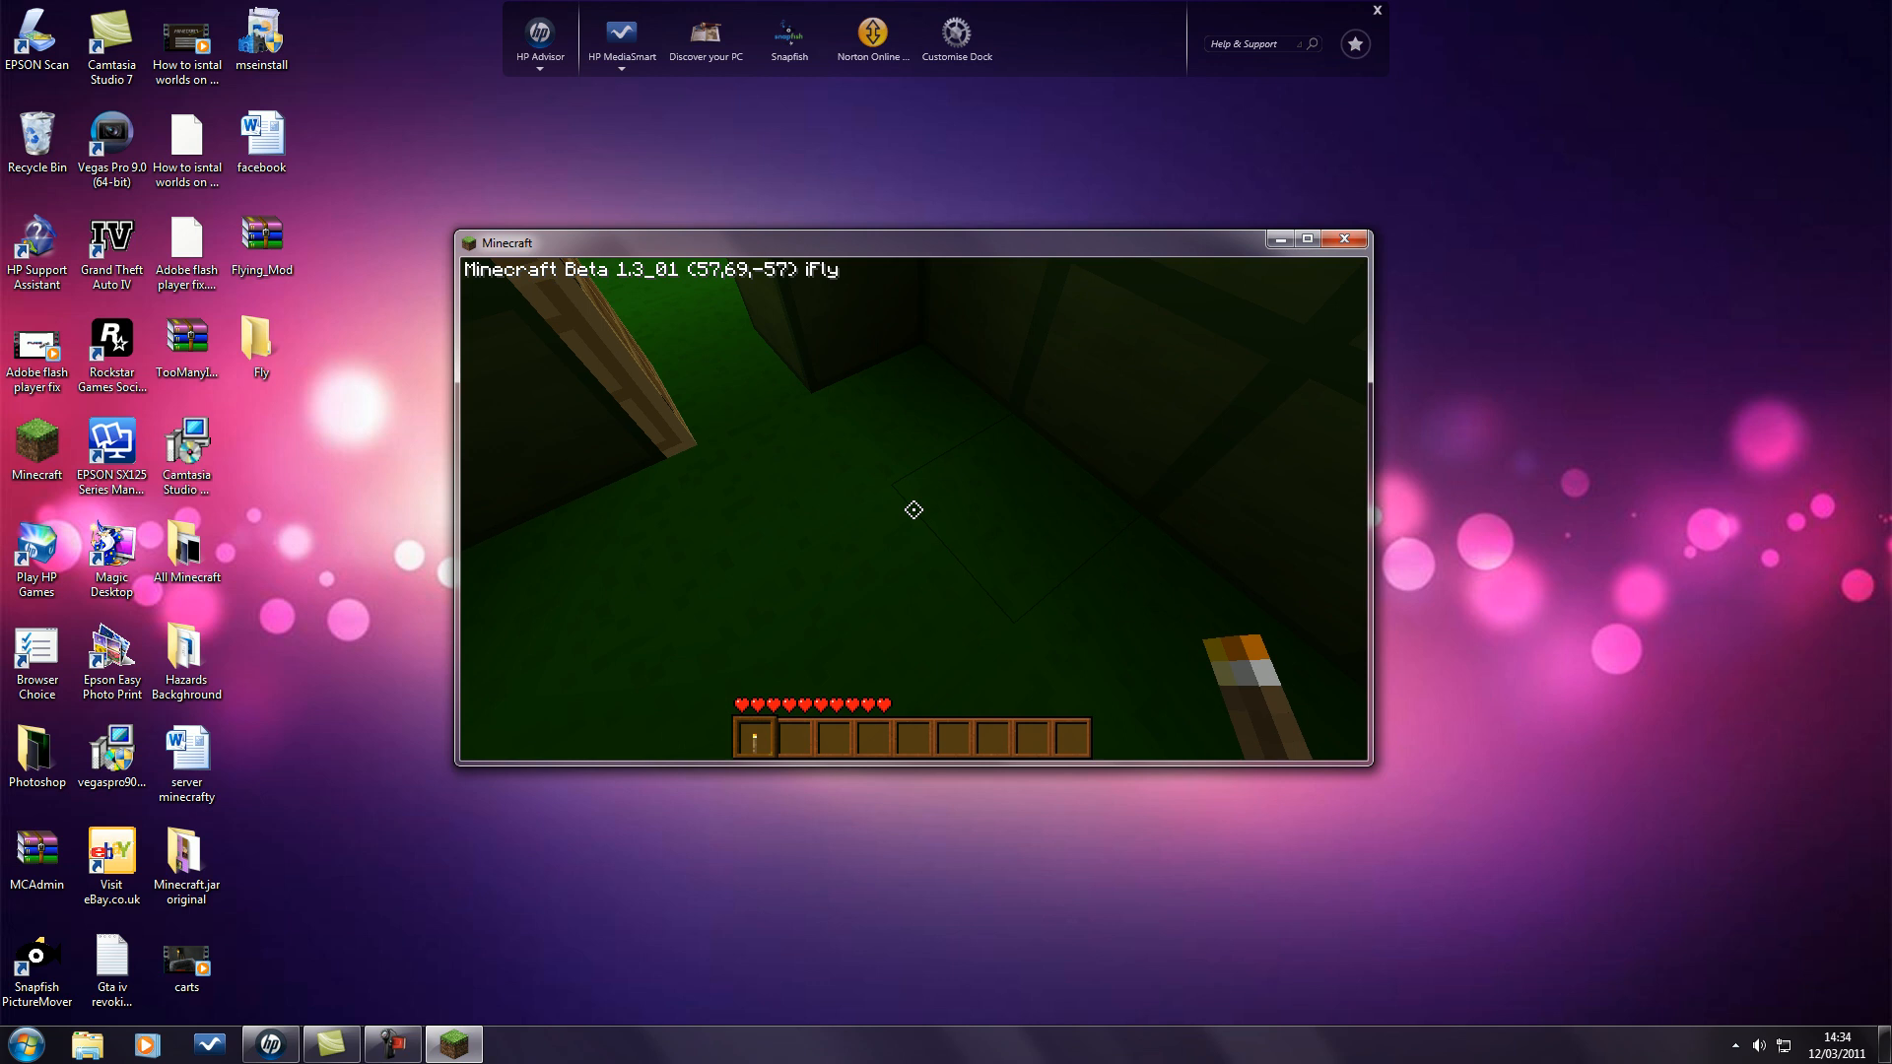